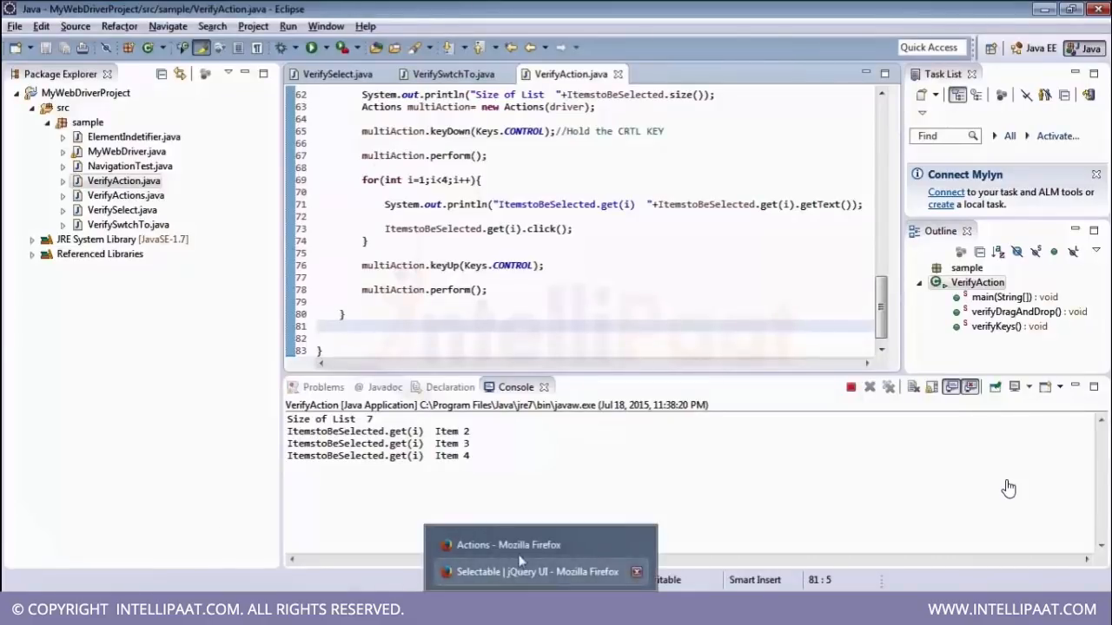
# - Bring the Firefox window with the Selenium Actions documentation to the front
pyautogui.click(507, 545)
pyautogui.write('seleniumhq.')
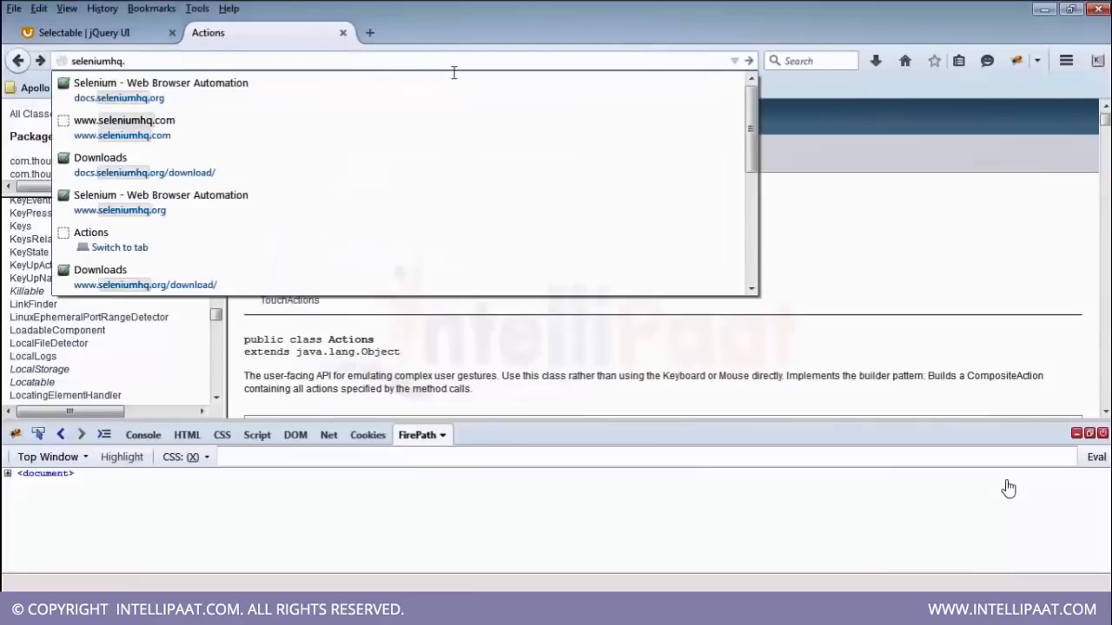
# - Go to docs.seleniumhq.org, then its Download page, scrolled to the third-party browser drivers list
pyautogui.click(159, 91)
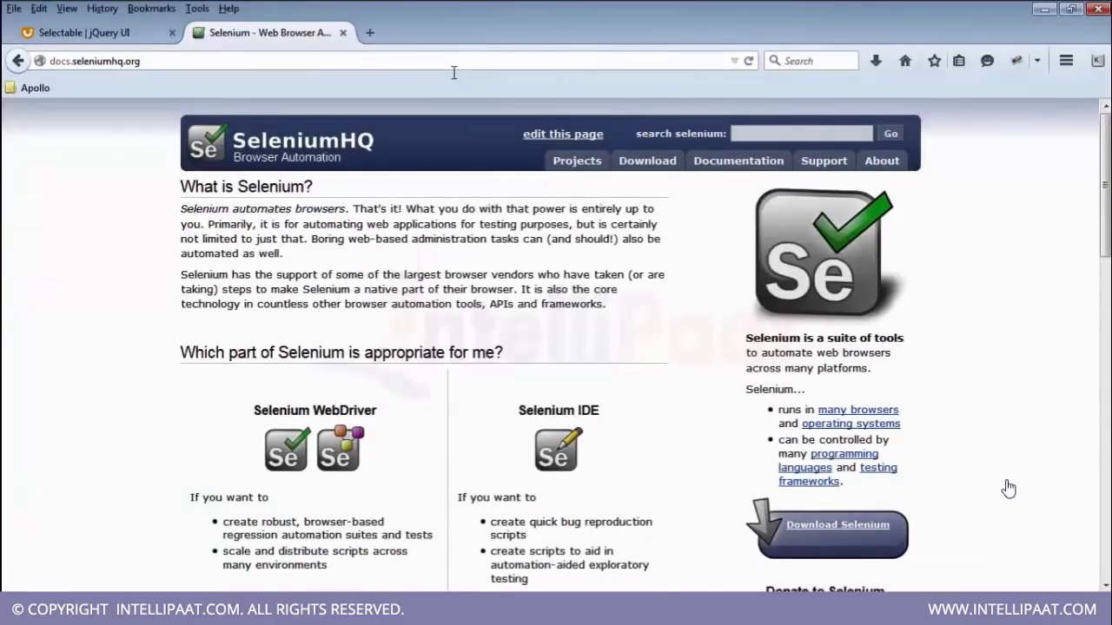
pyautogui.moveTo(1049, 448)
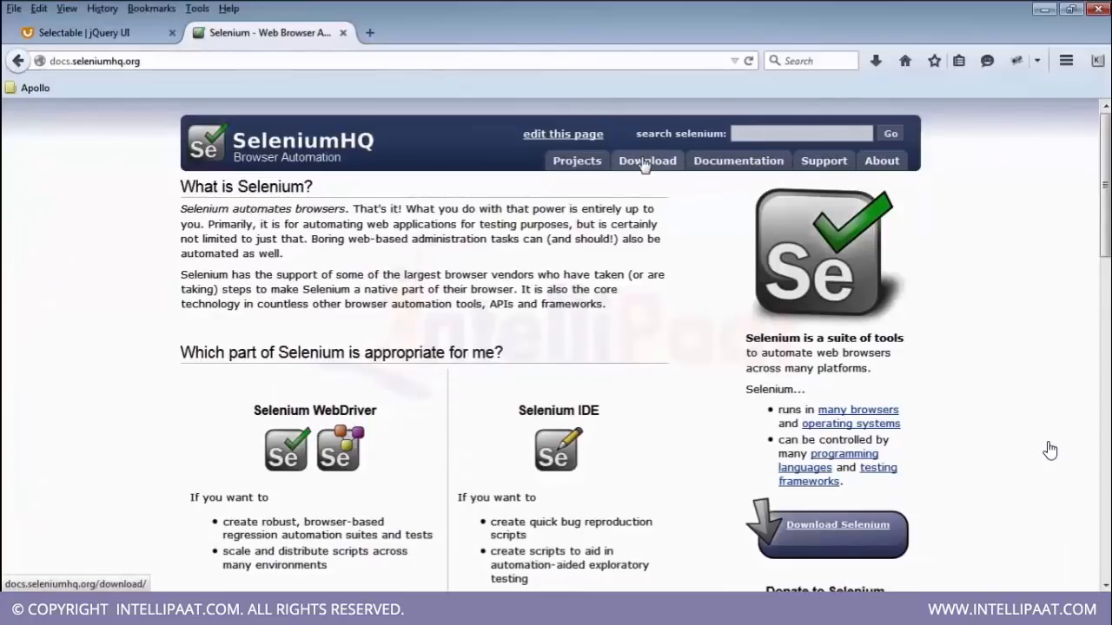
pyautogui.click(646, 160)
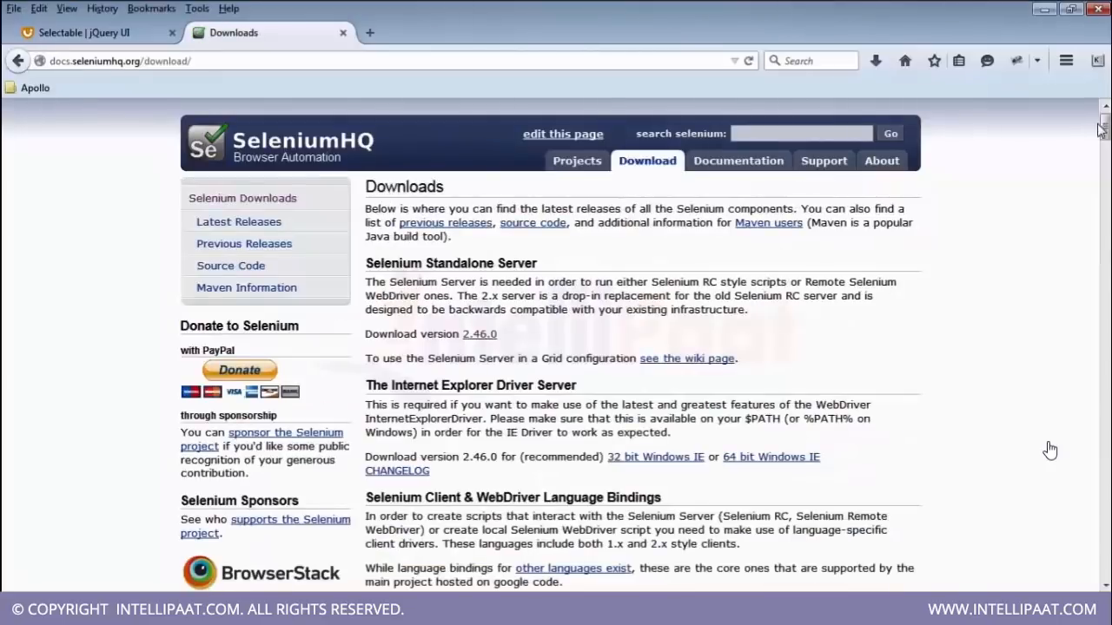
pyautogui.scroll(-3)
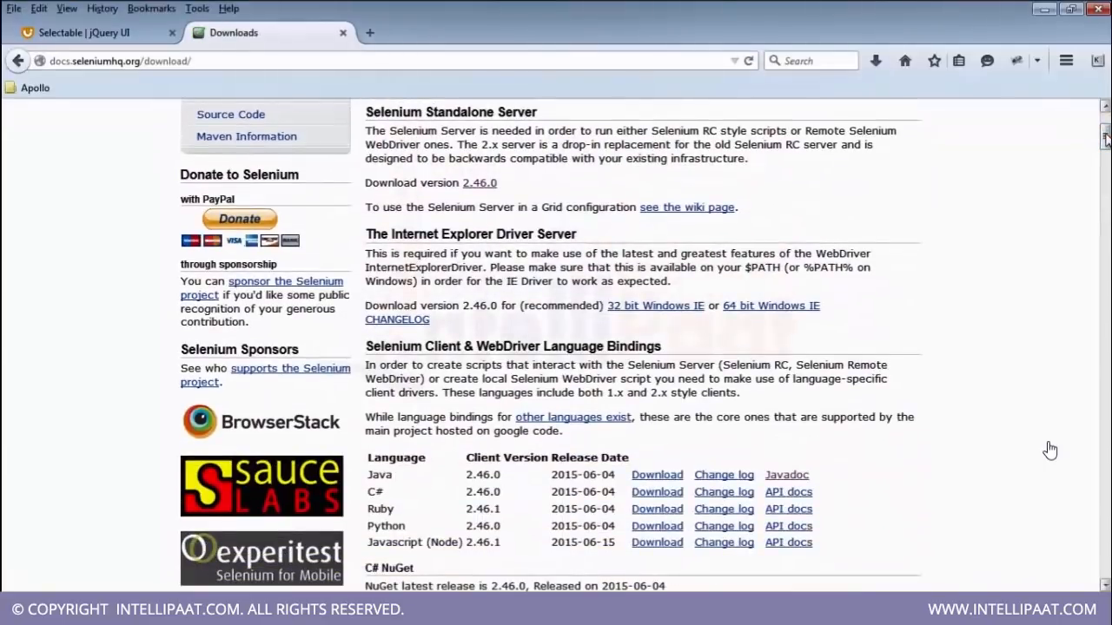
pyautogui.moveTo(655, 306)
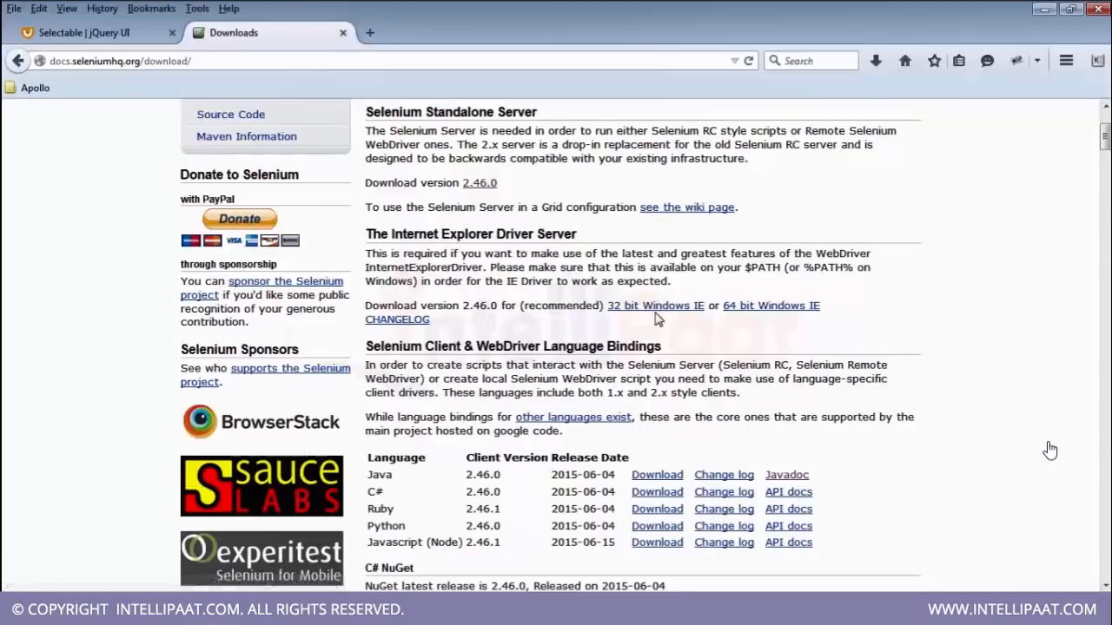
pyautogui.moveTo(790, 327)
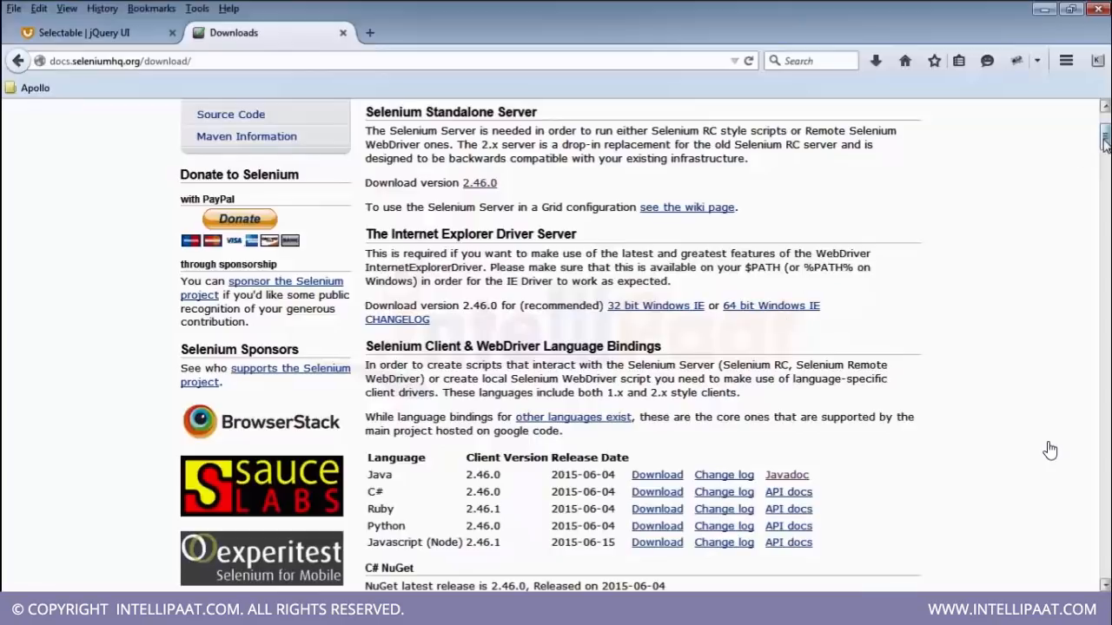
pyautogui.scroll(-3)
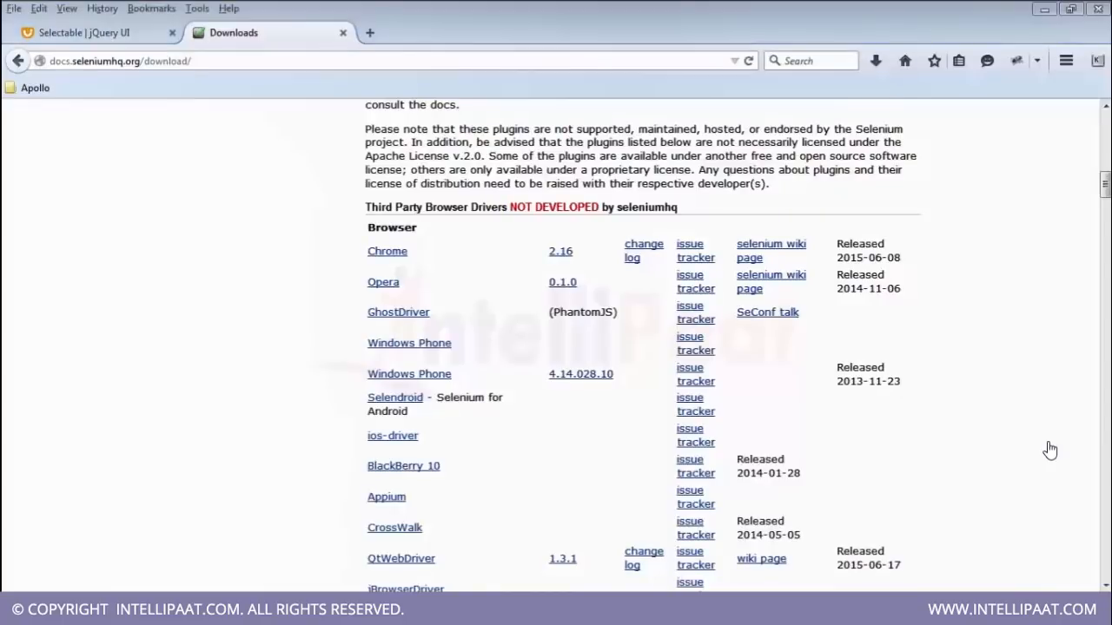
pyautogui.moveTo(1011, 443)
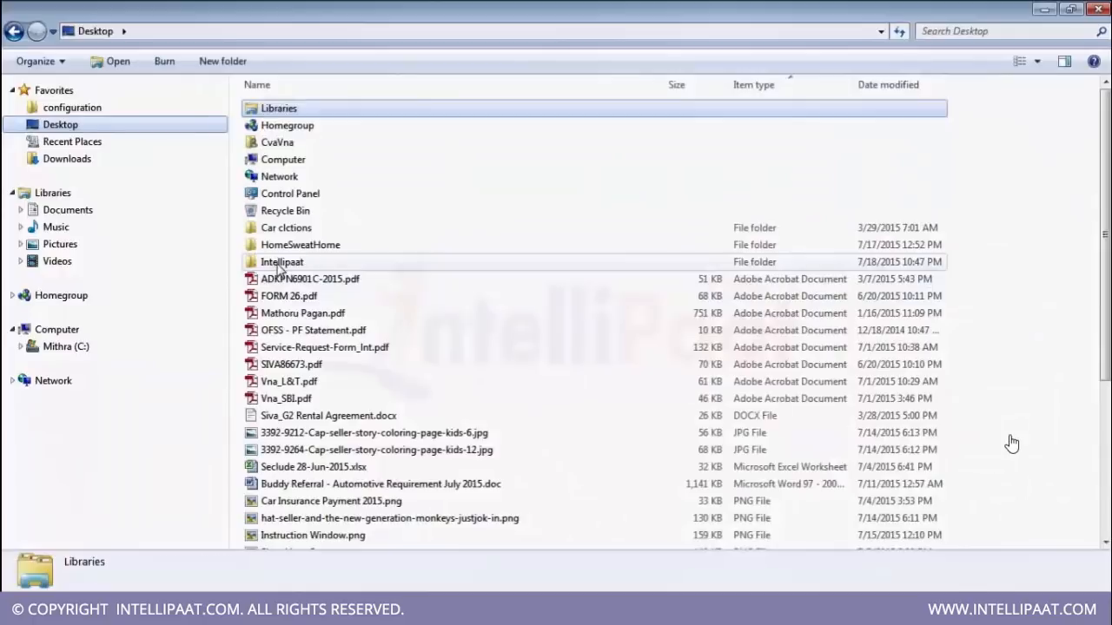
# - Navigate into Intellipaat > Drivers and point out the IEDriverServer zip archive
pyautogui.doubleClick(281, 261)
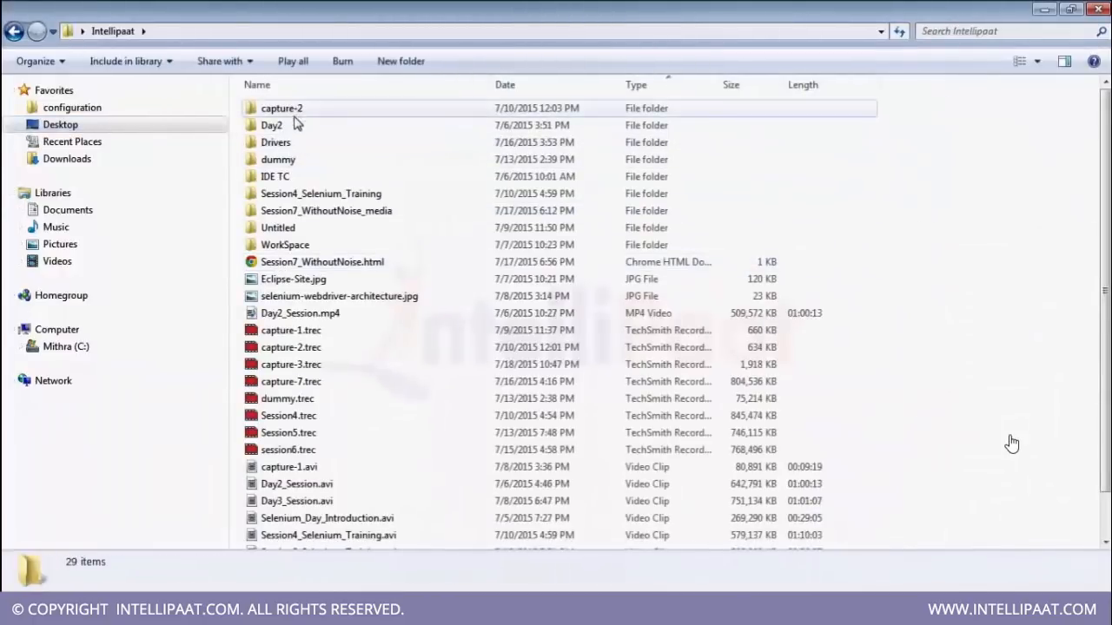
pyautogui.click(285, 244)
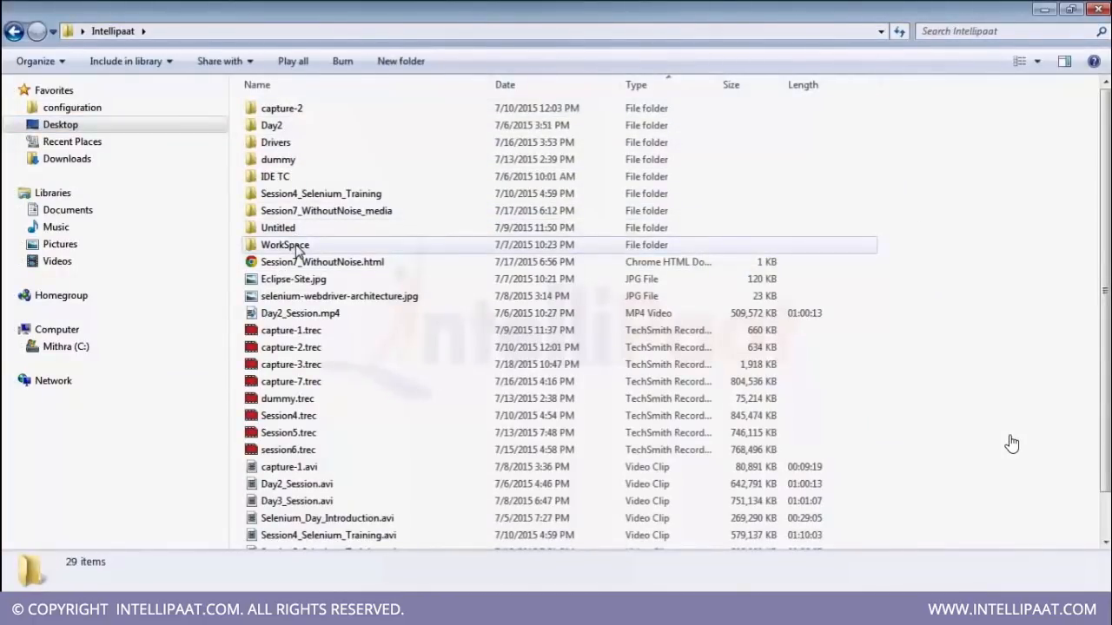
pyautogui.doubleClick(285, 243)
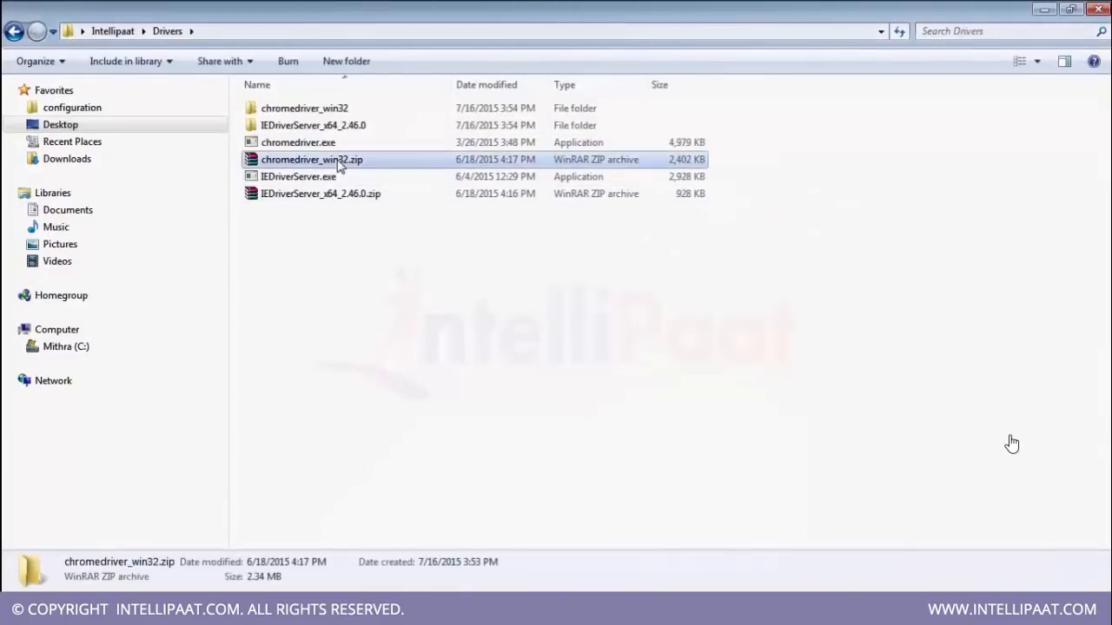
pyautogui.click(320, 193)
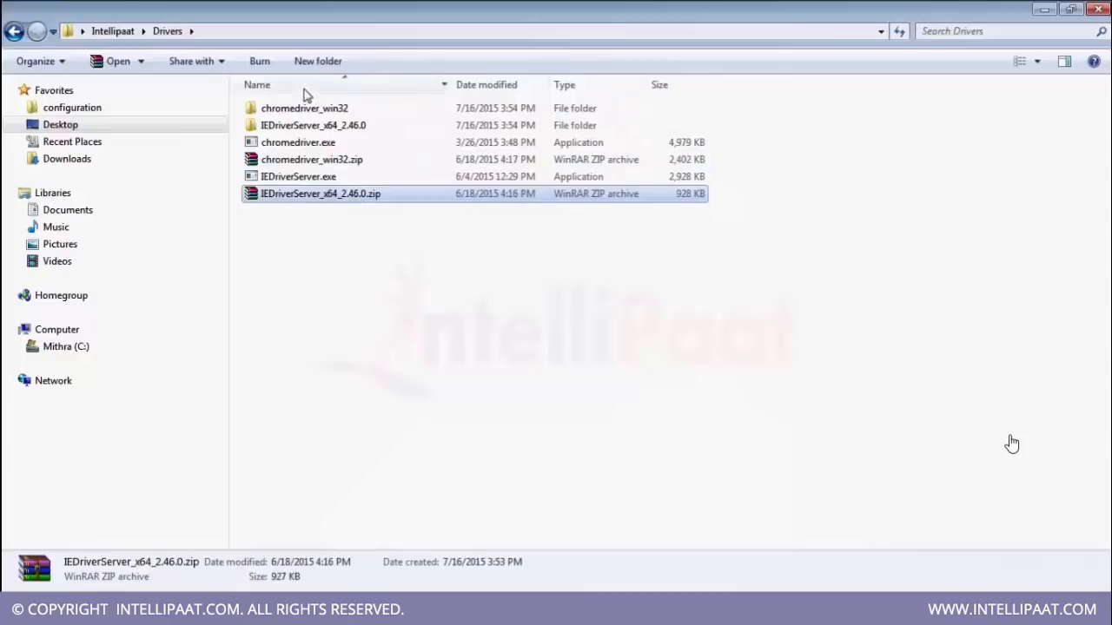
# - Look inside chromedriver_win32, return to Drivers and point out chromedriver.exe and IEDriverServer.exe
pyautogui.click(304, 107)
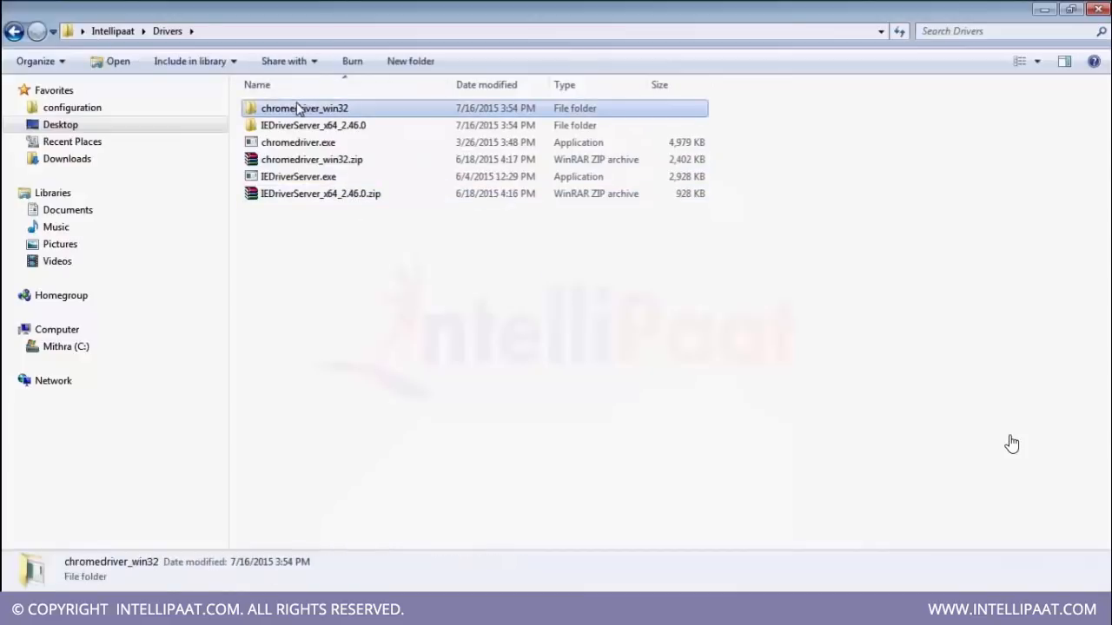
pyautogui.doubleClick(304, 108)
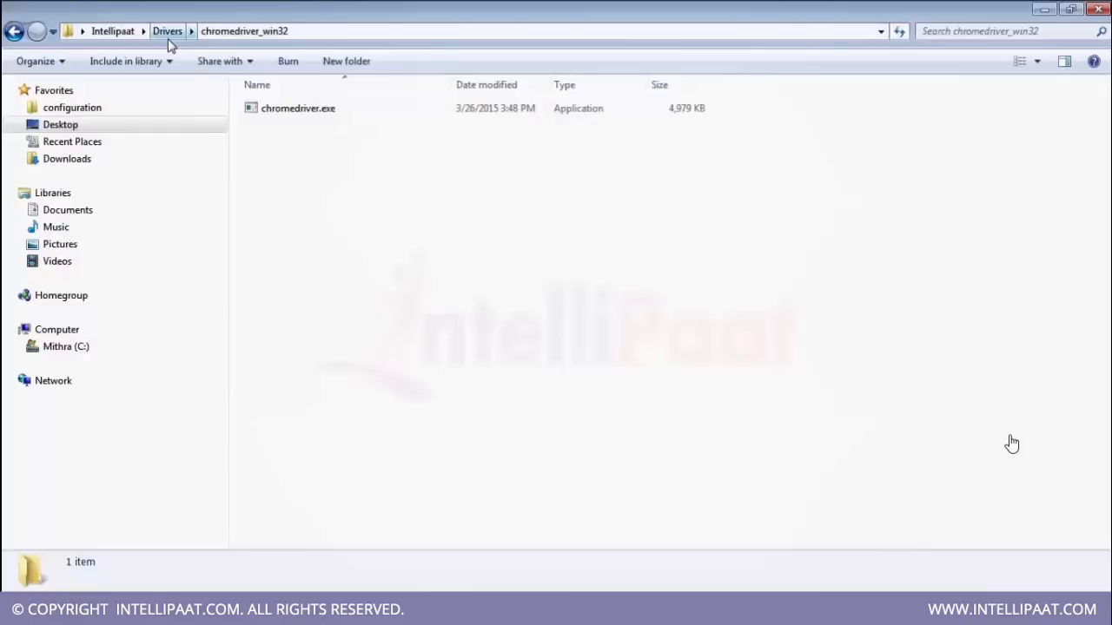
pyautogui.click(166, 31)
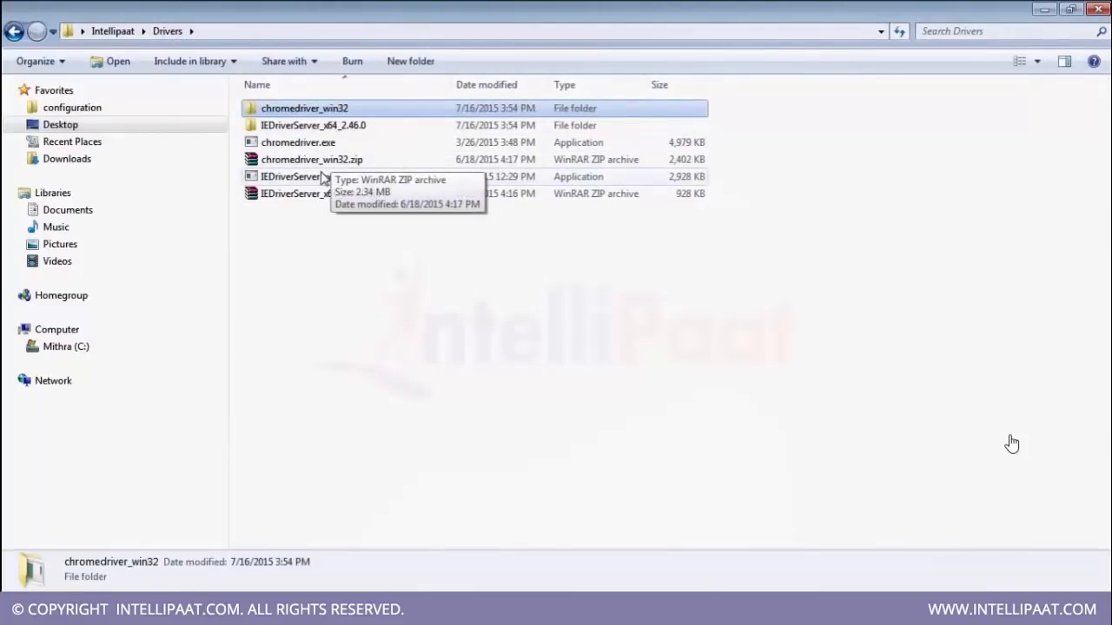
pyautogui.click(298, 142)
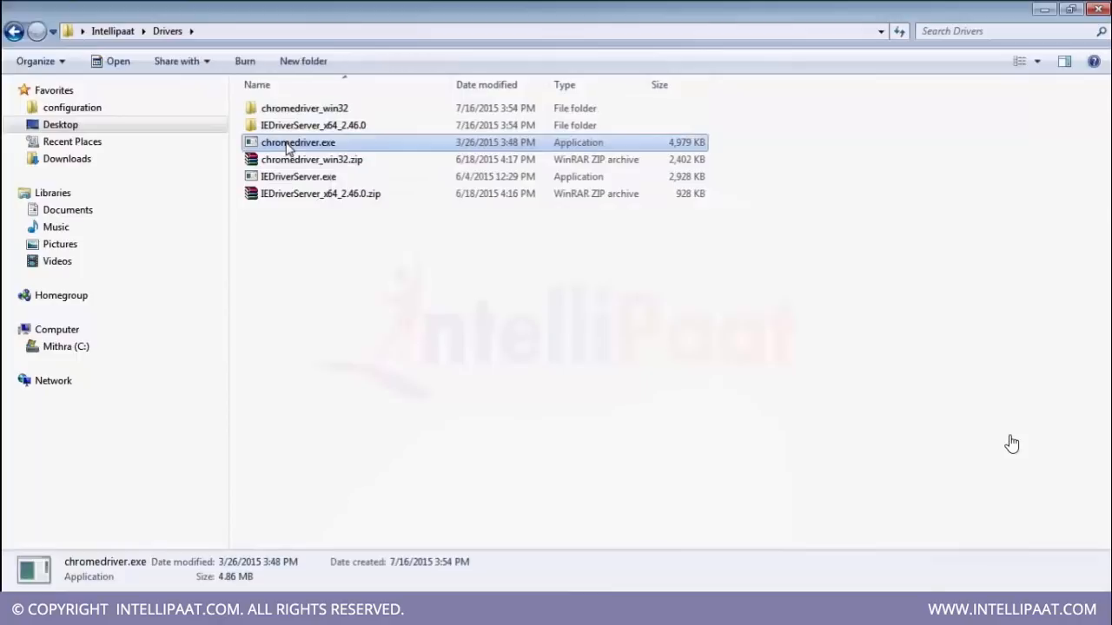
pyautogui.click(299, 178)
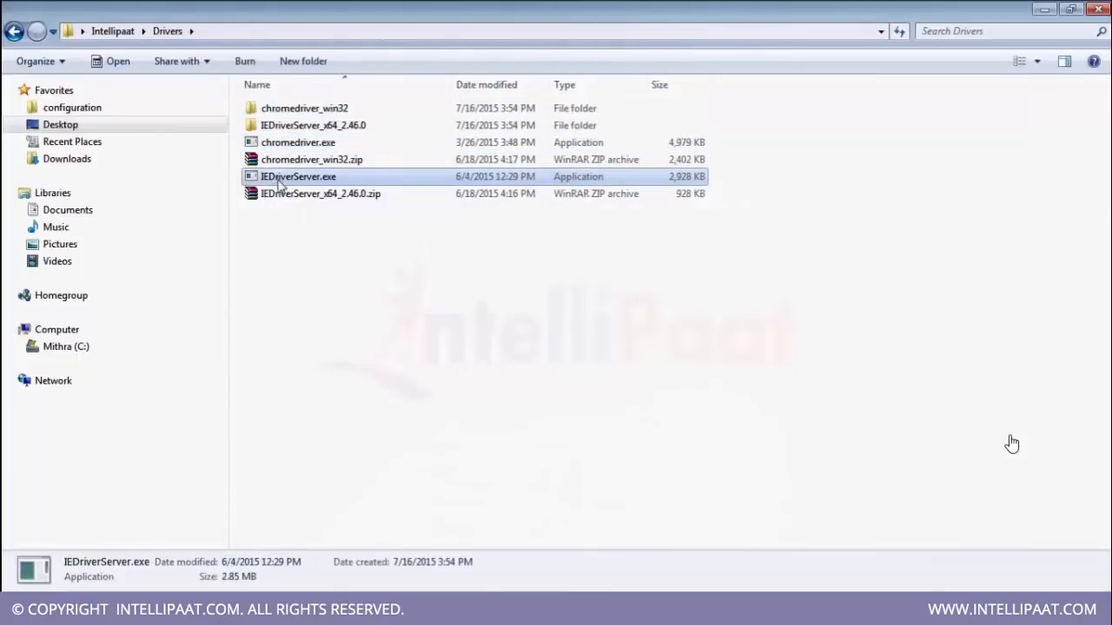
pyautogui.click(360, 286)
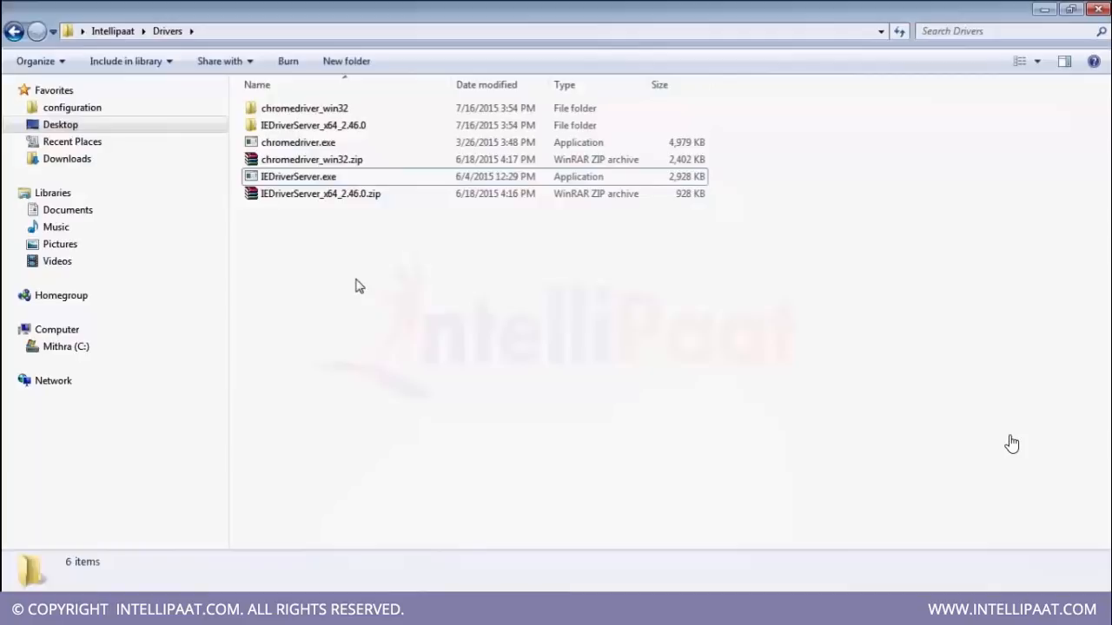
pyautogui.moveTo(460, 573)
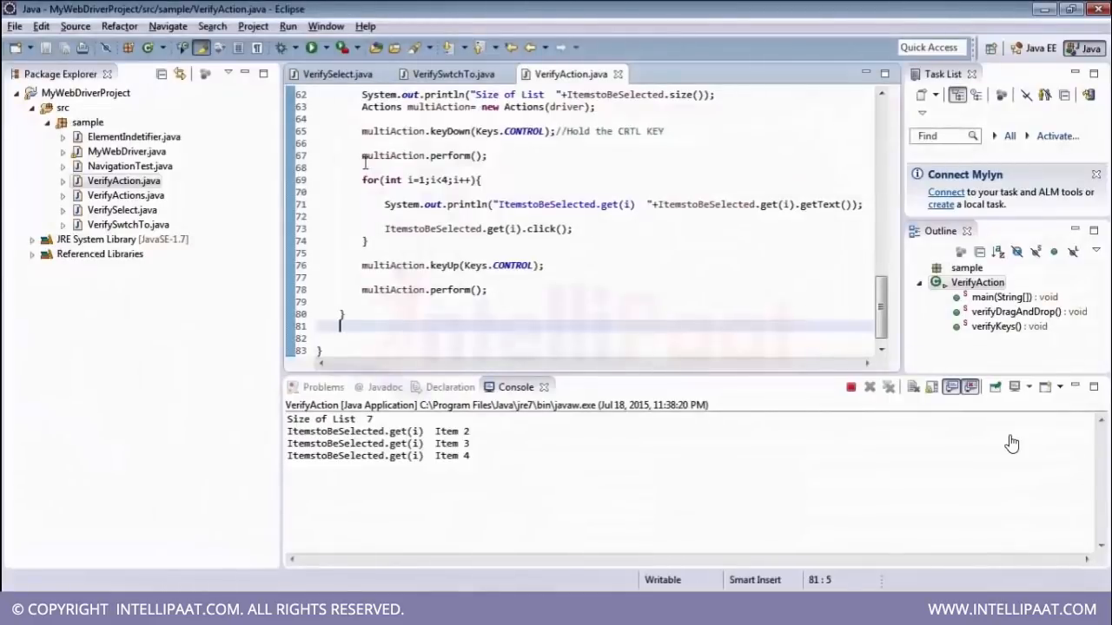
# - Close all editors and start a New Java Class in the sample package
pyautogui.click(14, 26)
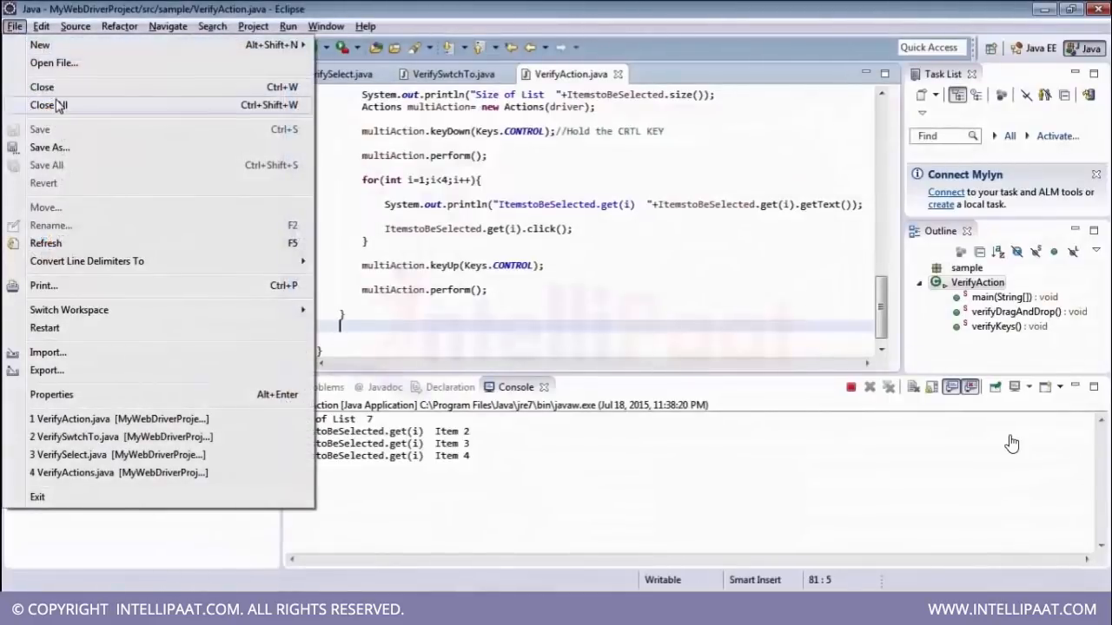
pyautogui.click(48, 104)
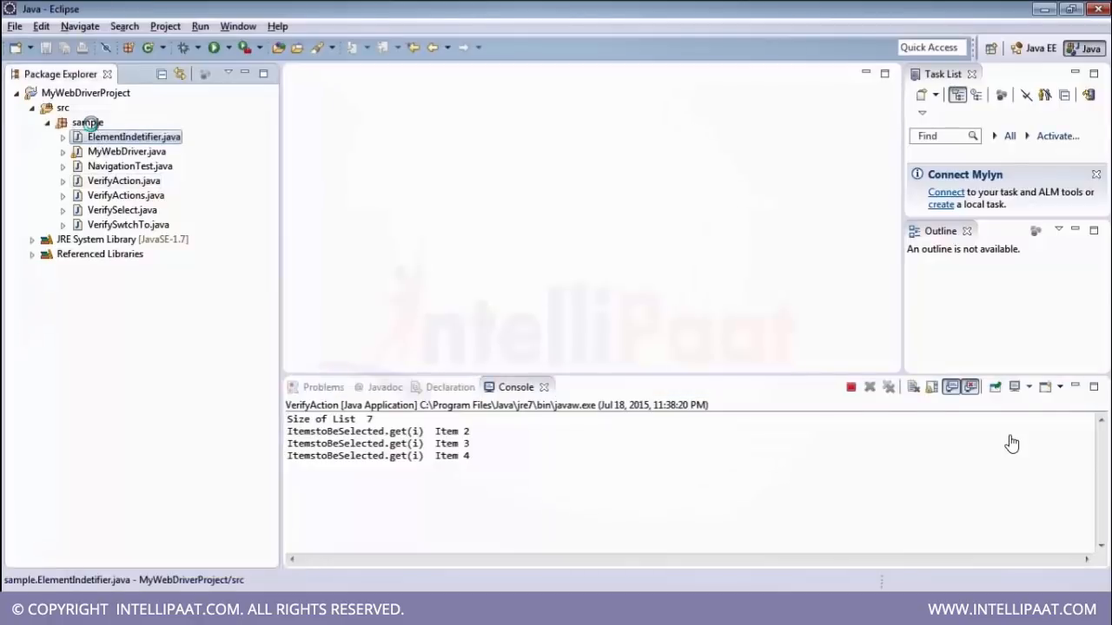
pyautogui.click(134, 135)
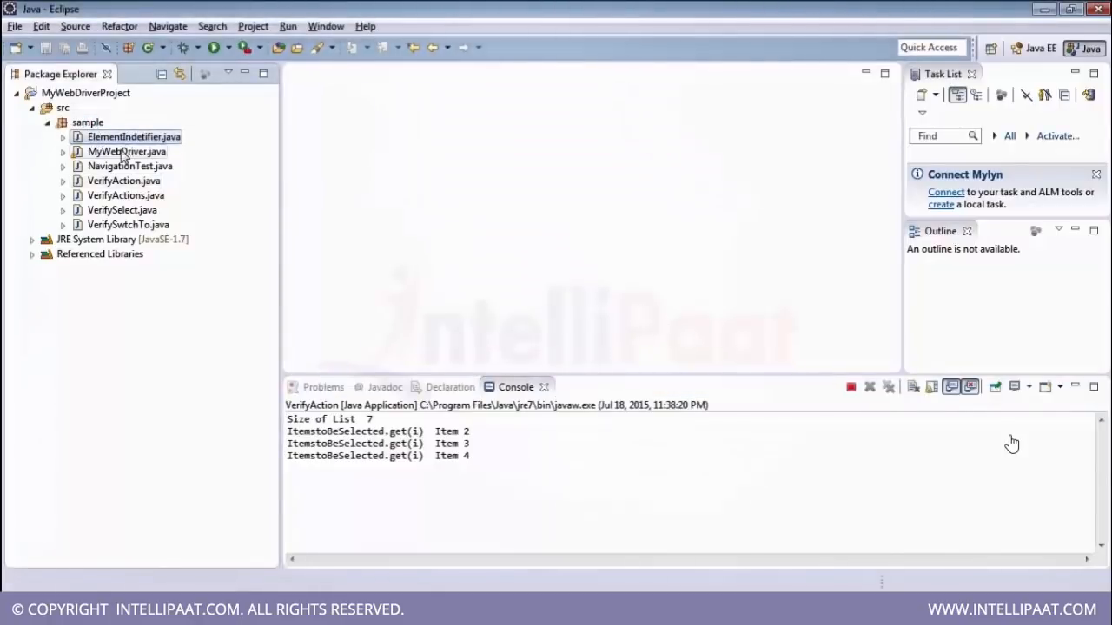
pyautogui.rightClick(87, 122)
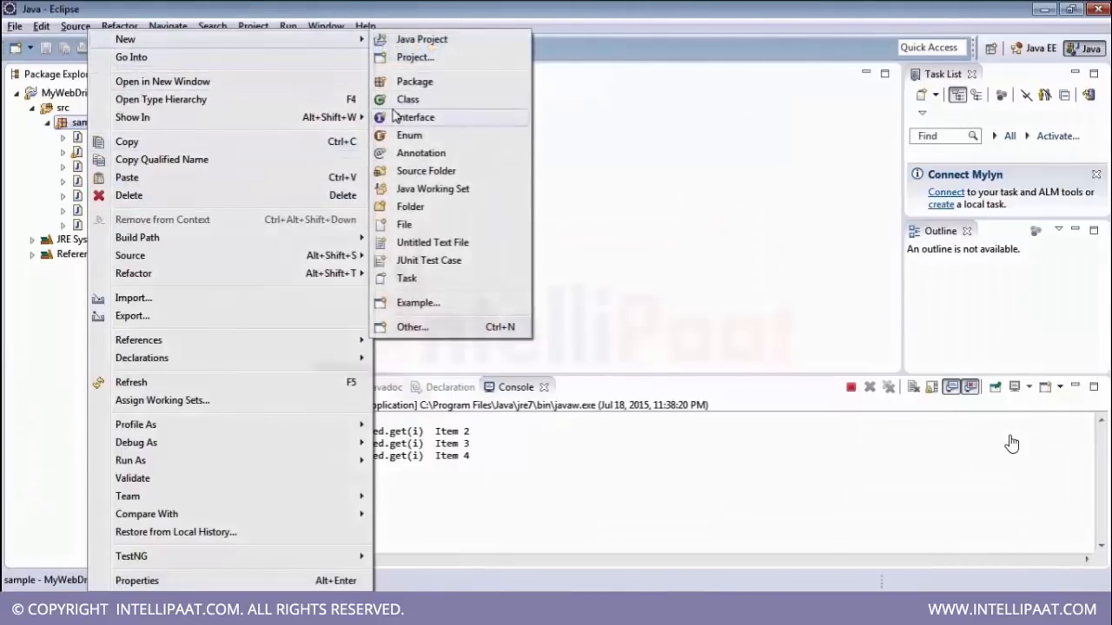
pyautogui.click(407, 99)
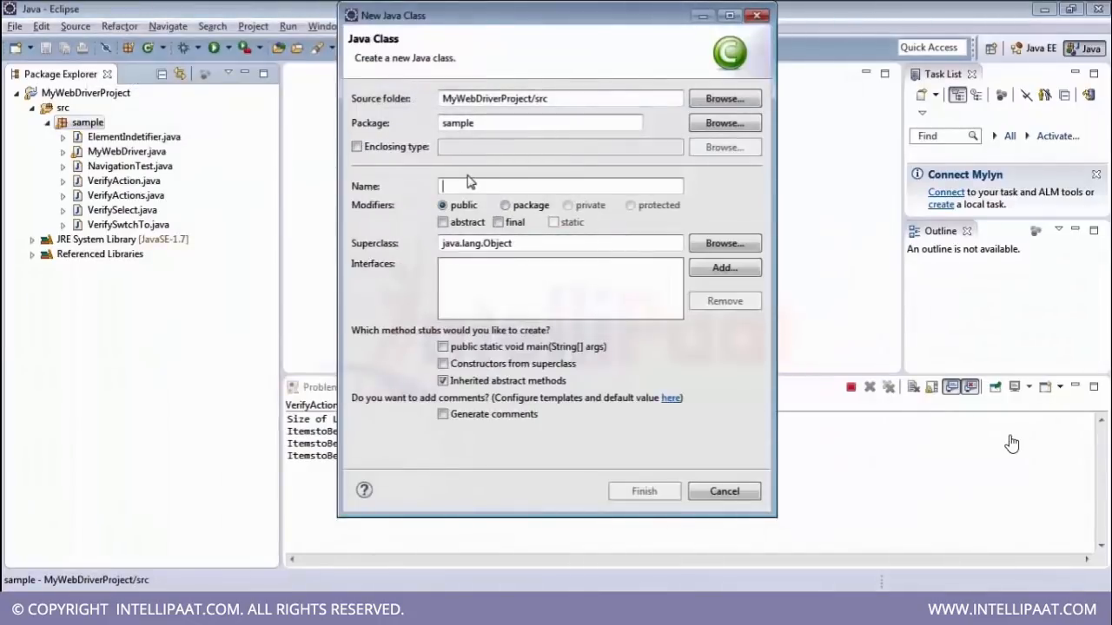
# - Name the class TestMyBrowsers and include a public static void main stub
pyautogui.write('TestMyB')
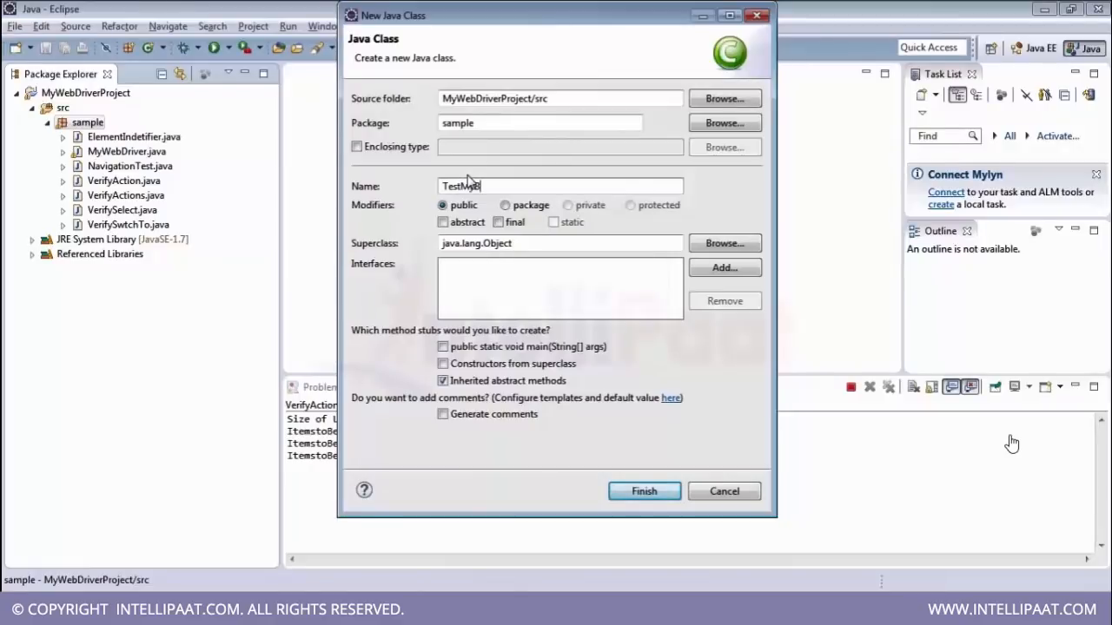
pyautogui.write('rowsers')
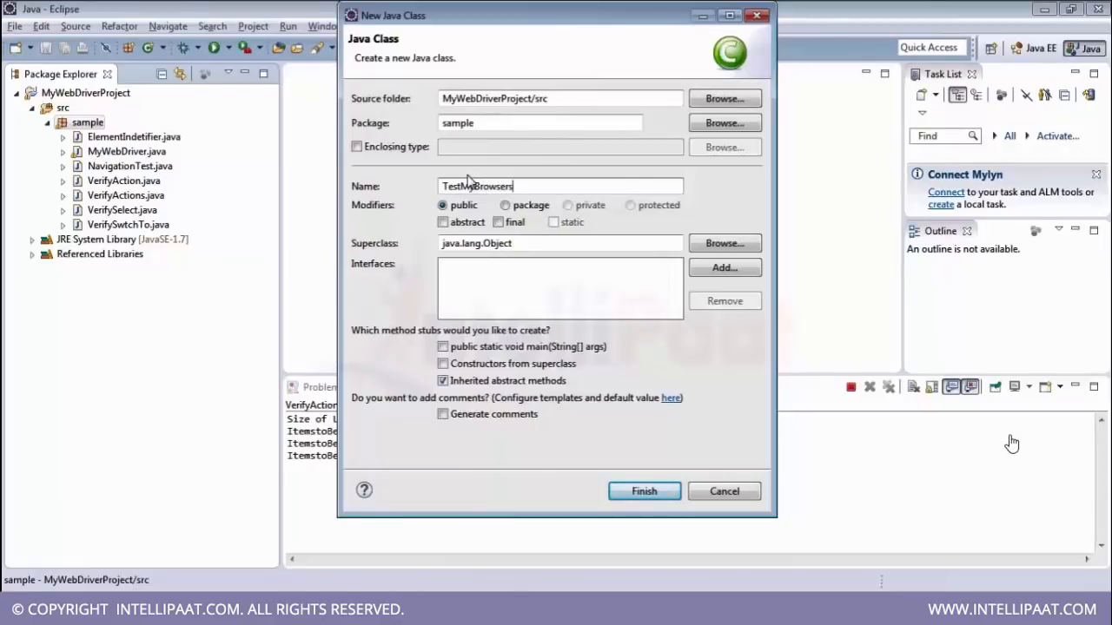
pyautogui.click(443, 345)
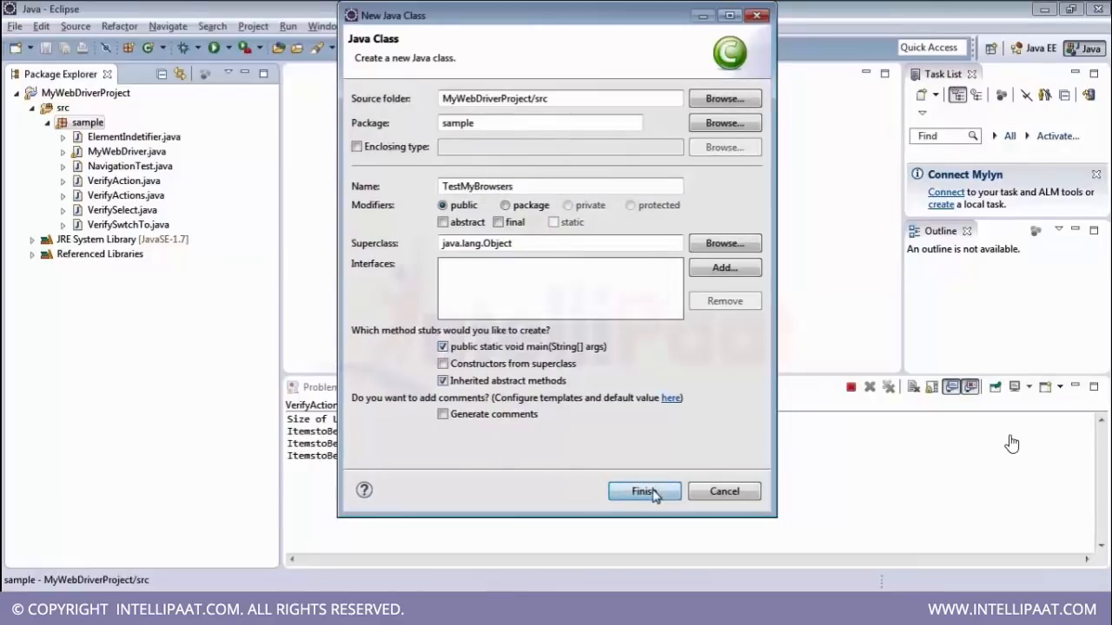
# - Create the class, call verifyIE(); in main and declare public static void verifyIE(){ }
pyautogui.click(643, 490)
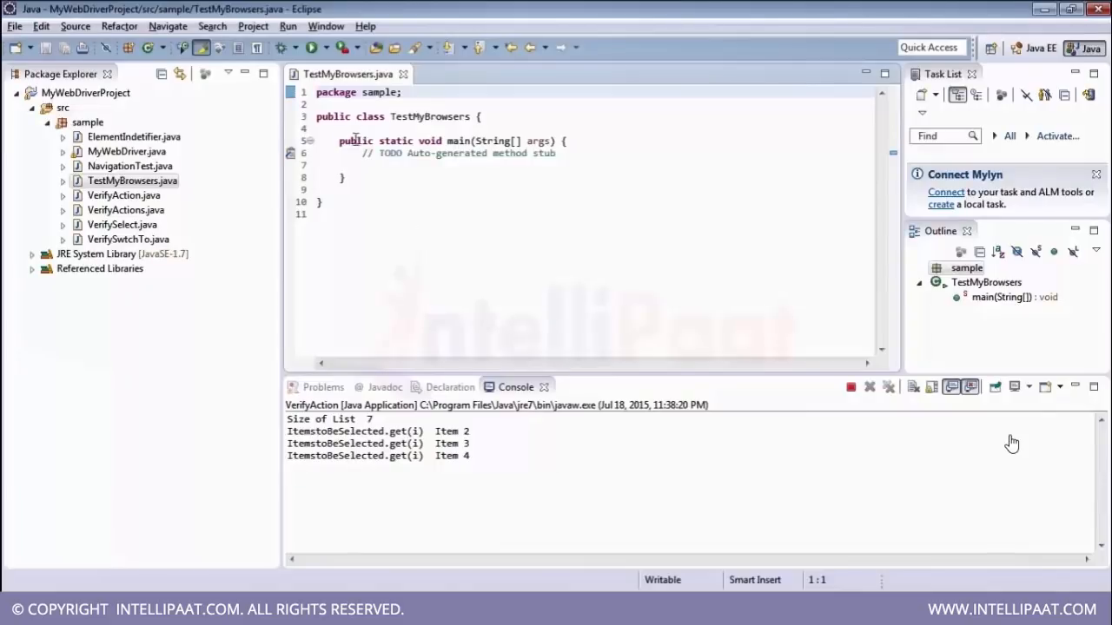
pyautogui.write('verifyIE')
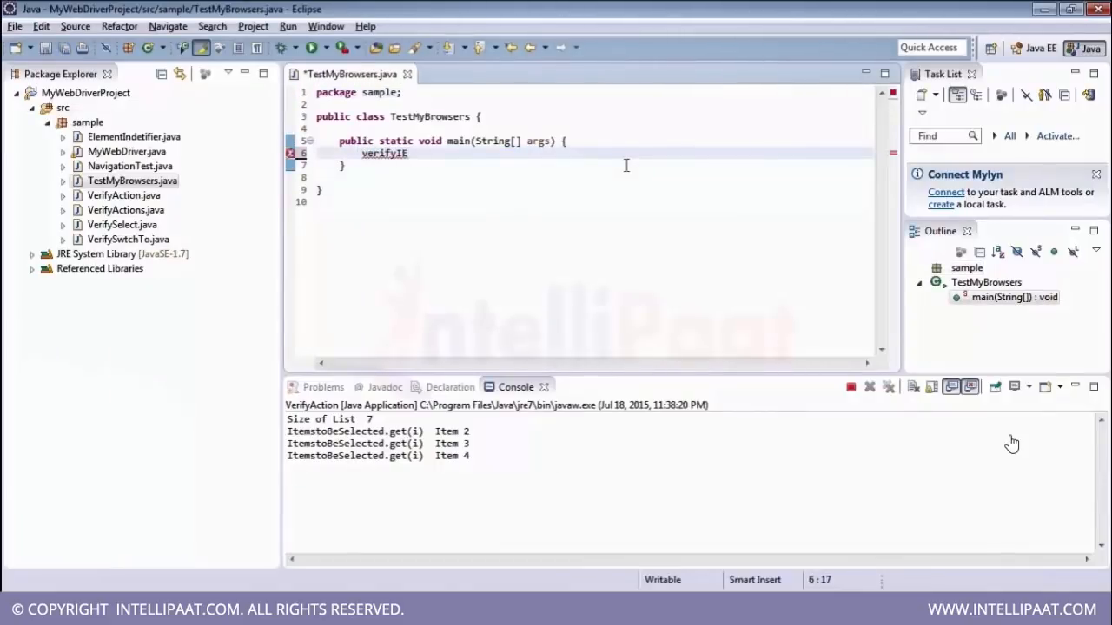
pyautogui.write('();')
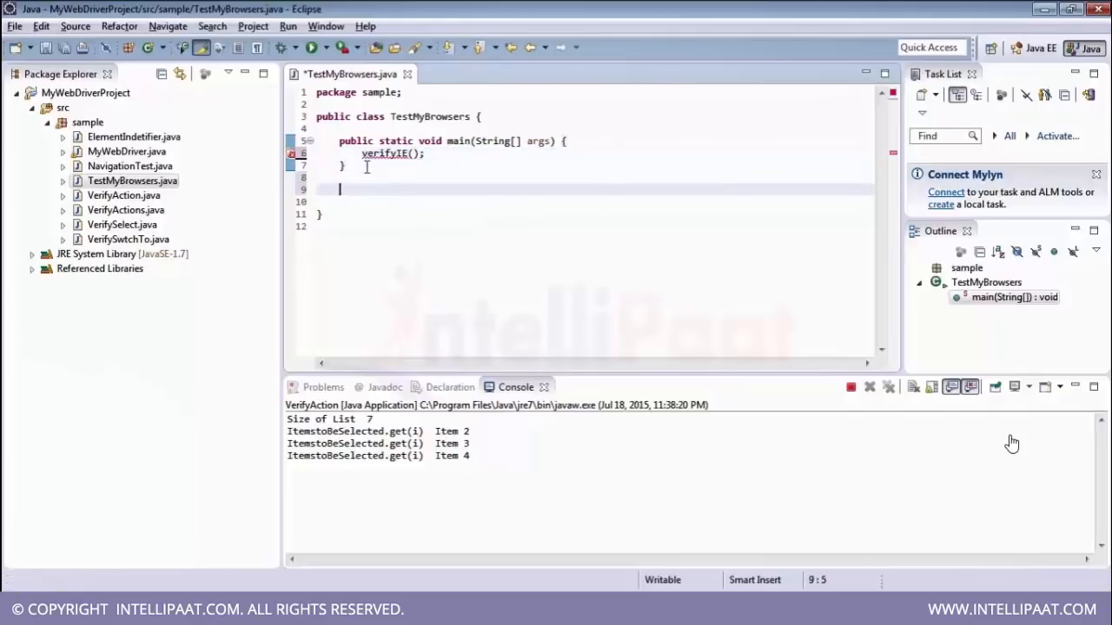
pyautogui.write('public')
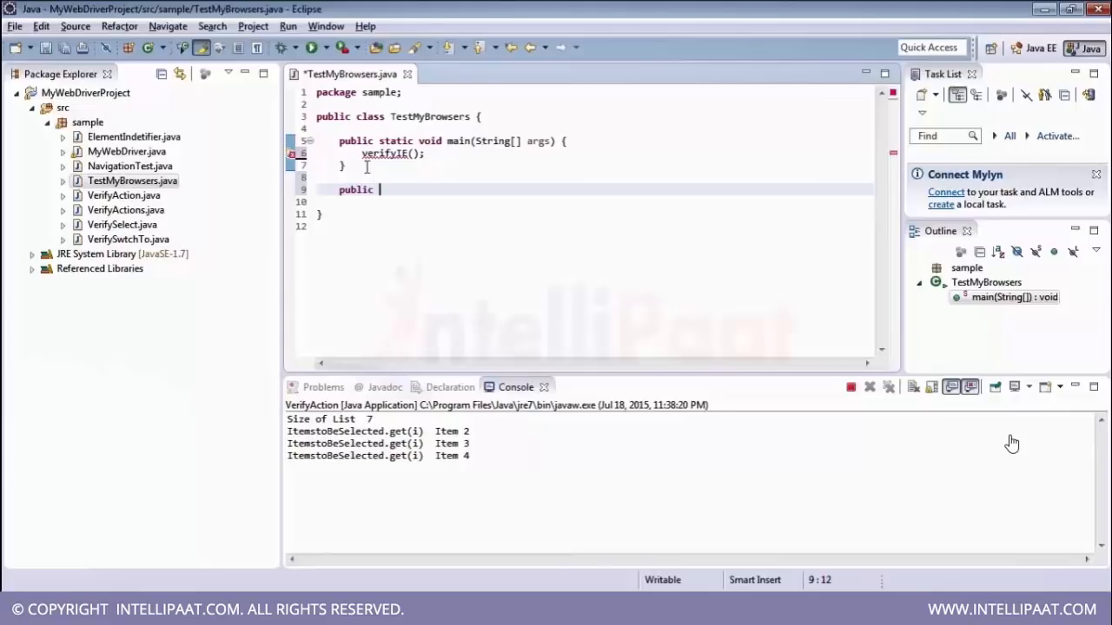
pyautogui.write('static void veri')
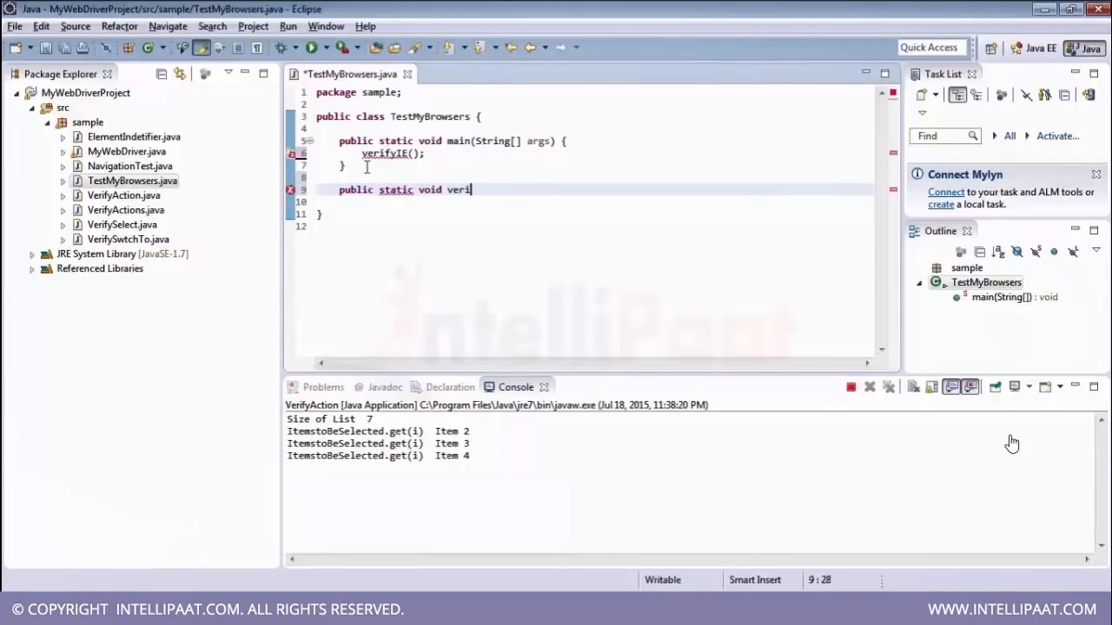
pyautogui.write('fyIE')
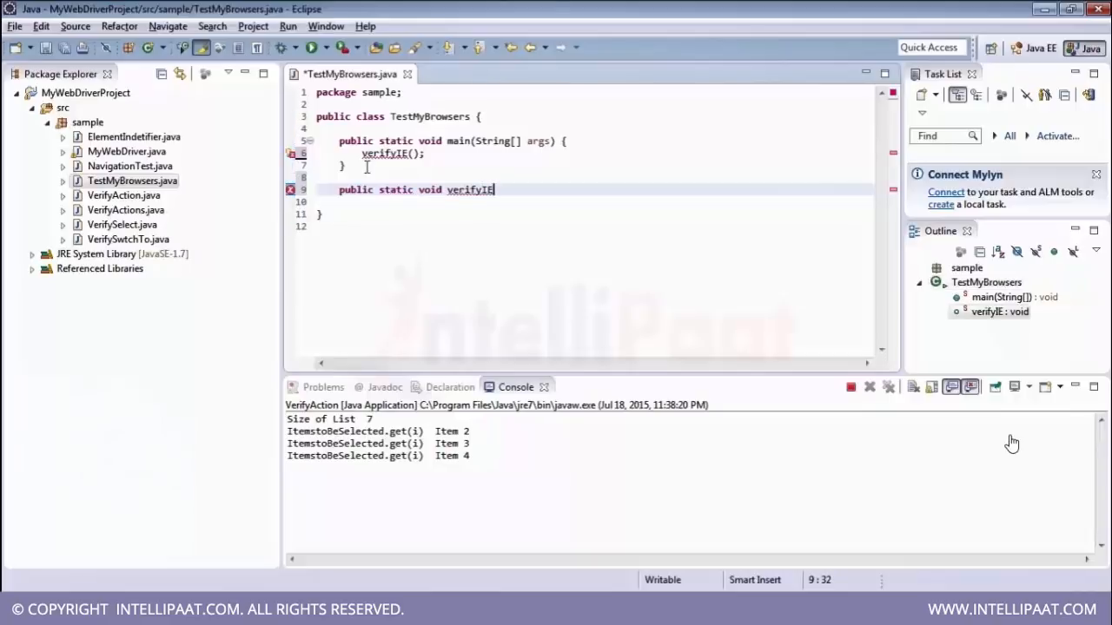
pyautogui.write('(){')
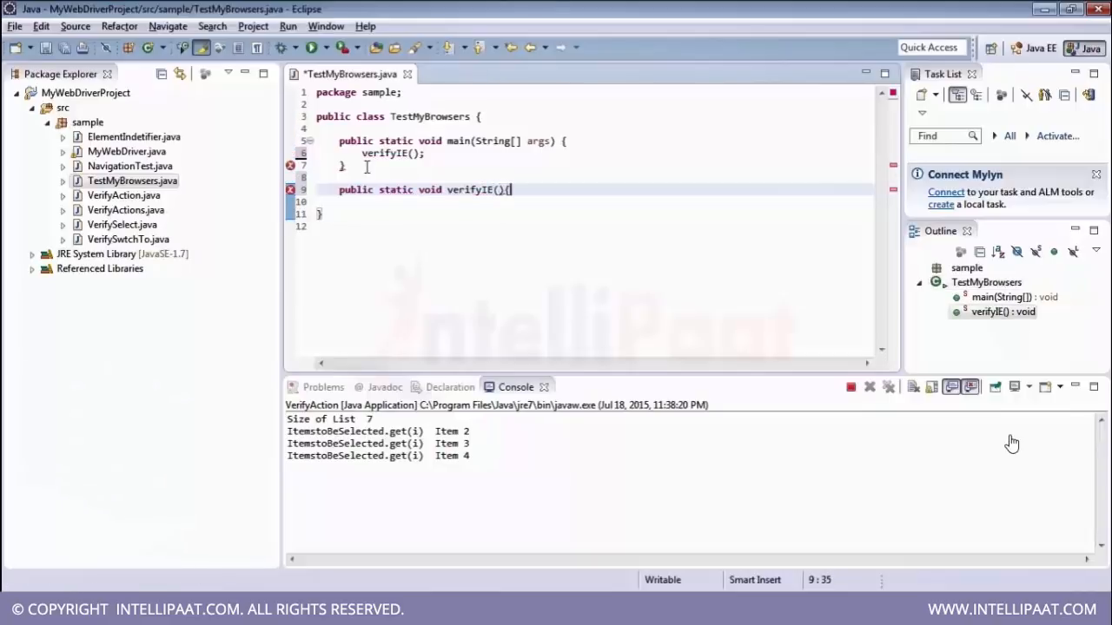
# - Inside verifyIE, begin a System.set call using content assist
pyautogui.press('enter')
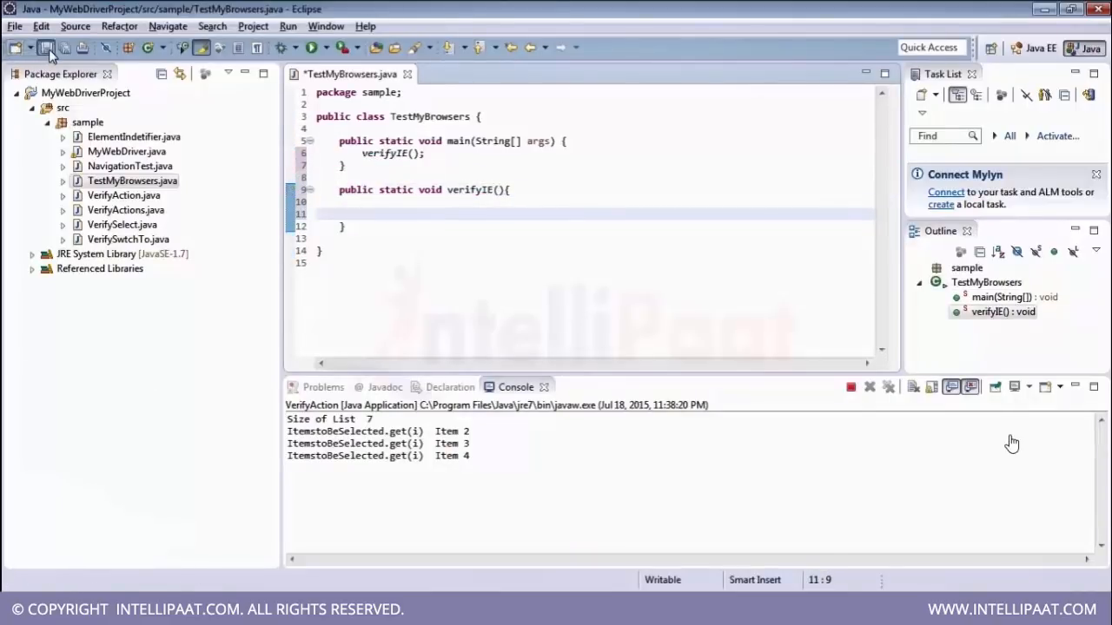
pyautogui.write('Syste')
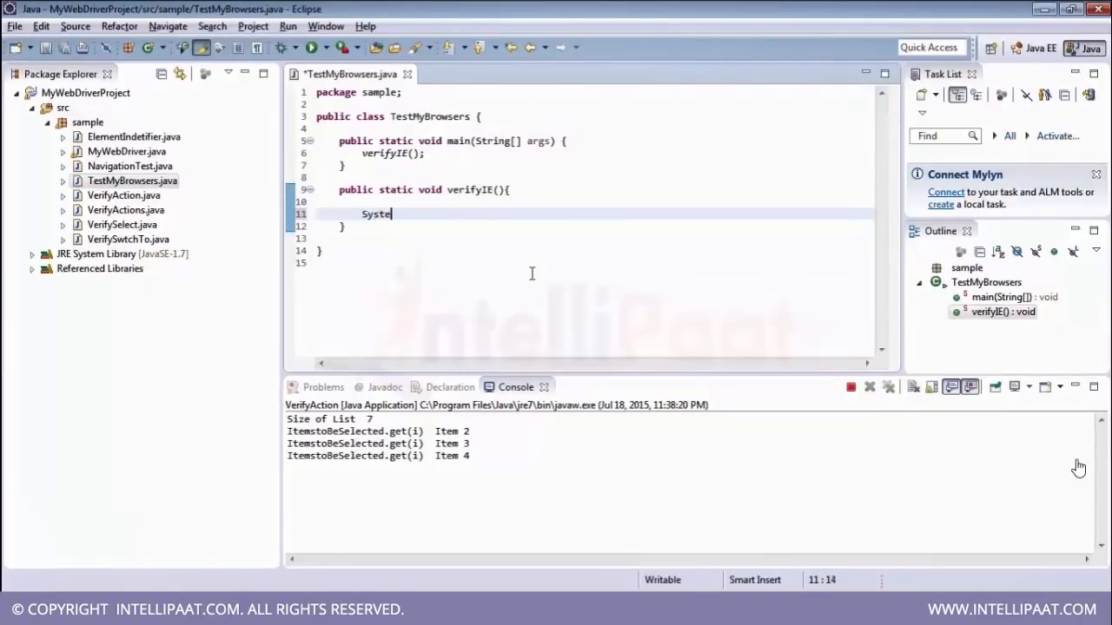
pyautogui.write('.')
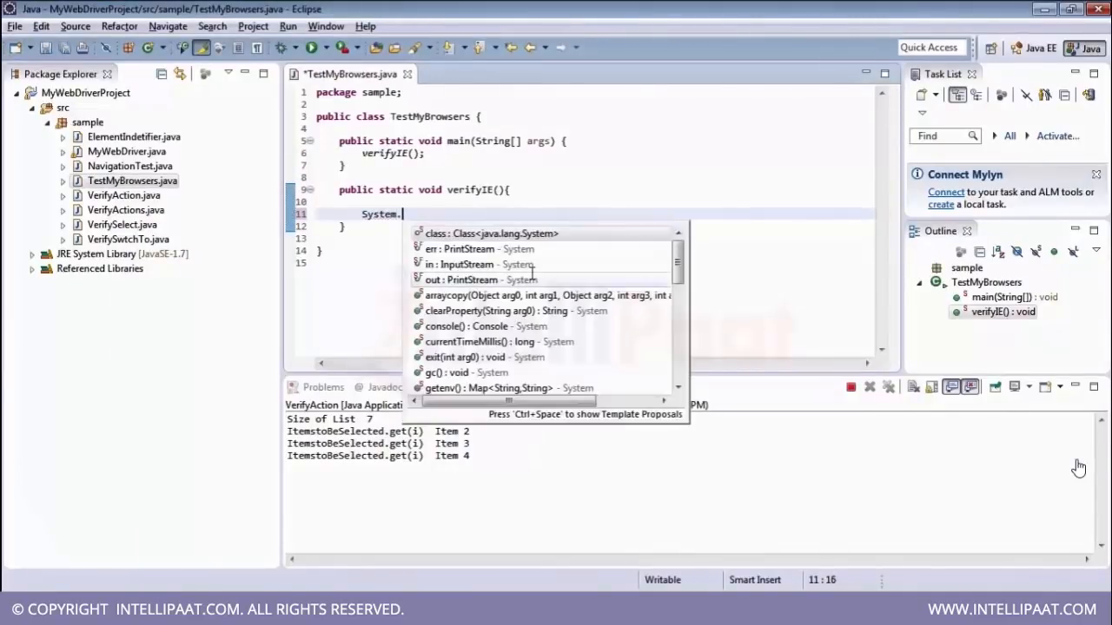
pyautogui.write('set')
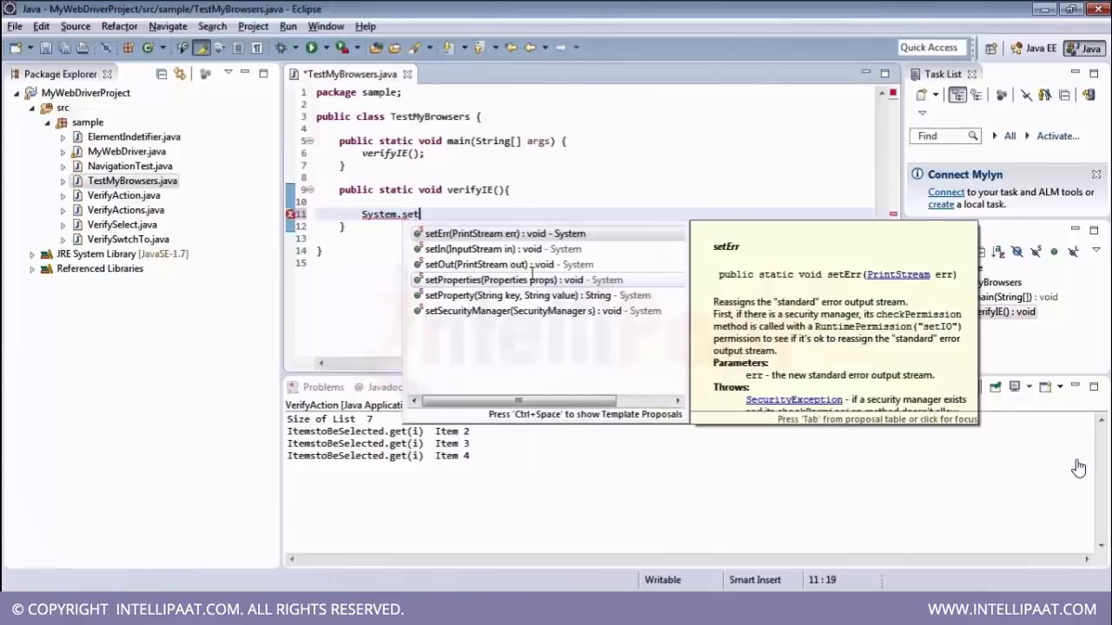
pyautogui.moveTo(443, 296)
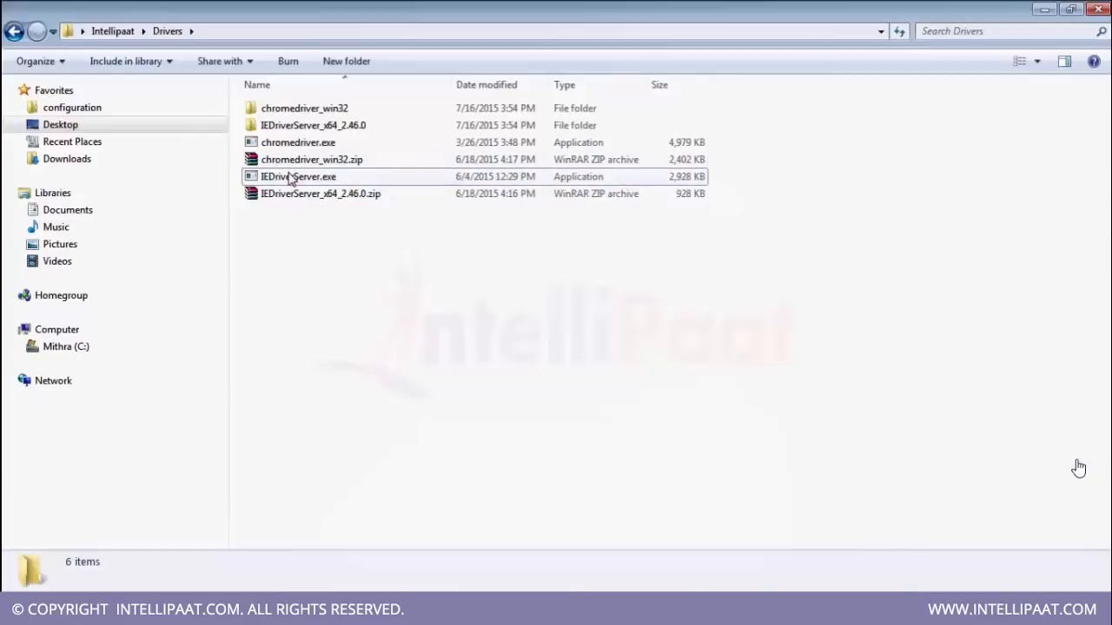
# - Obtain the full path of IEDriverServer.exe from the Drivers folder via its context menu
pyautogui.click(299, 177)
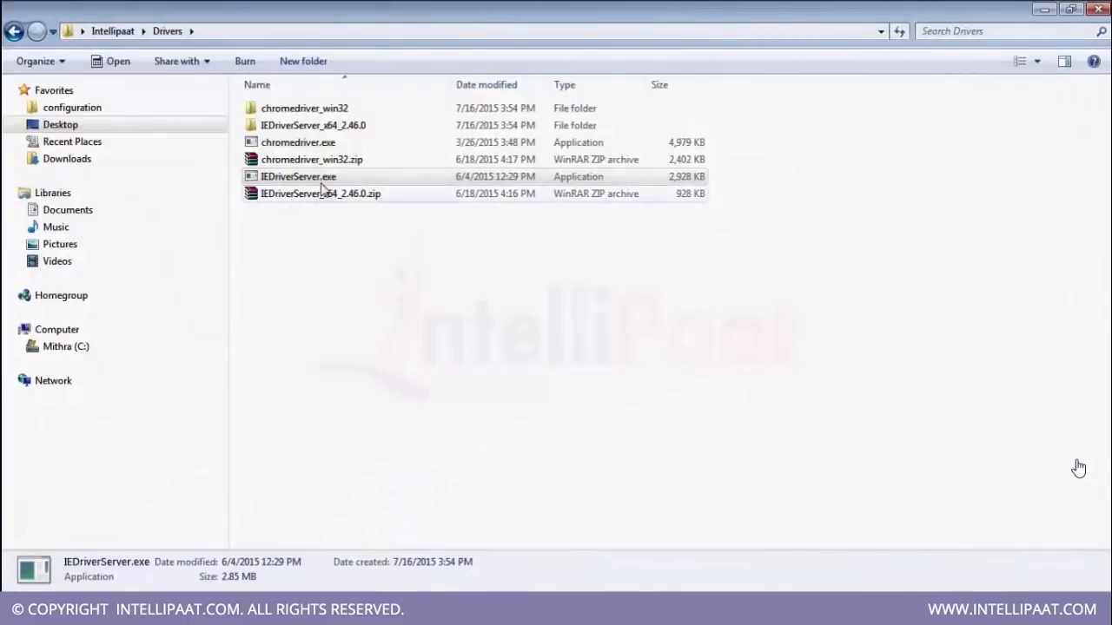
pyautogui.rightClick(299, 177)
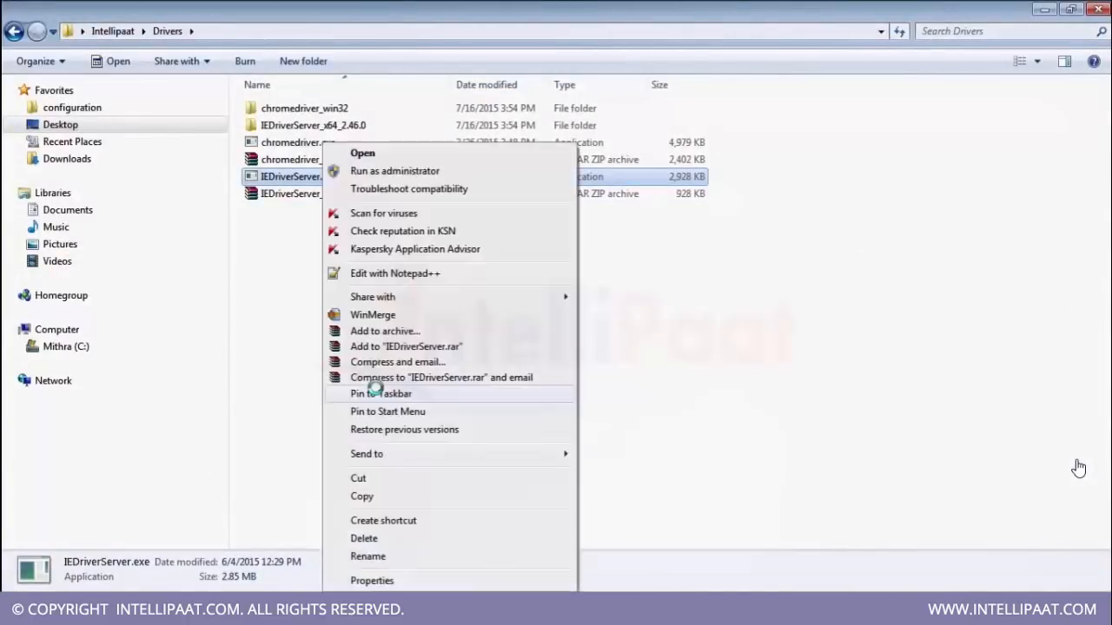
pyautogui.click(368, 556)
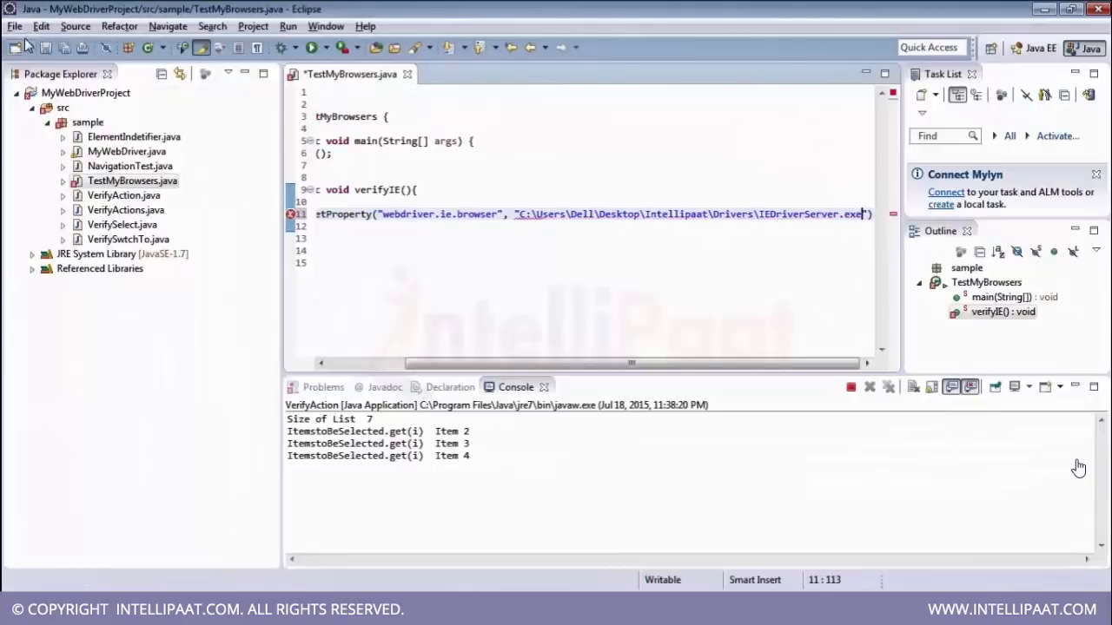
# - Double the backslashes in the webdriver.ie.browser path to clear the escape-sequence error, and save
pyautogui.press('ctrl+s')
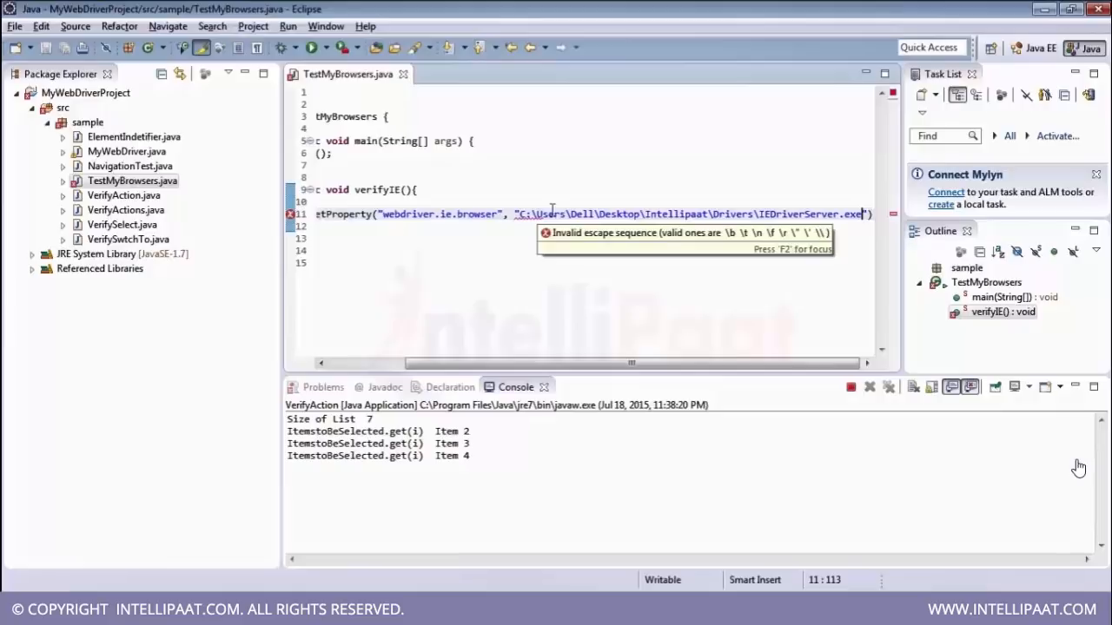
pyautogui.click(592, 262)
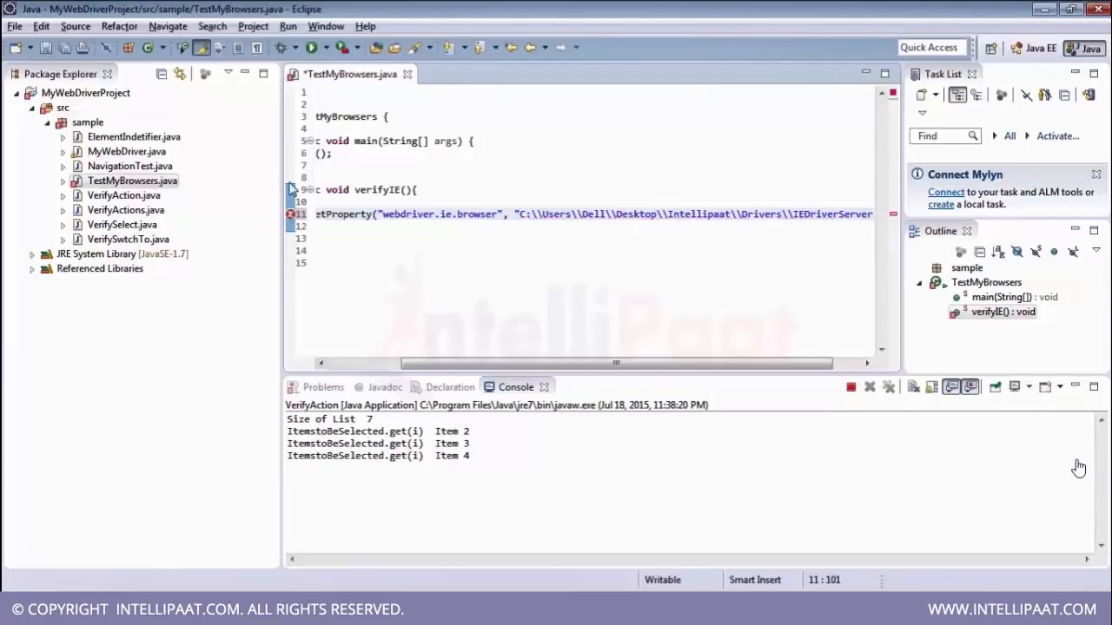
pyautogui.press('ctrl+s')
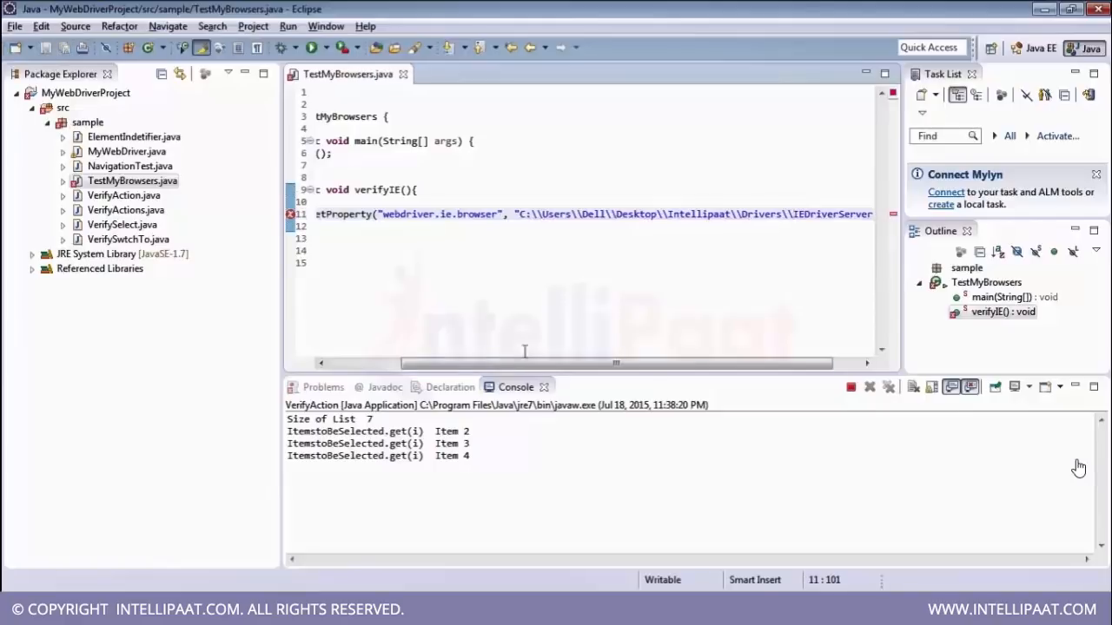
pyautogui.hscroll(3)
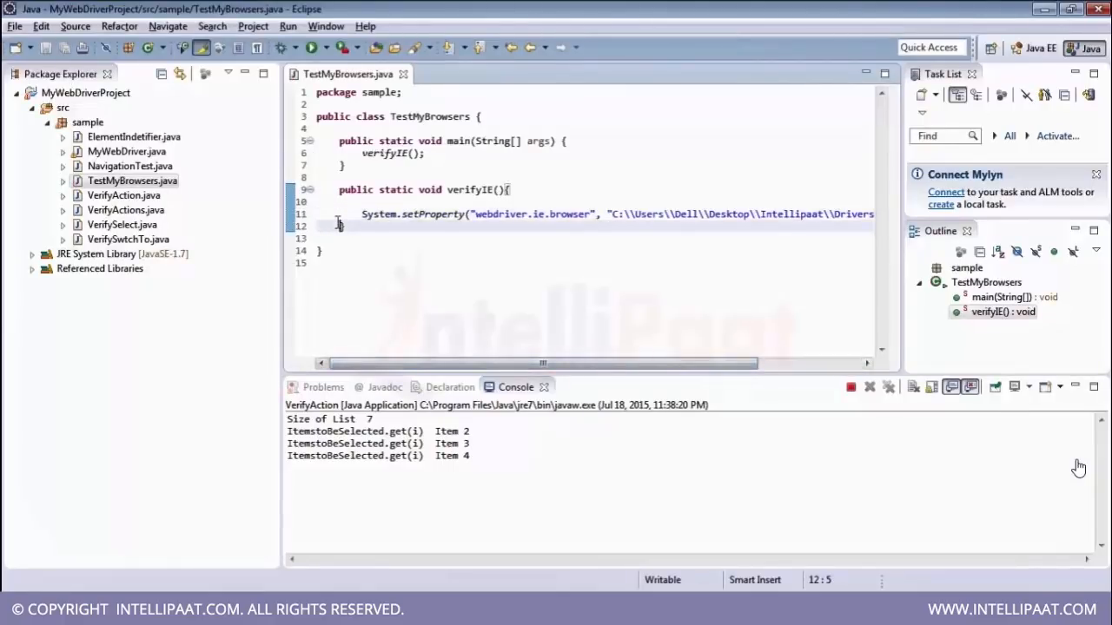
# - Add a DesiredCapabilities import and begin declaring caps = new De... in verifyIE
pyautogui.press('enter')
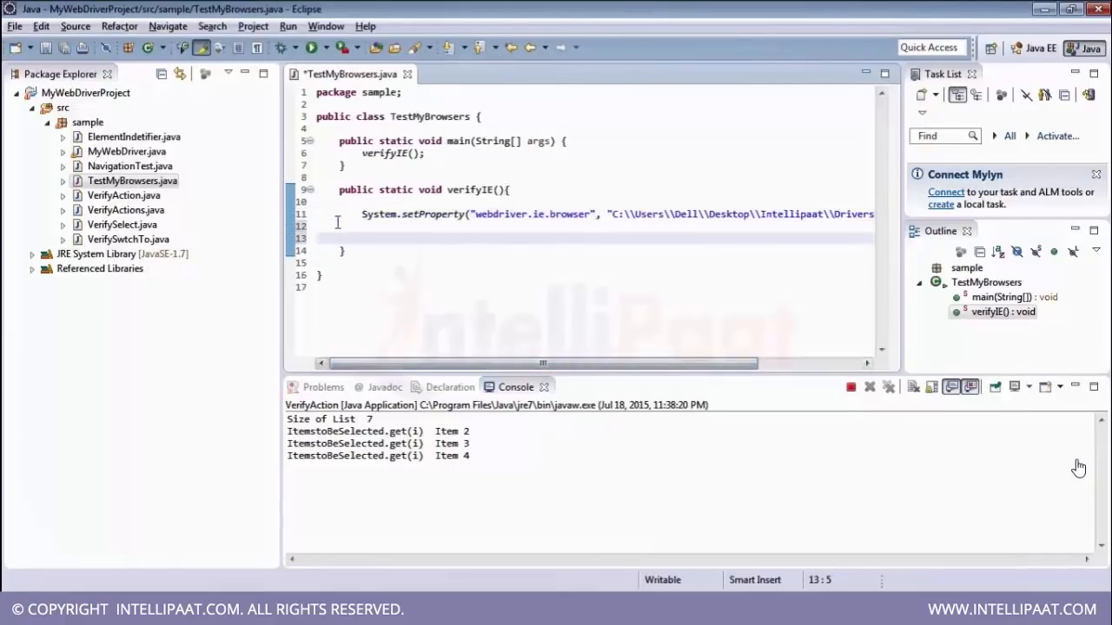
pyautogui.write('DesiredCapabilities')
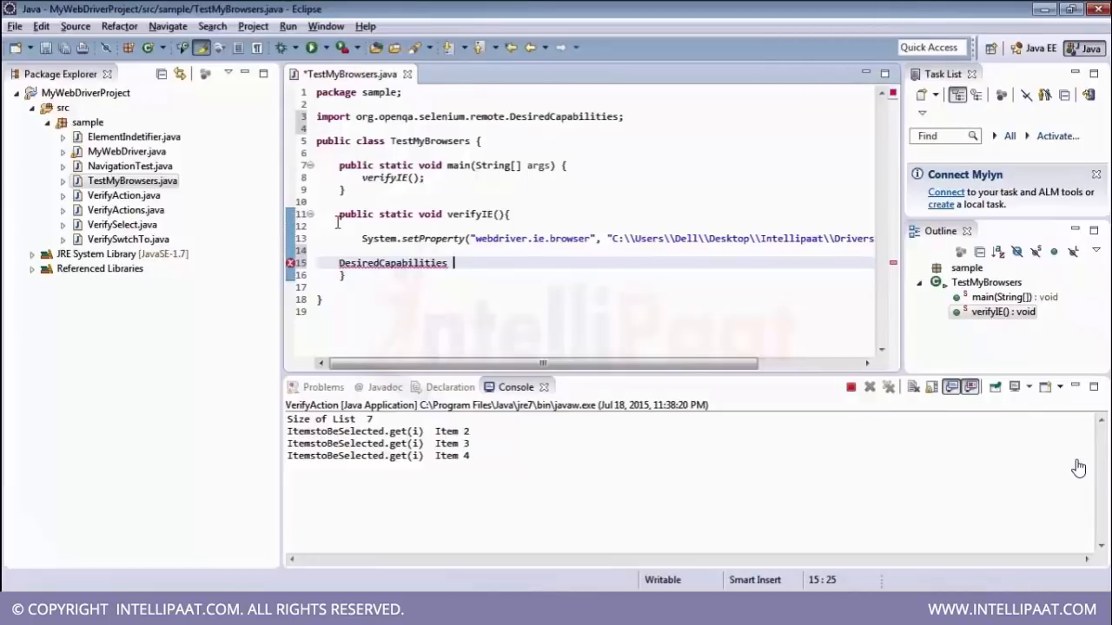
pyautogui.write('caps= new de')
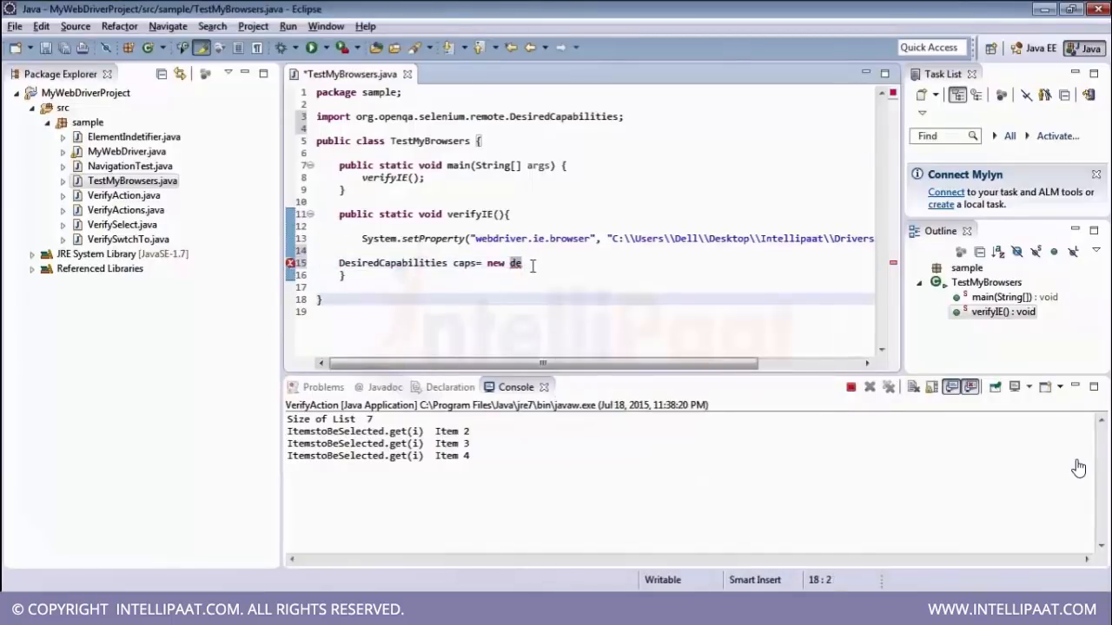
pyautogui.press('BackSpace')
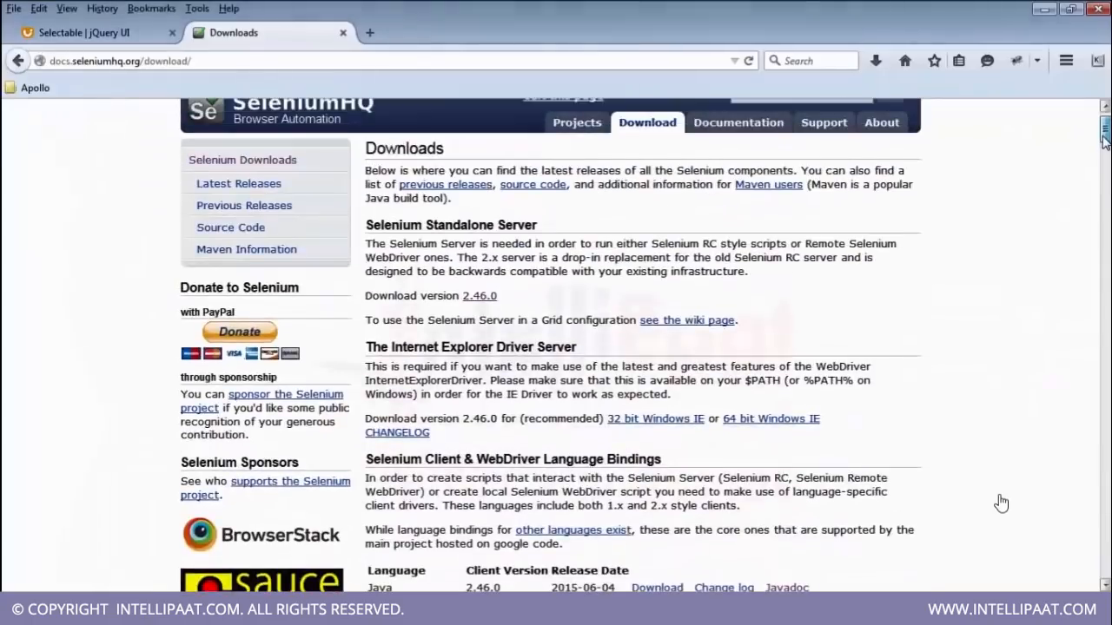
# - From the Selenium Downloads page, open the Java API documentation and scroll to the class list
pyautogui.scroll(-3)
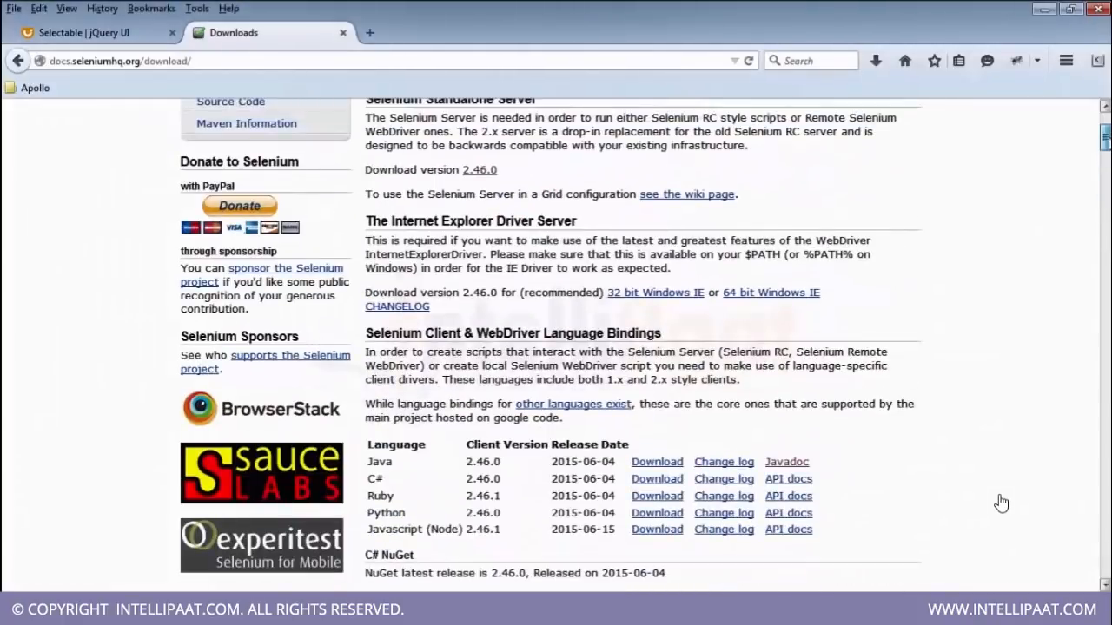
pyautogui.click(785, 462)
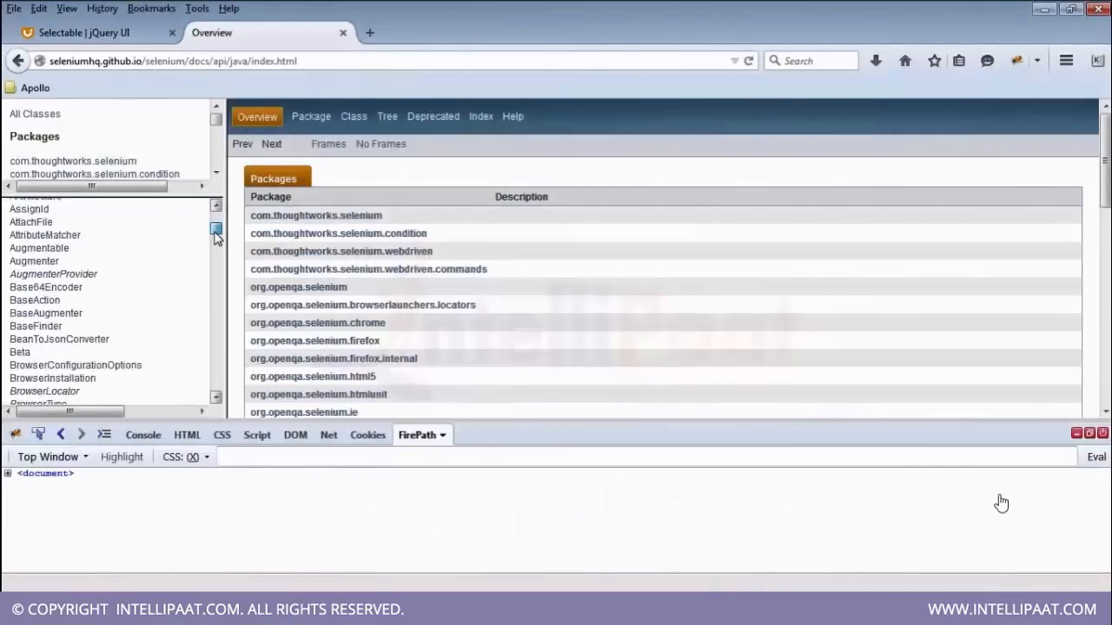
pyautogui.scroll(-3)
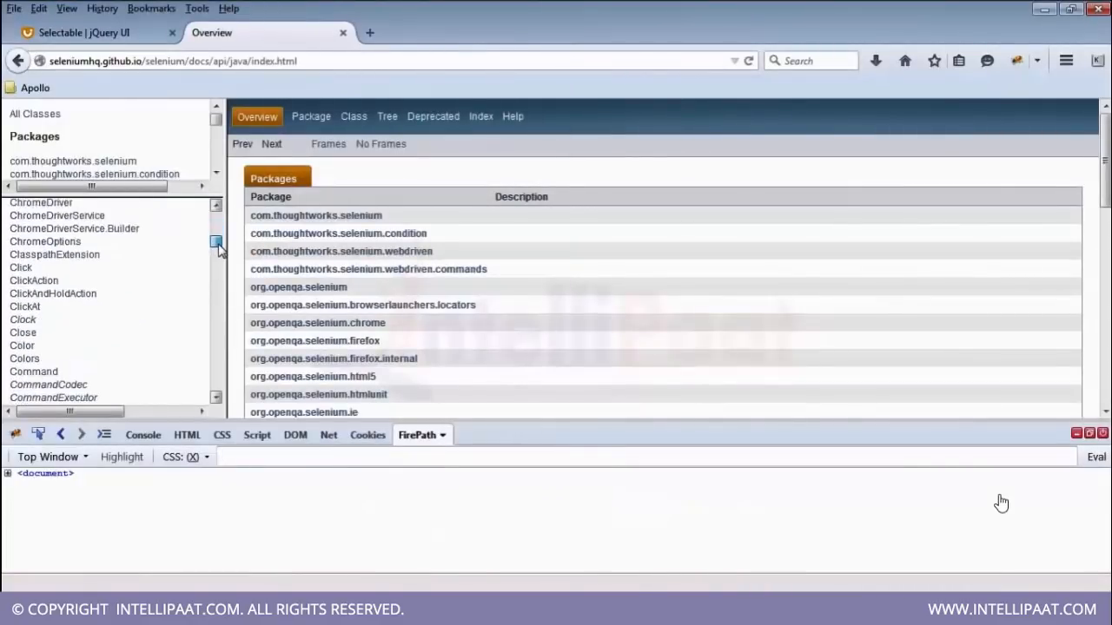
pyautogui.scroll(-3)
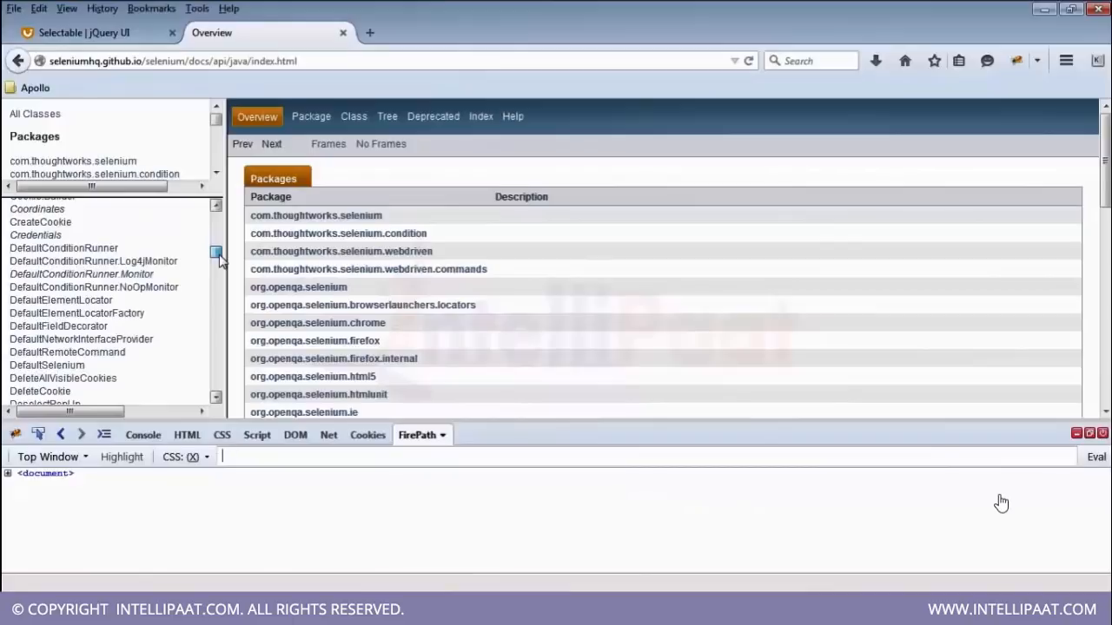
pyautogui.scroll(-3)
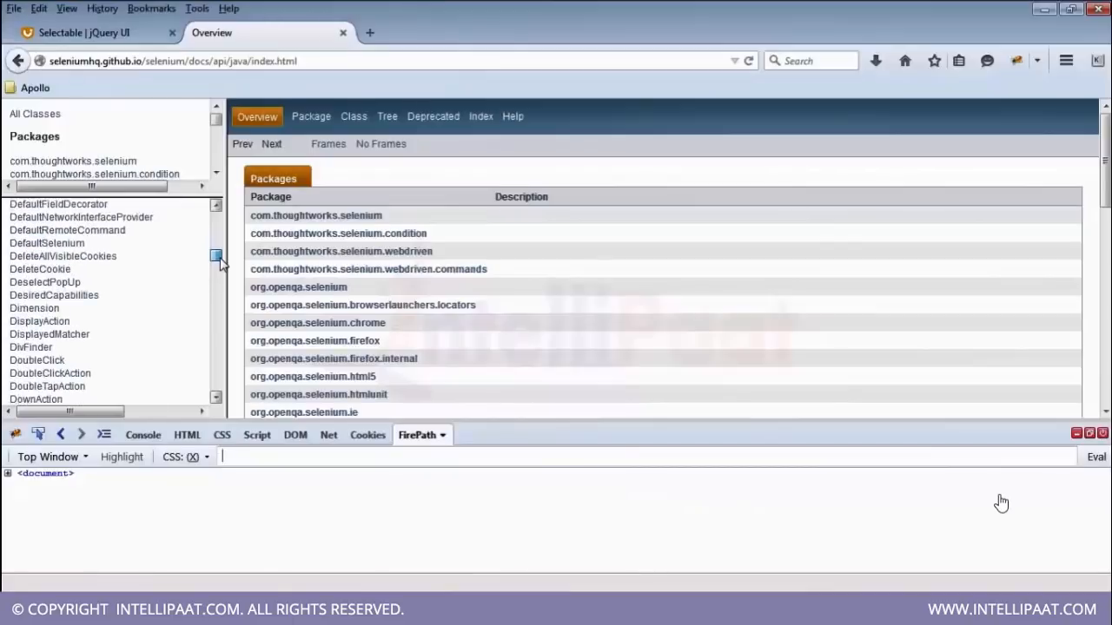
# - Open the DesiredCapabilities class page and scroll to its Method Summary with internetExplorer()
pyautogui.click(54, 296)
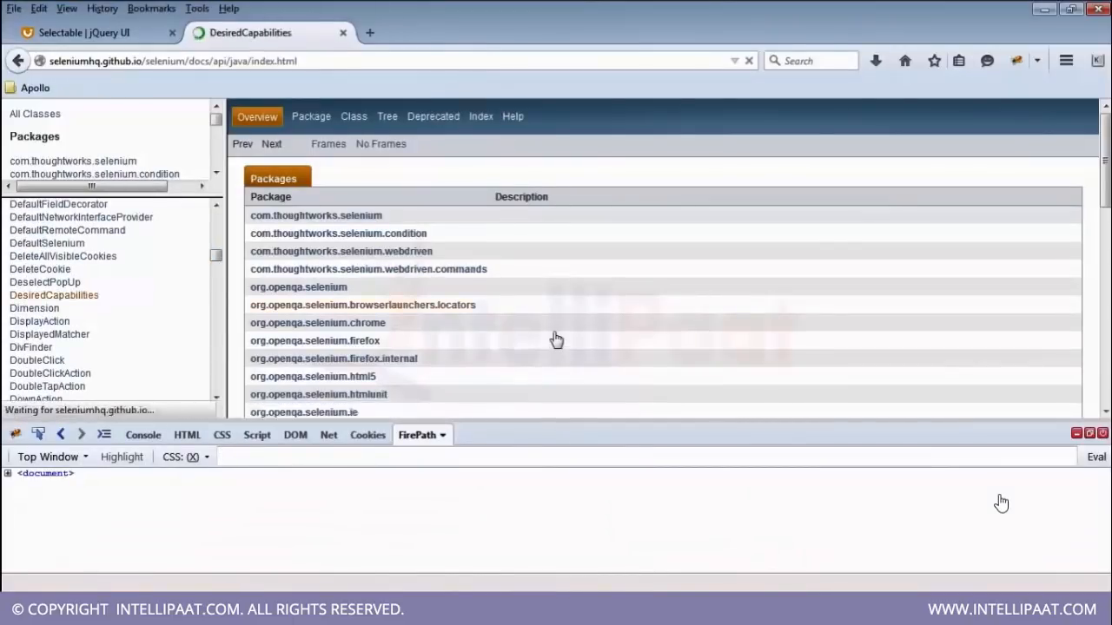
pyautogui.click(54, 295)
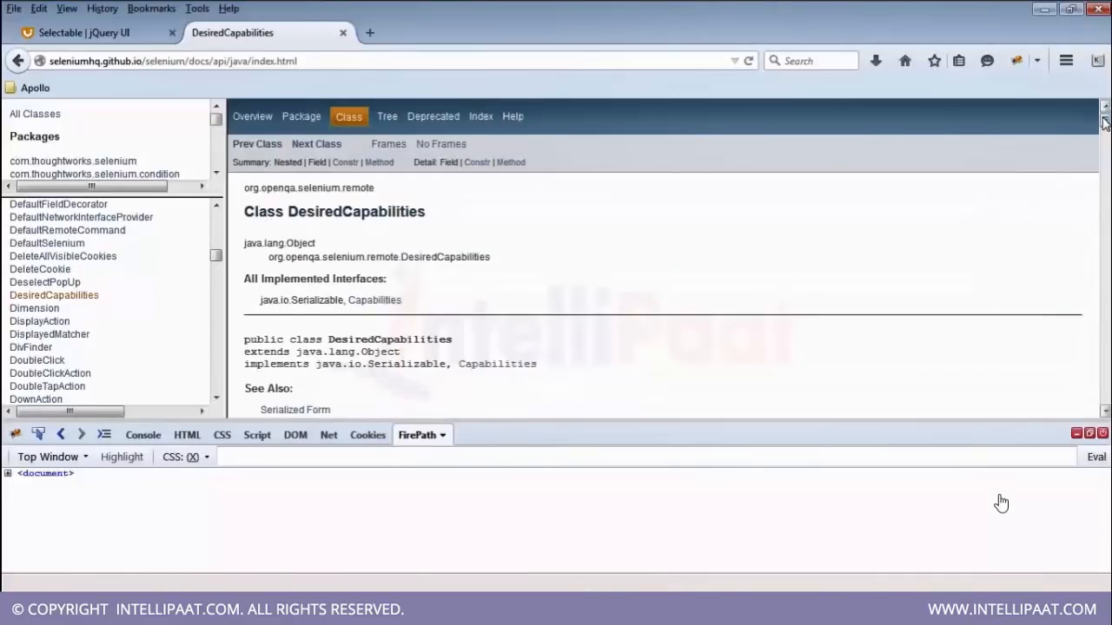
pyautogui.scroll(-3)
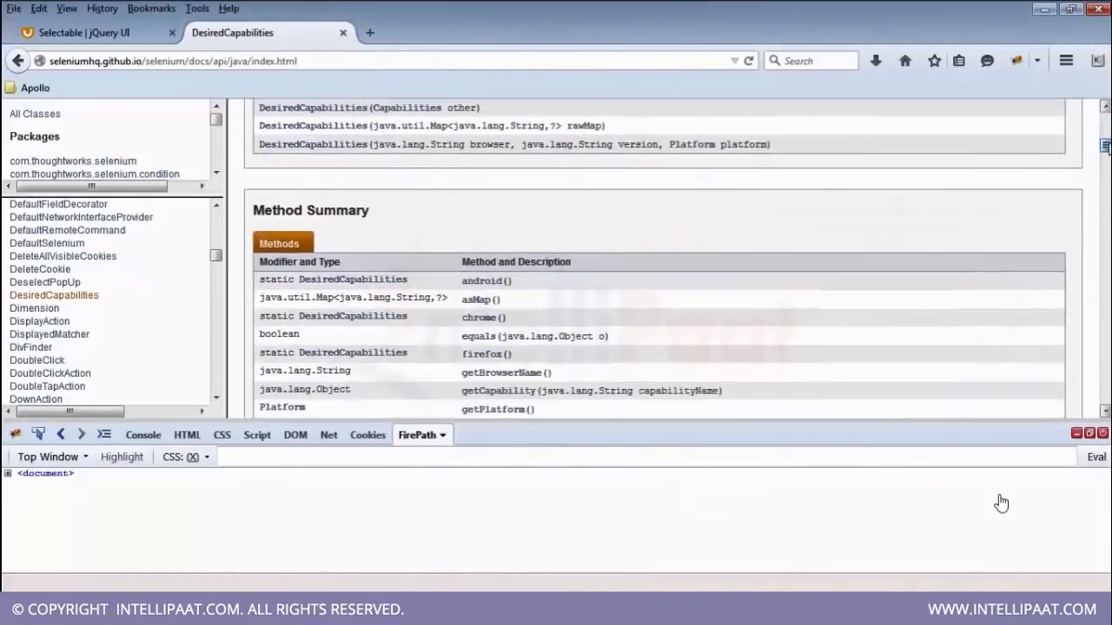
pyautogui.scroll(-3)
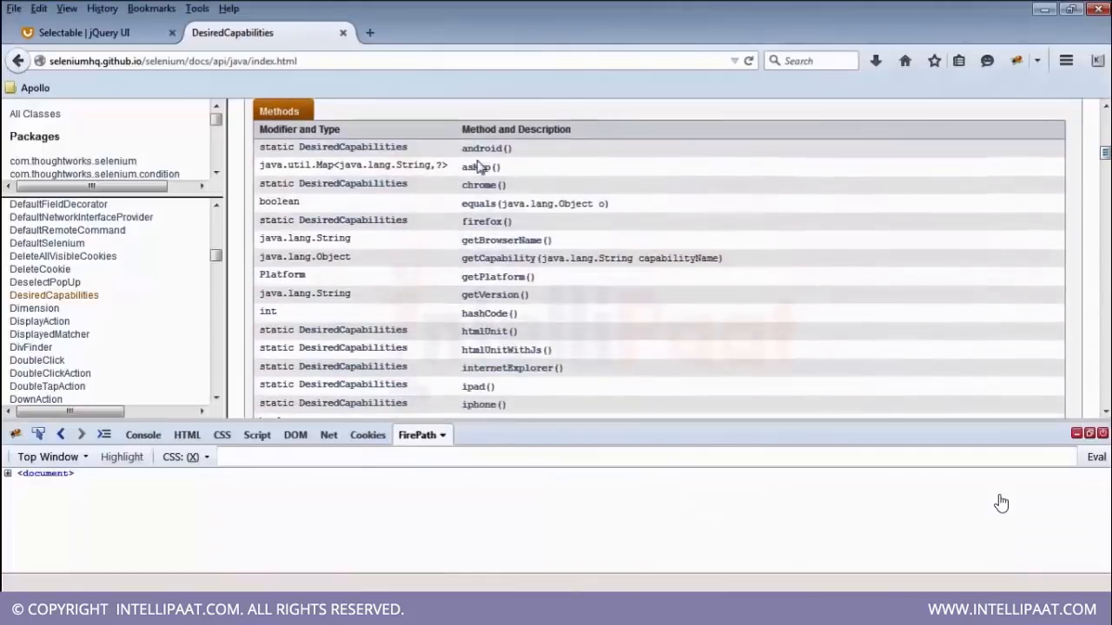
pyautogui.moveTo(695, 372)
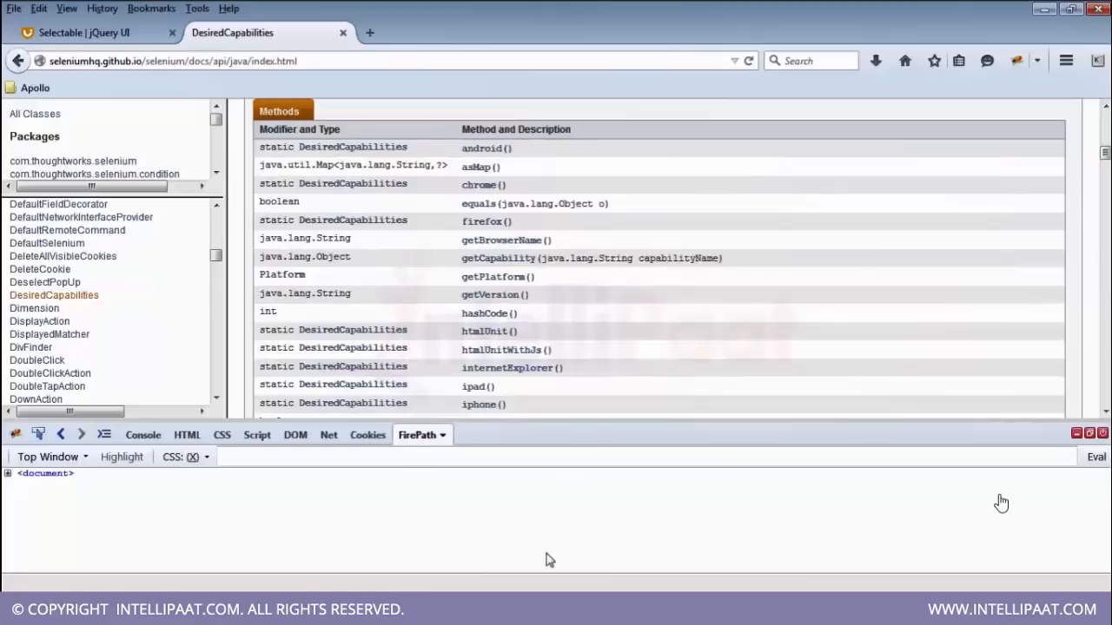
pyautogui.moveTo(532, 165)
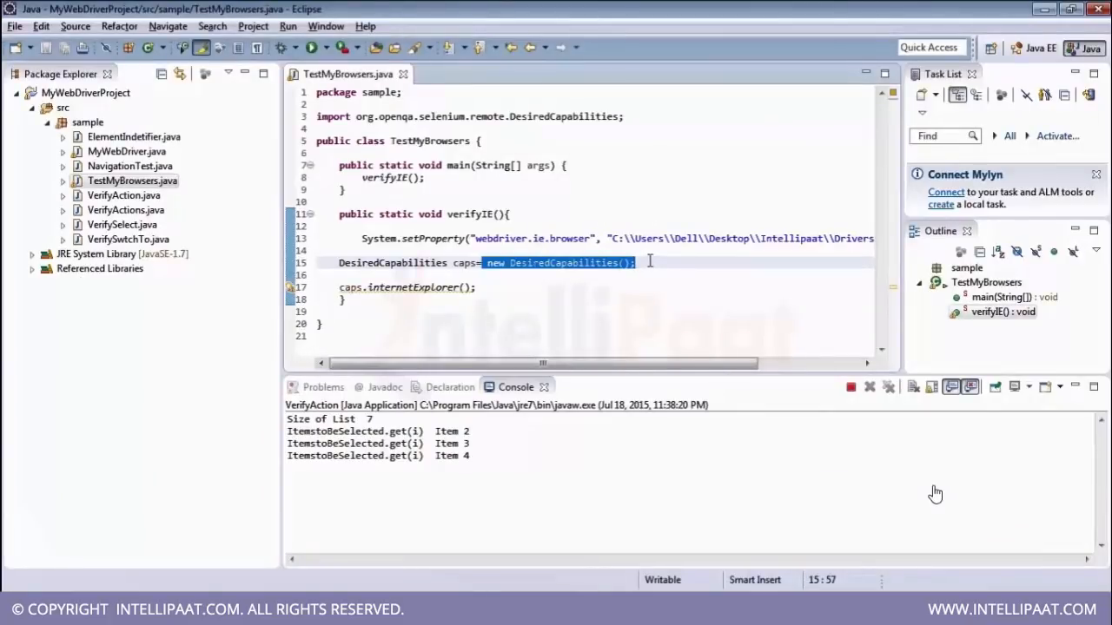
# - Declare iecaps as DesiredCapabilities.internetExplorer(); and start a Web... declaration on the next line
pyautogui.press('Delete')
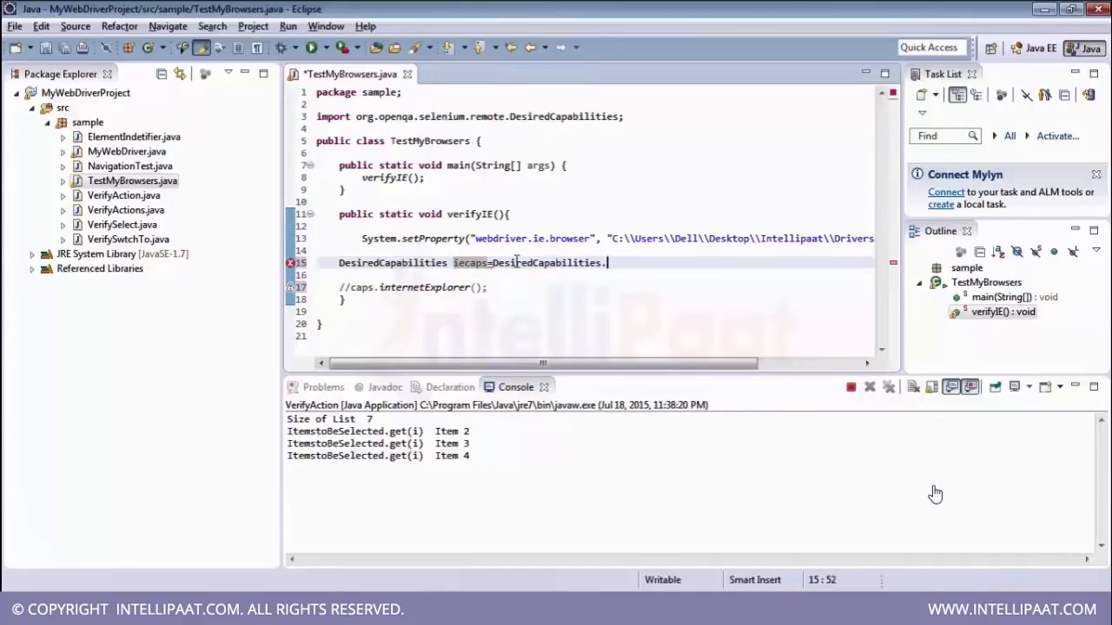
pyautogui.write('.internetExplorer()')
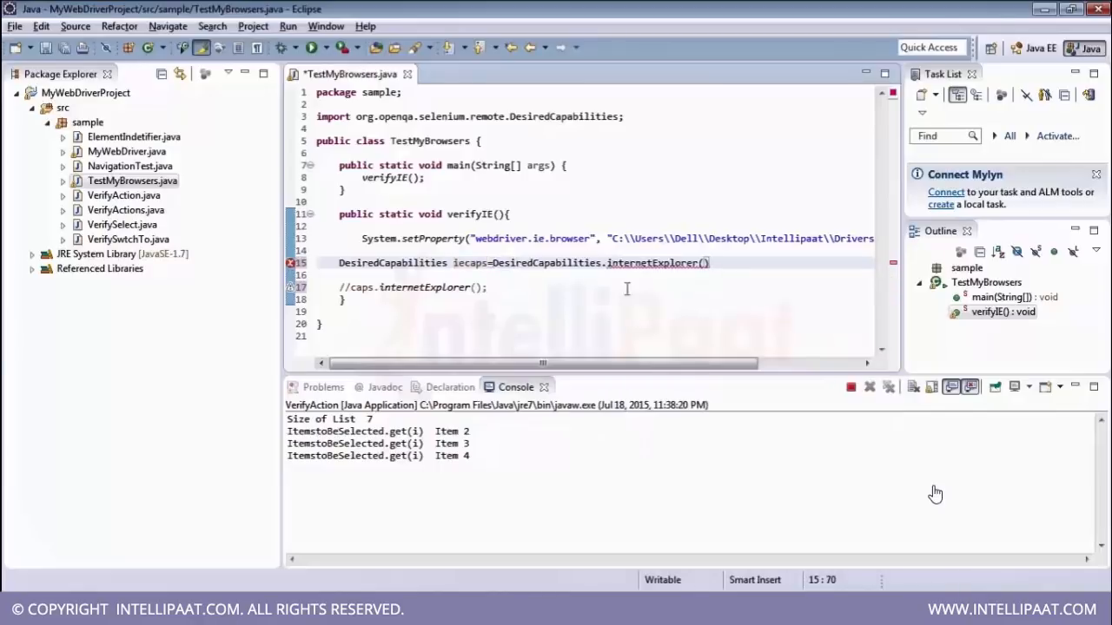
pyautogui.press('Return')
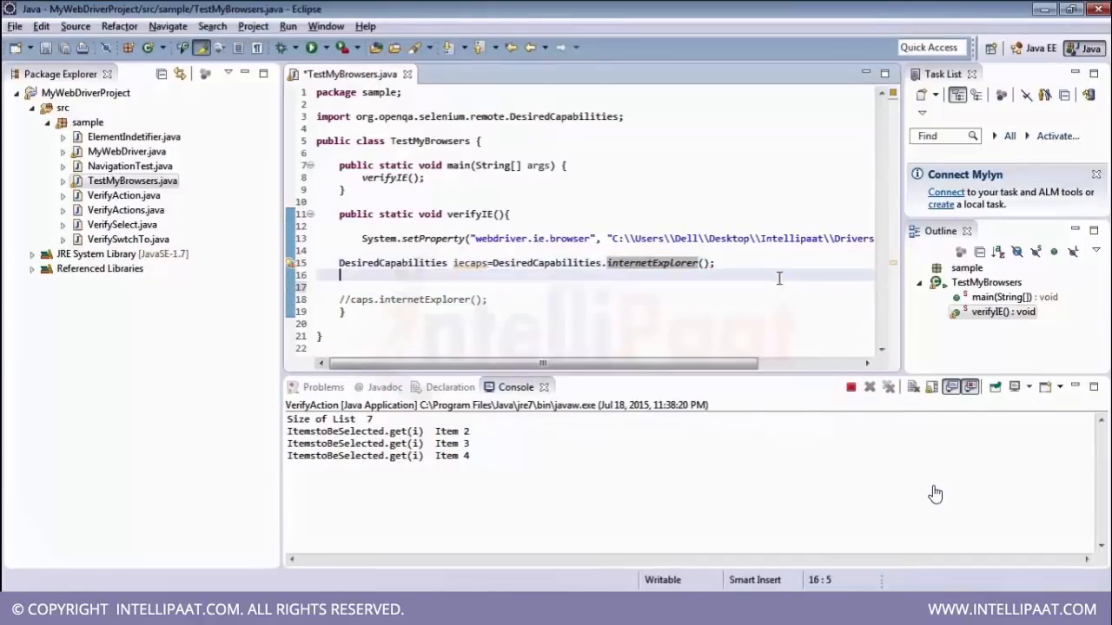
pyautogui.write('Web')
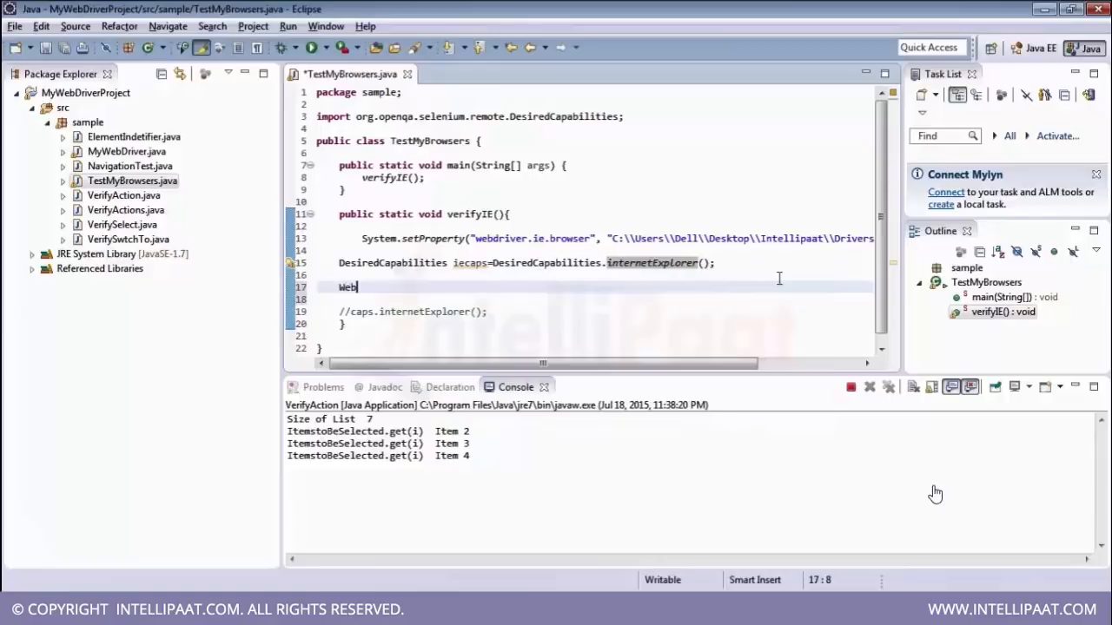
# - Declare WebDriver ieDriver as new InternetExplorerDriver(iecaps) in verifyIE
pyautogui.write('Driver')
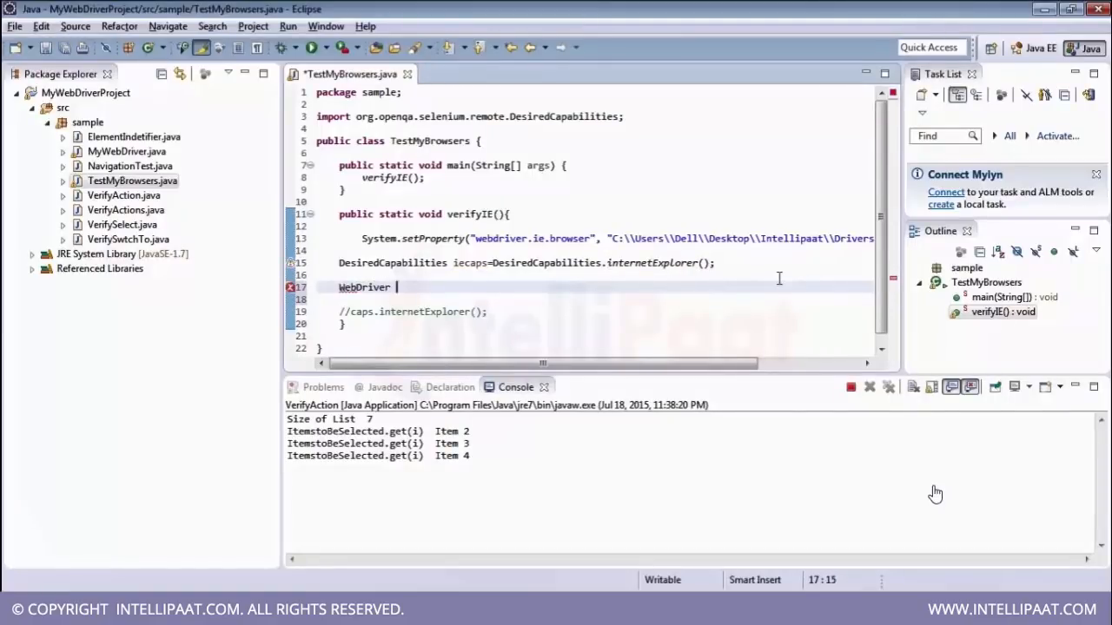
pyautogui.write('ieDriver=')
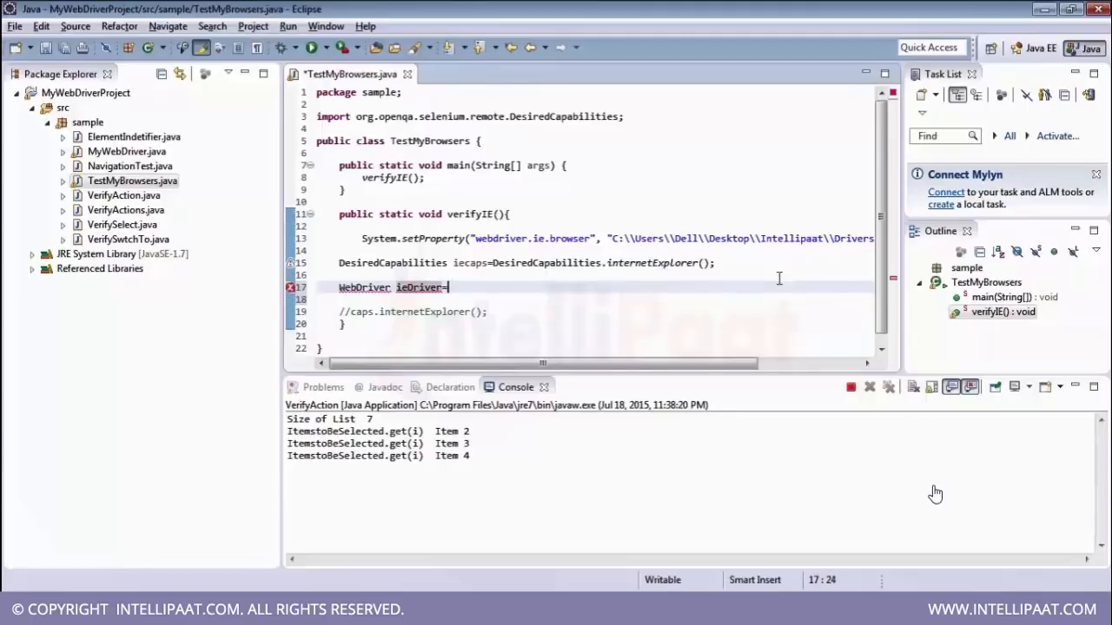
pyautogui.write('new')
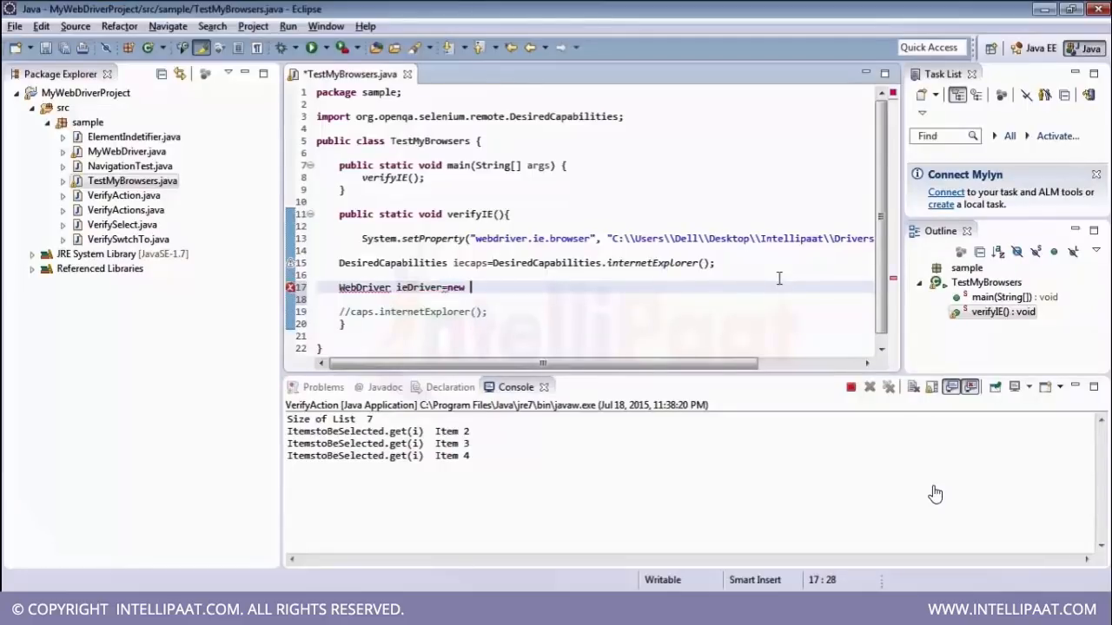
pyautogui.write('In')
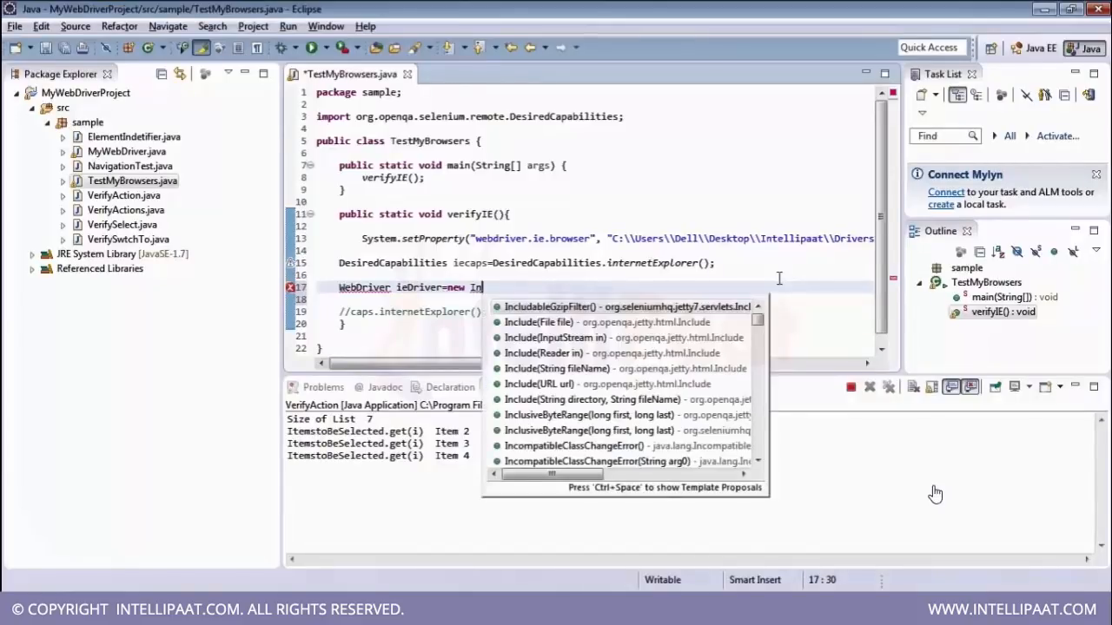
pyautogui.write('ter')
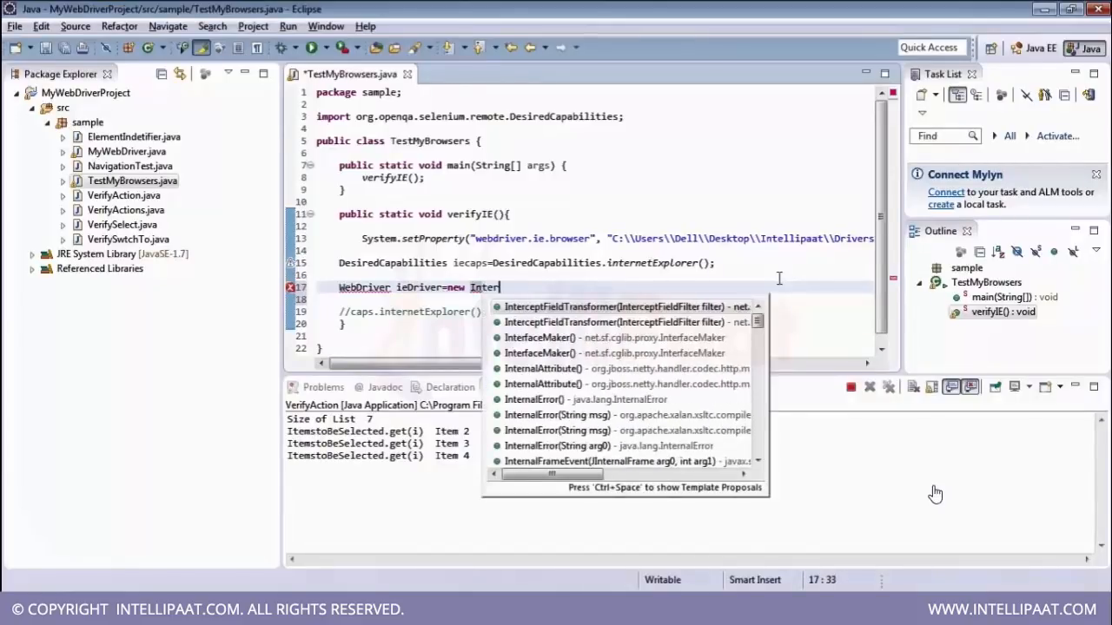
pyautogui.write('net')
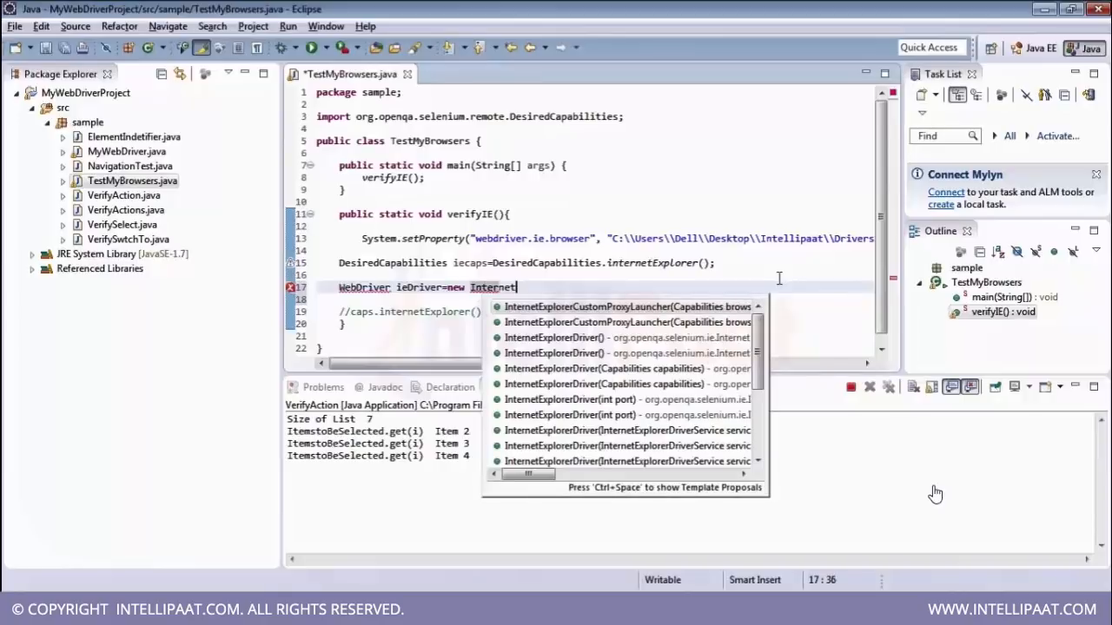
pyautogui.write('ExplorerDriver(capabilities')
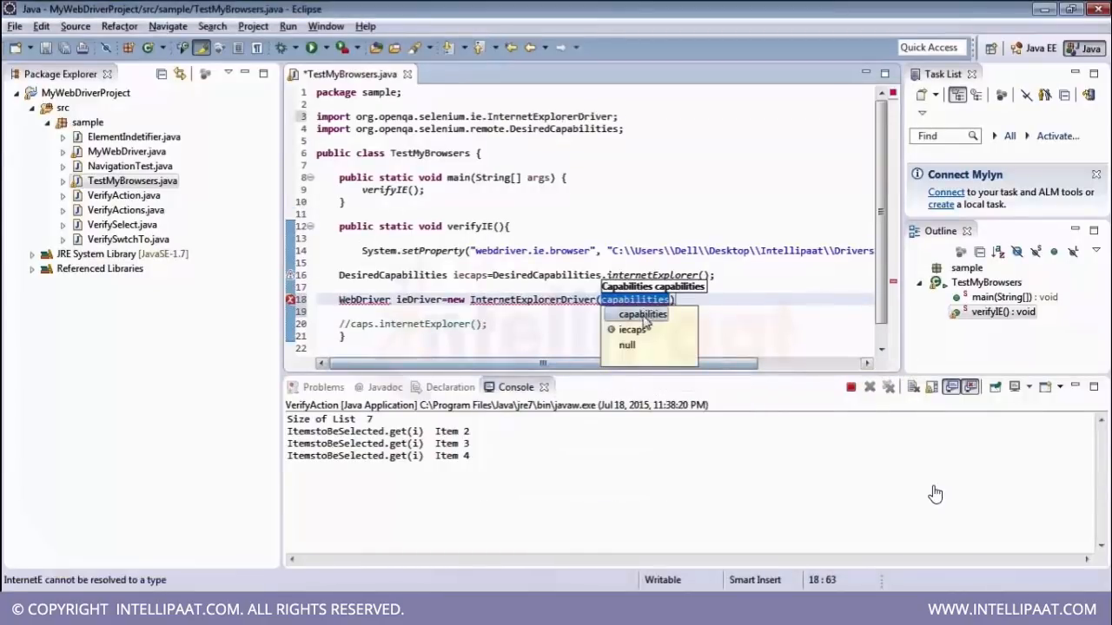
pyautogui.click(634, 330)
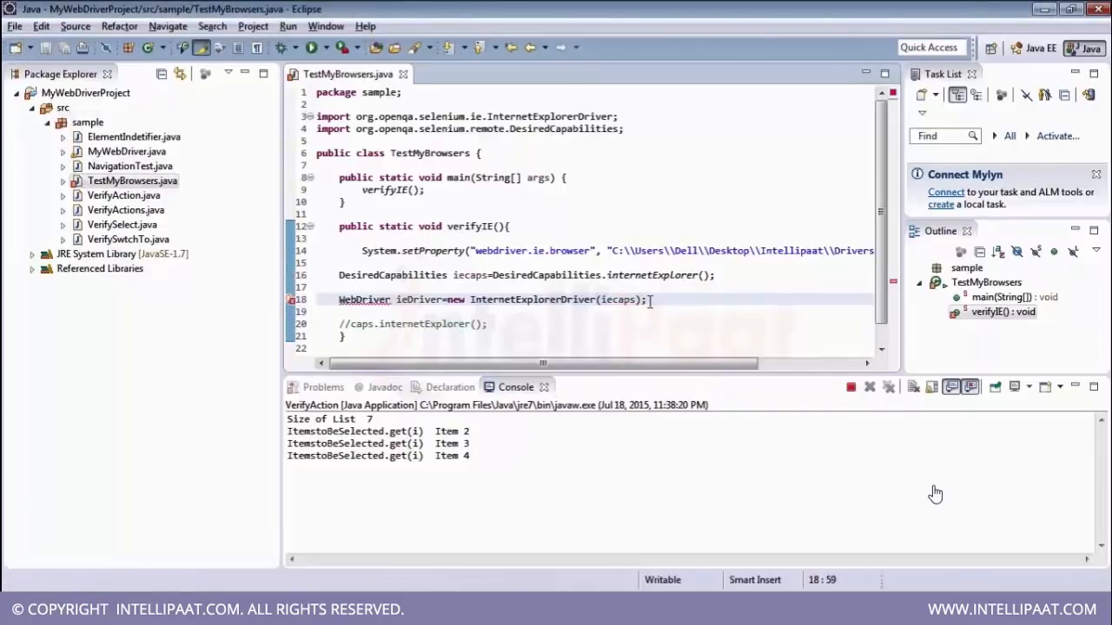
pyautogui.moveTo(622, 299)
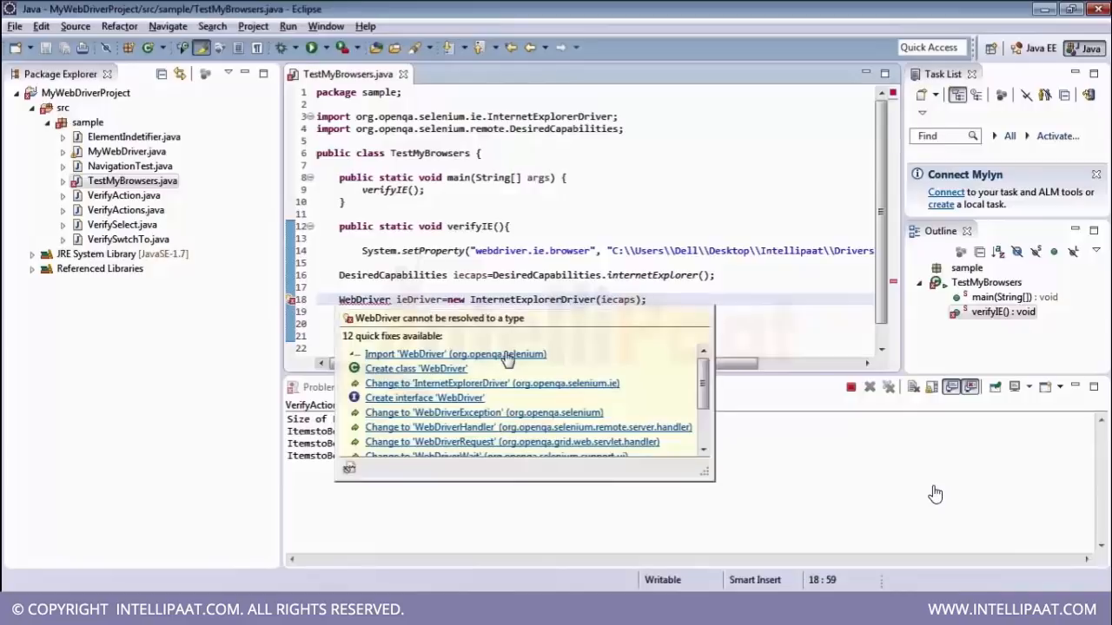
# - Import WebDriver via quick fix and begin an ieDriver.get call after the driver creation
pyautogui.click(455, 354)
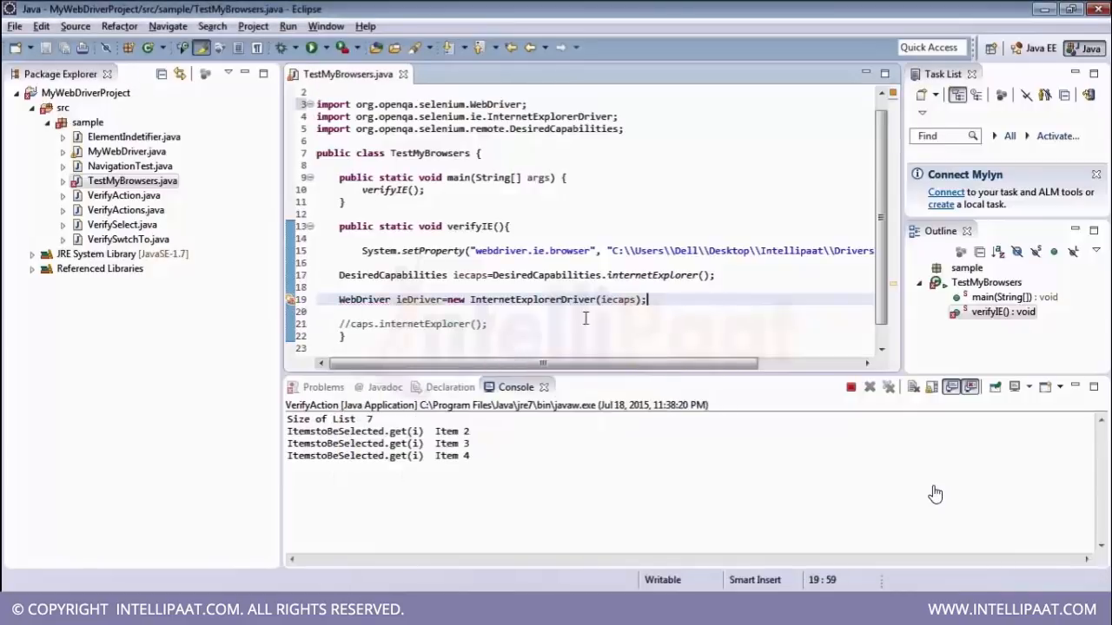
pyautogui.hscroll(3)
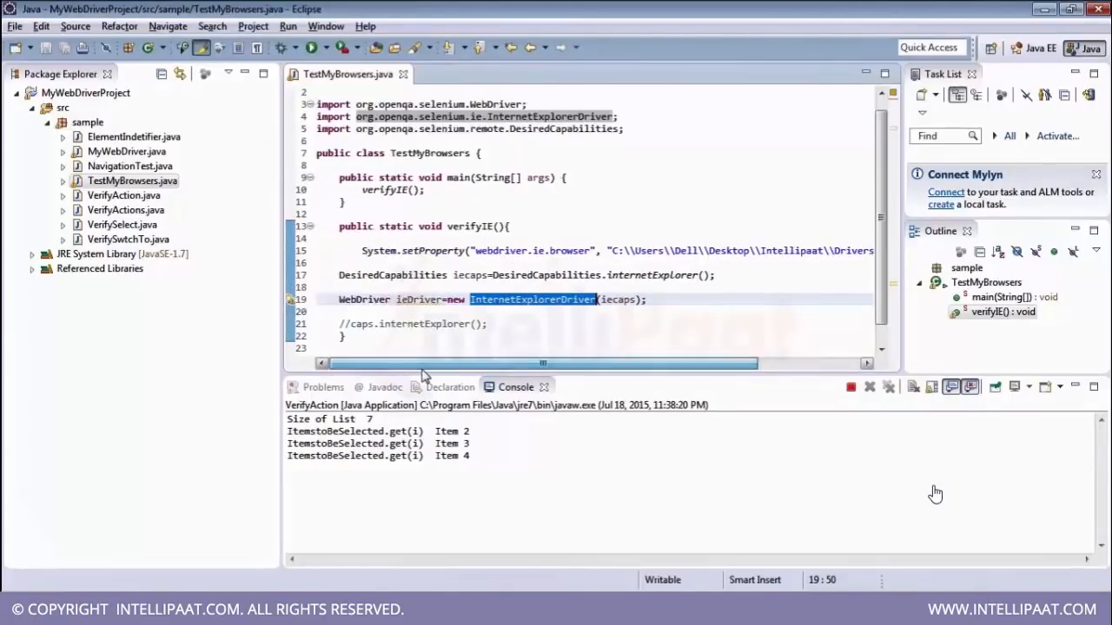
pyautogui.click(650, 299)
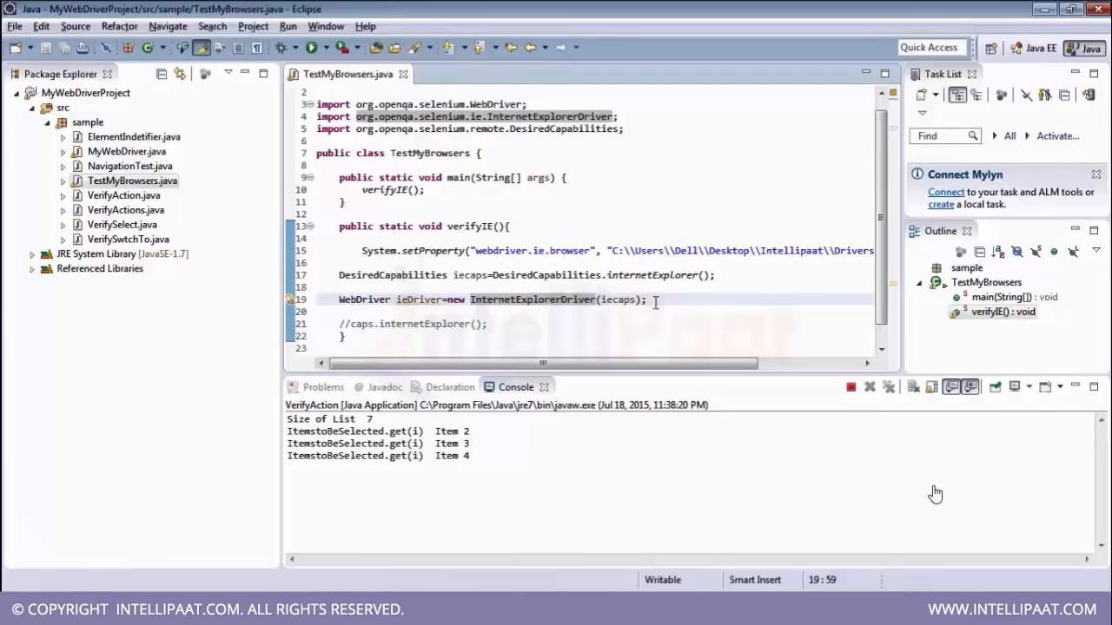
pyautogui.write('ieDriver')
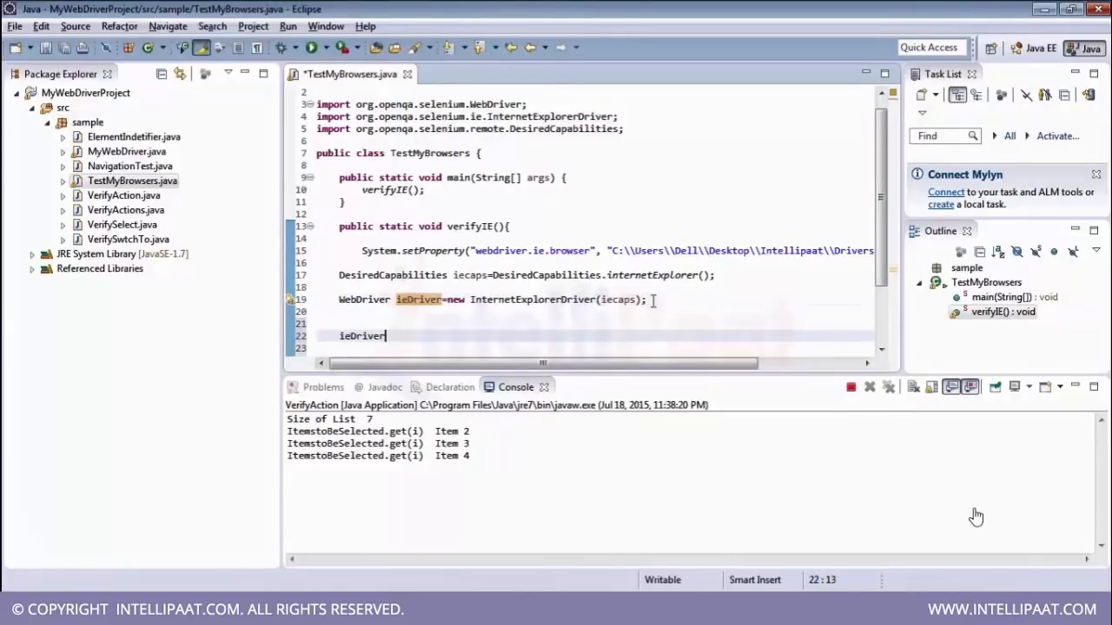
pyautogui.write('.get')
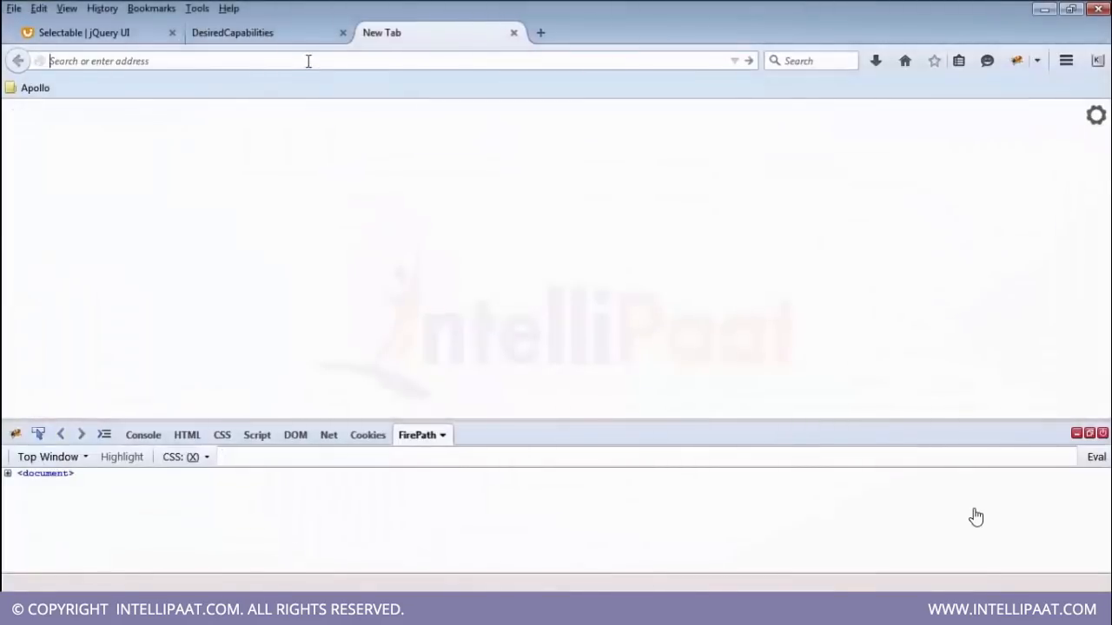
pyautogui.write('www.google.com')
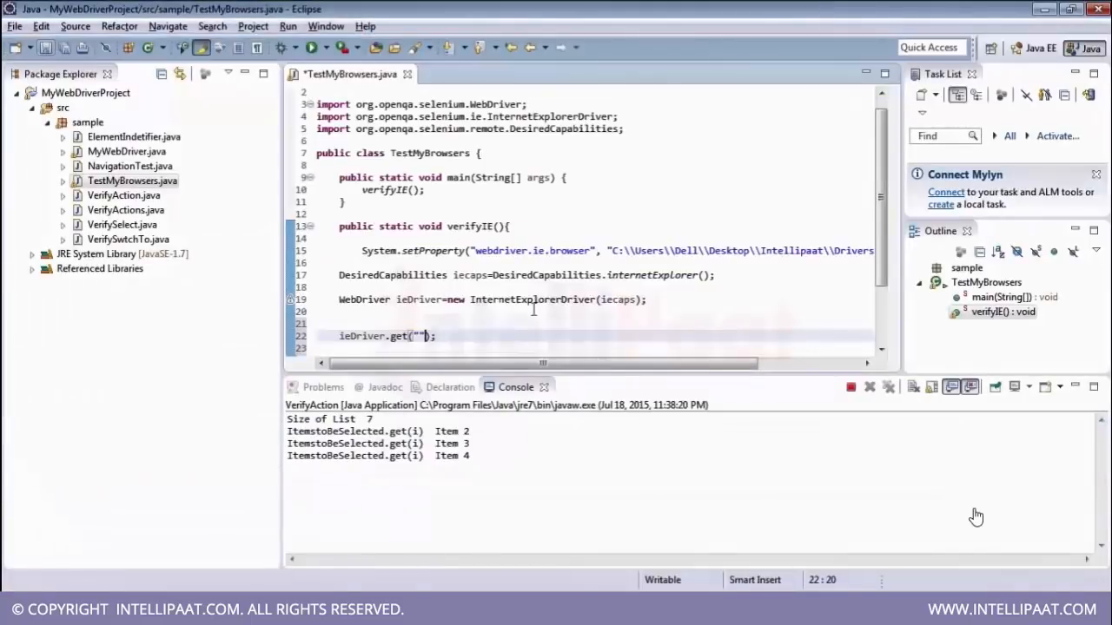
pyautogui.write('https://www.google.co.in')
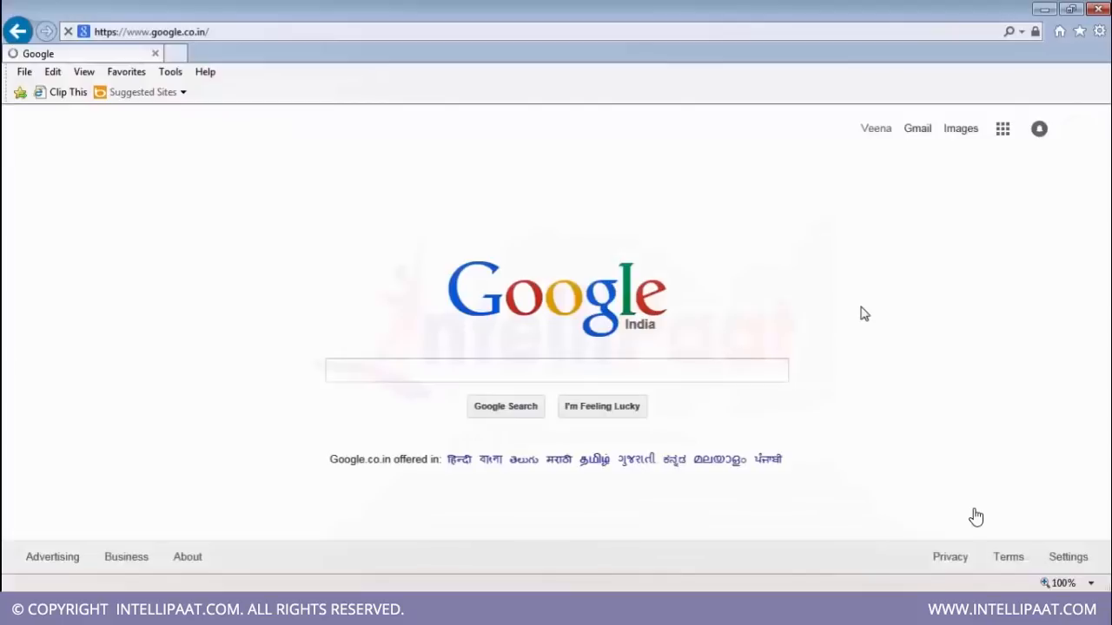
# - Close the Internet Explorer window the test opened on Google India
pyautogui.click(556, 370)
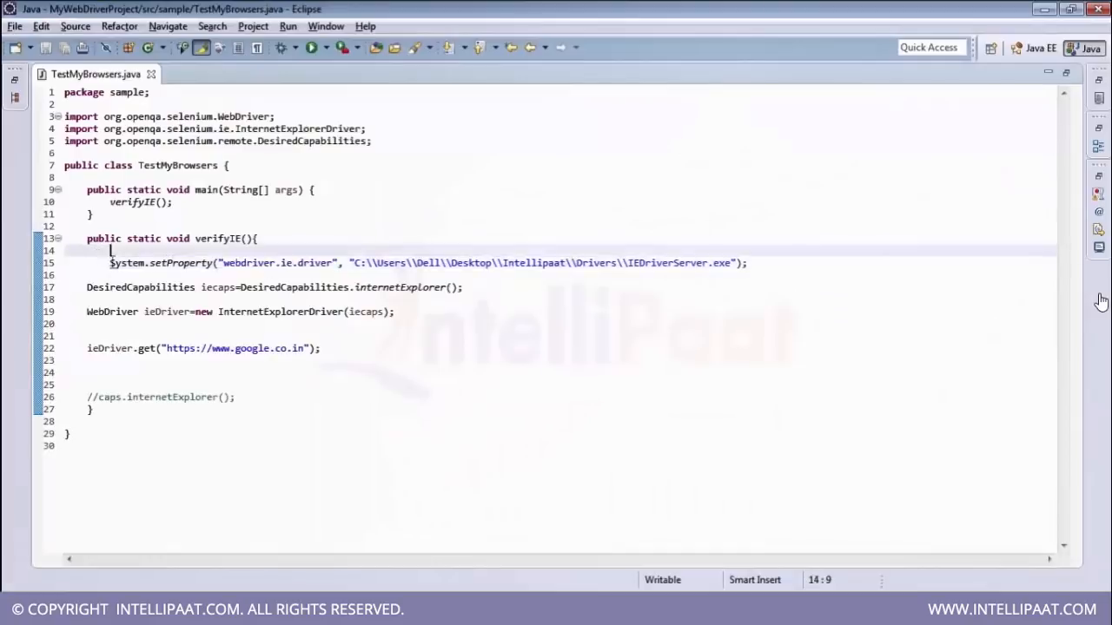
# - Add a public static void veriftChrome() method below verifyIE
pyautogui.moveTo(111, 250); pyautogui.dragTo(353, 359)
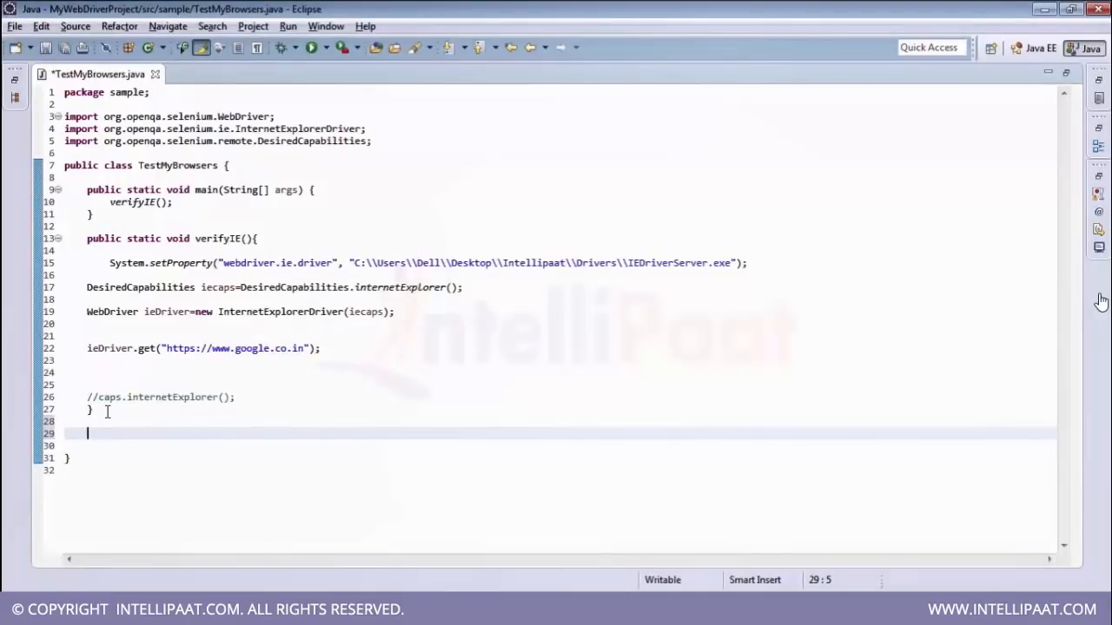
pyautogui.write('public stat')
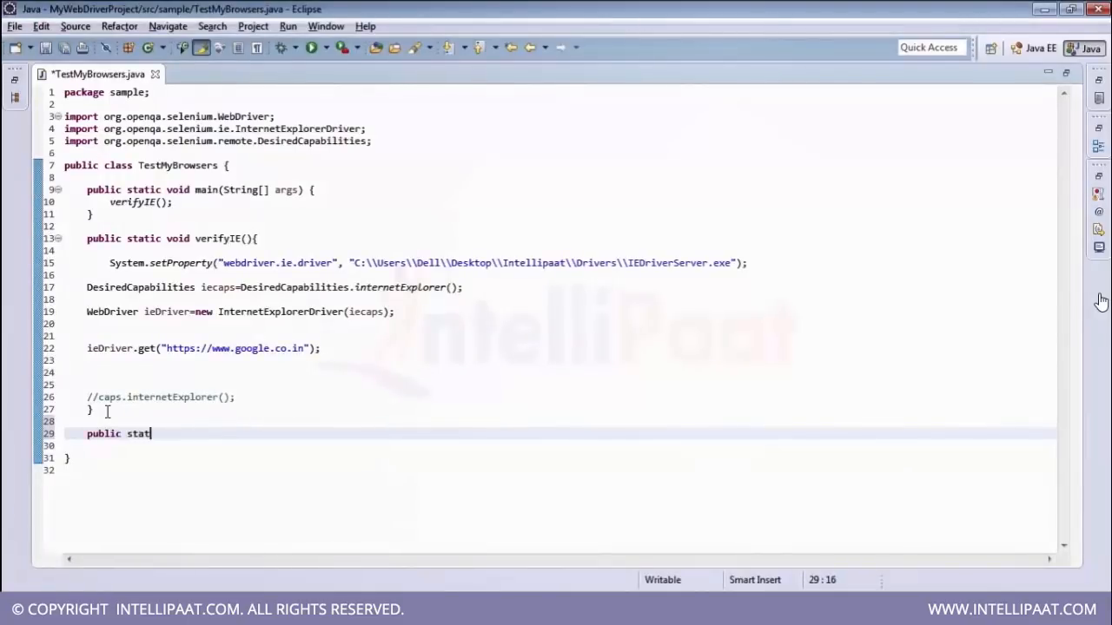
pyautogui.write('ic void verify')
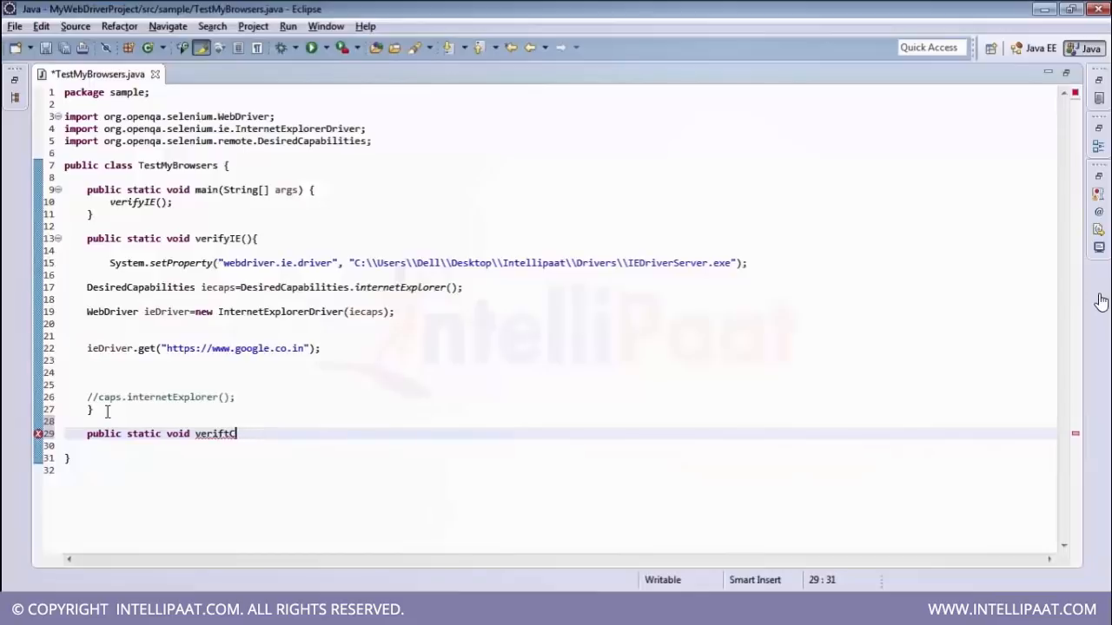
pyautogui.write('Chrome')
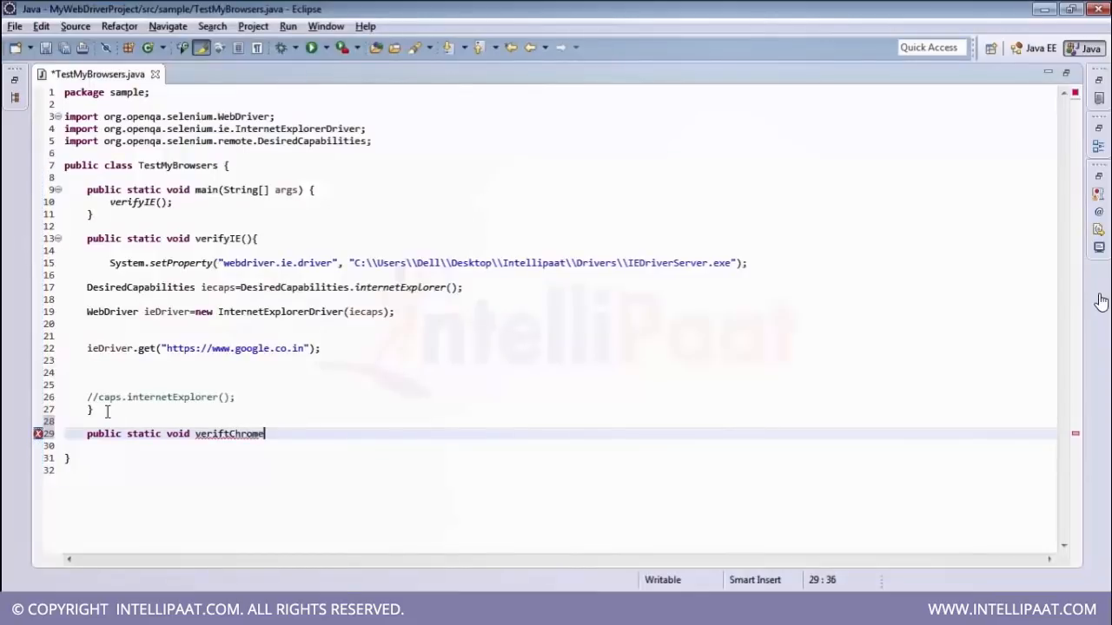
pyautogui.write('(){')
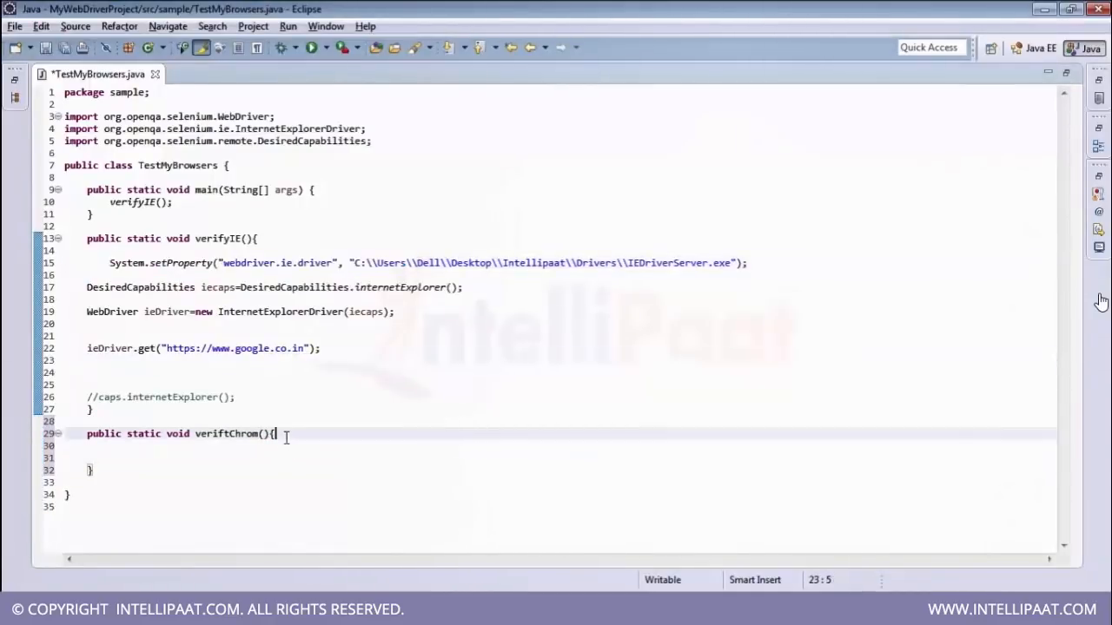
# - Start a System.se call inside veriftChrome to bring up setProperty completion
pyautogui.write('Sys')
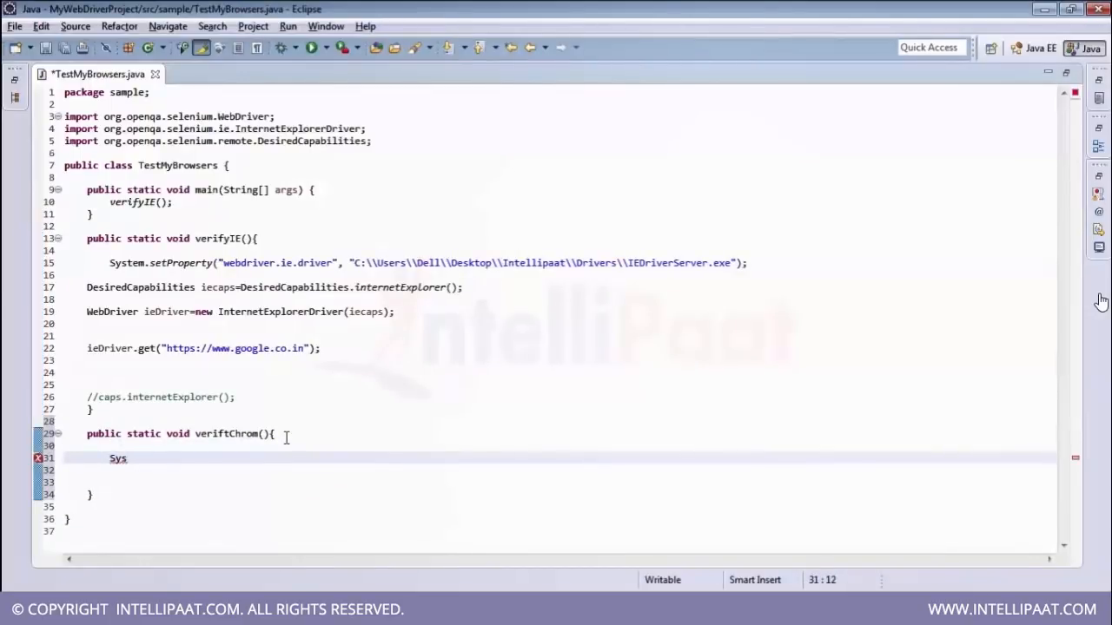
pyautogui.write('te')
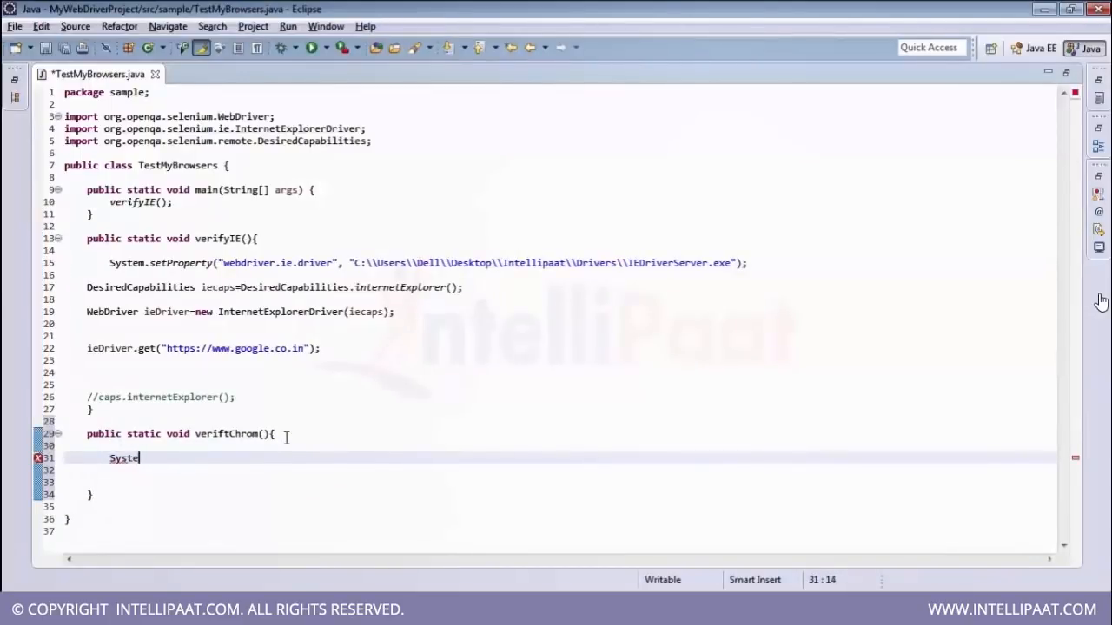
pyautogui.write('m')
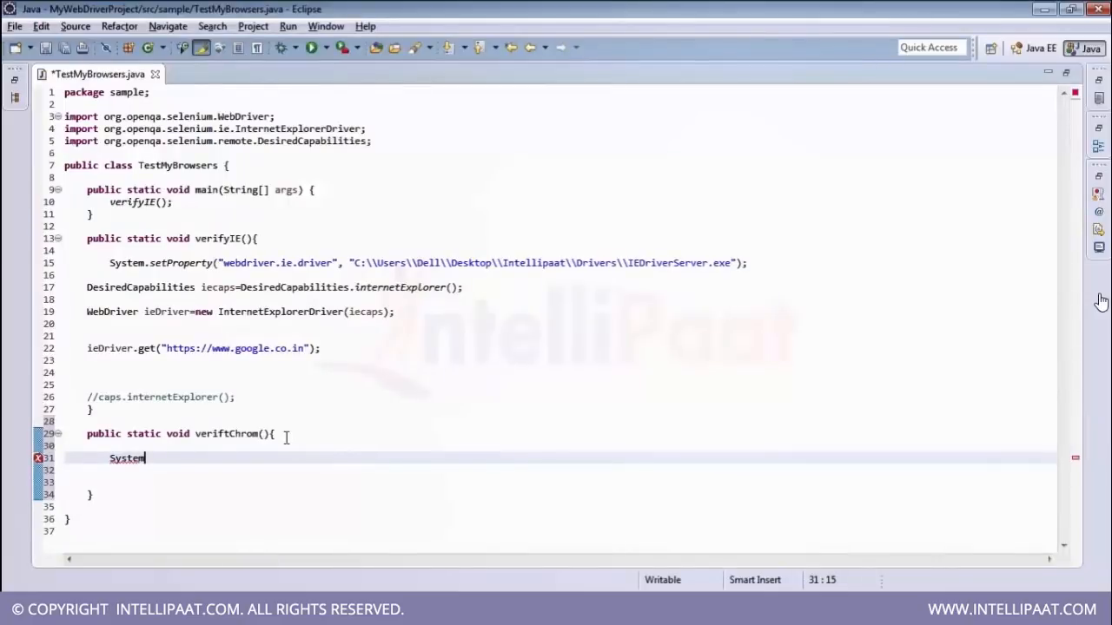
pyautogui.write('.se')
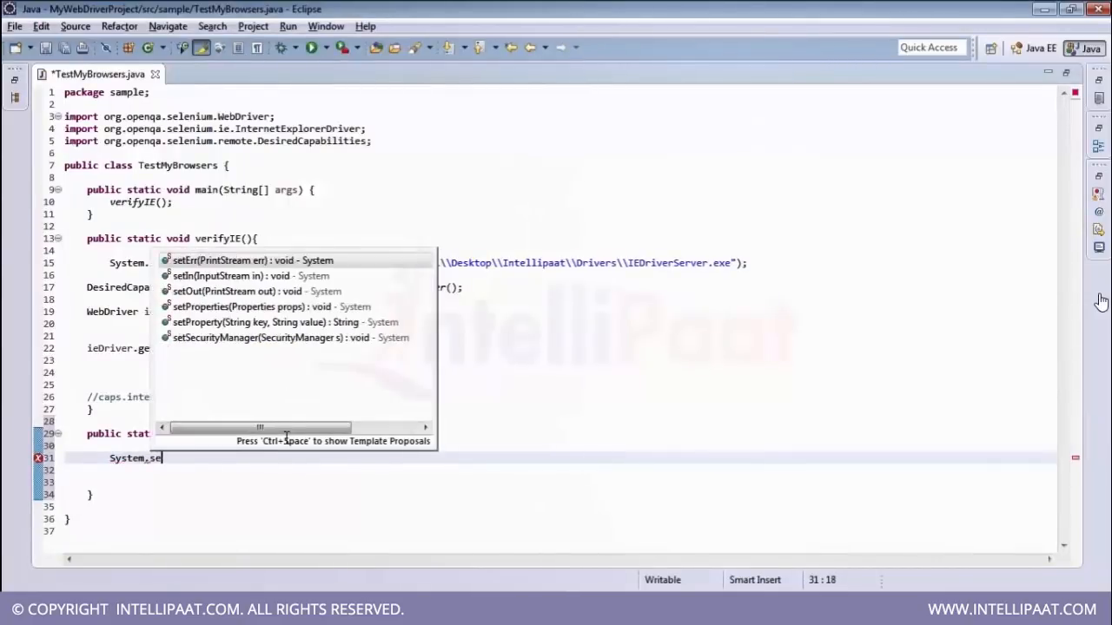
pyautogui.moveTo(216, 445)
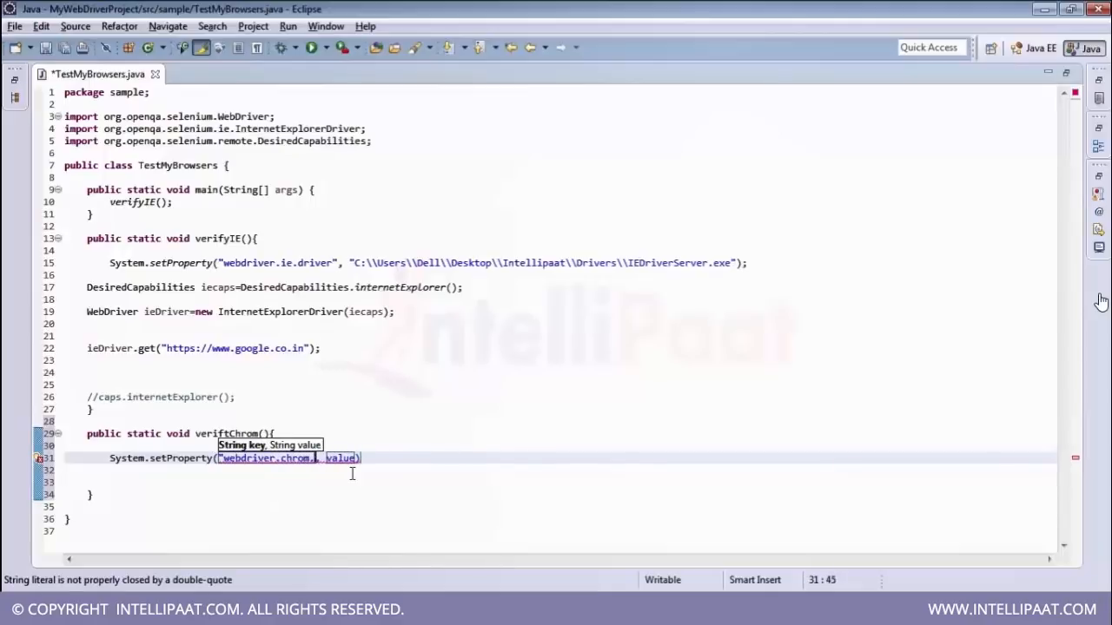
# - Set webdriver.chrom.driver to the C:\Users\Dell\Desktop\Intellipaat\Drivers\ path in setProperty
pyautogui.write('.driver"')
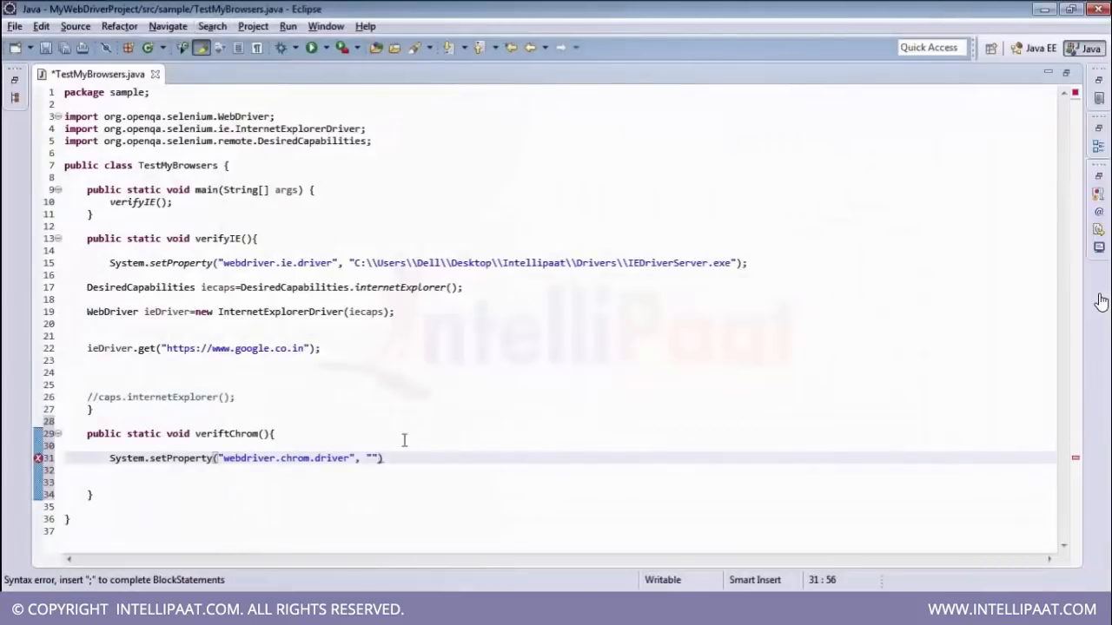
pyautogui.write('C:\\Users\\Dell\\Desktop\\Intellipaat\\Drivers')
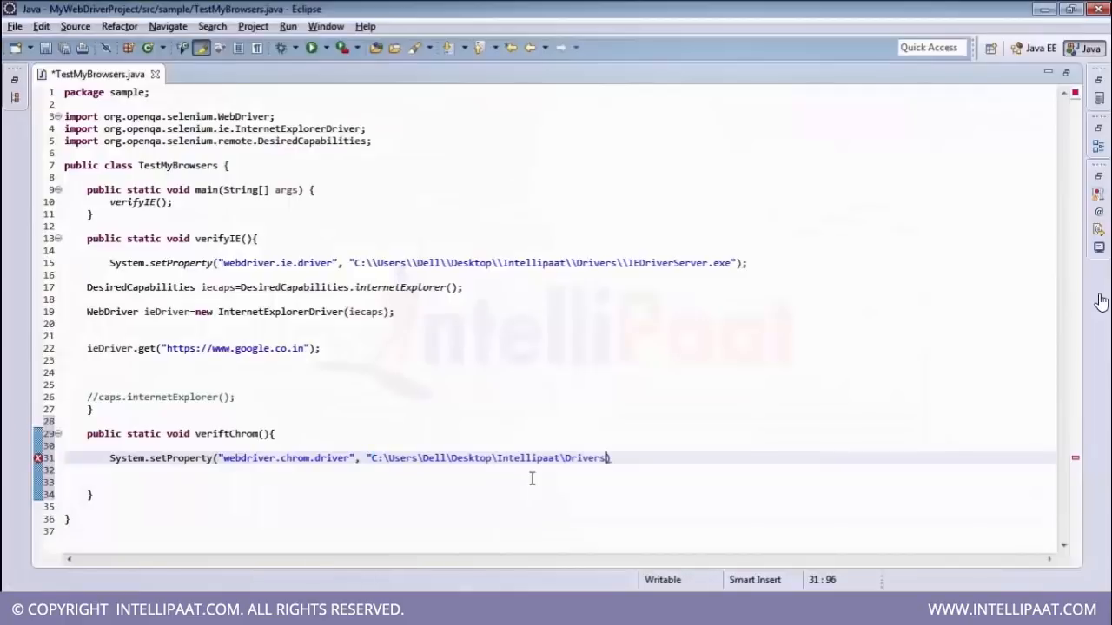
pyautogui.write('\\')
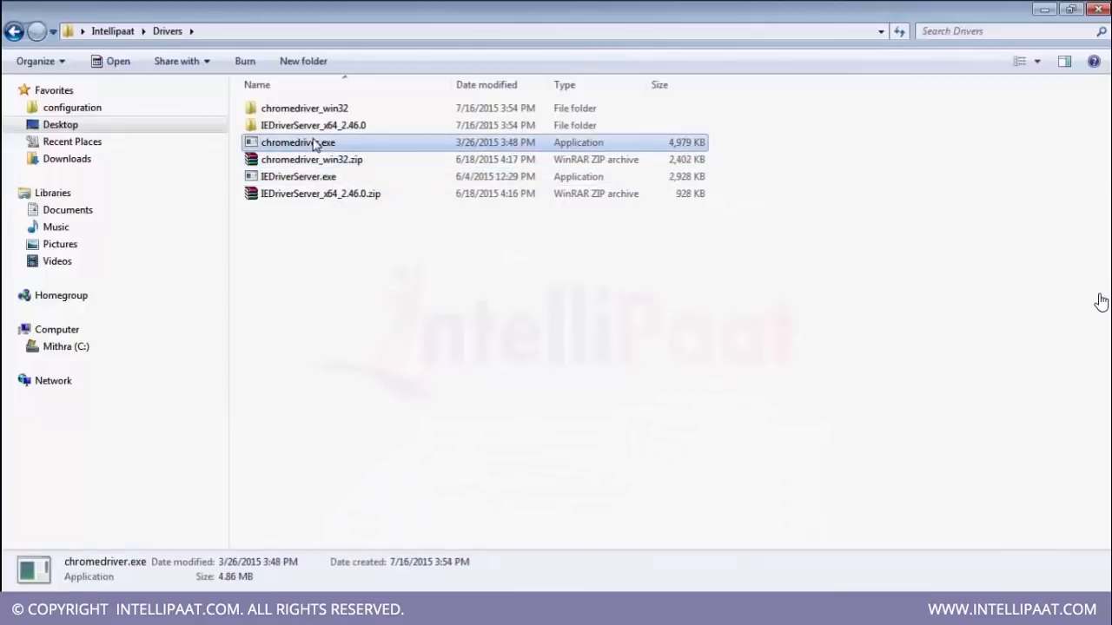
# - Rename-select chromedriver.exe in Windows Explorer to copy its name for the driver path
pyautogui.rightClick(299, 143)
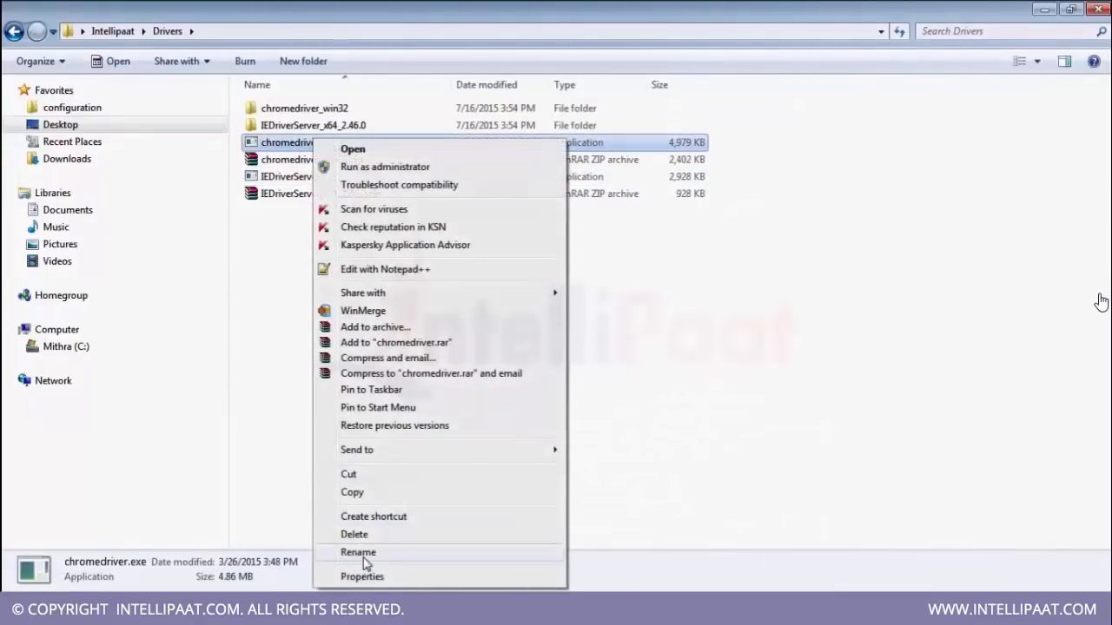
pyautogui.click(358, 552)
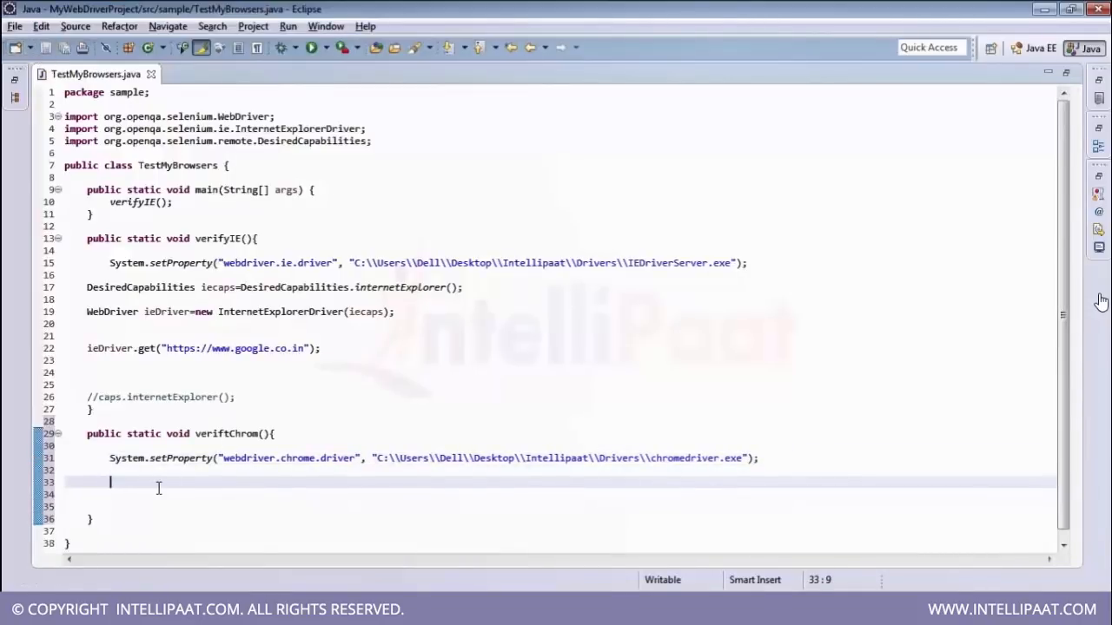
# - Declare chromeCaps as DesiredCapabilities.chrome(), save, and begin a WebDriver declaration
pyautogui.write('DesiredCapabilities chromeCaps=')
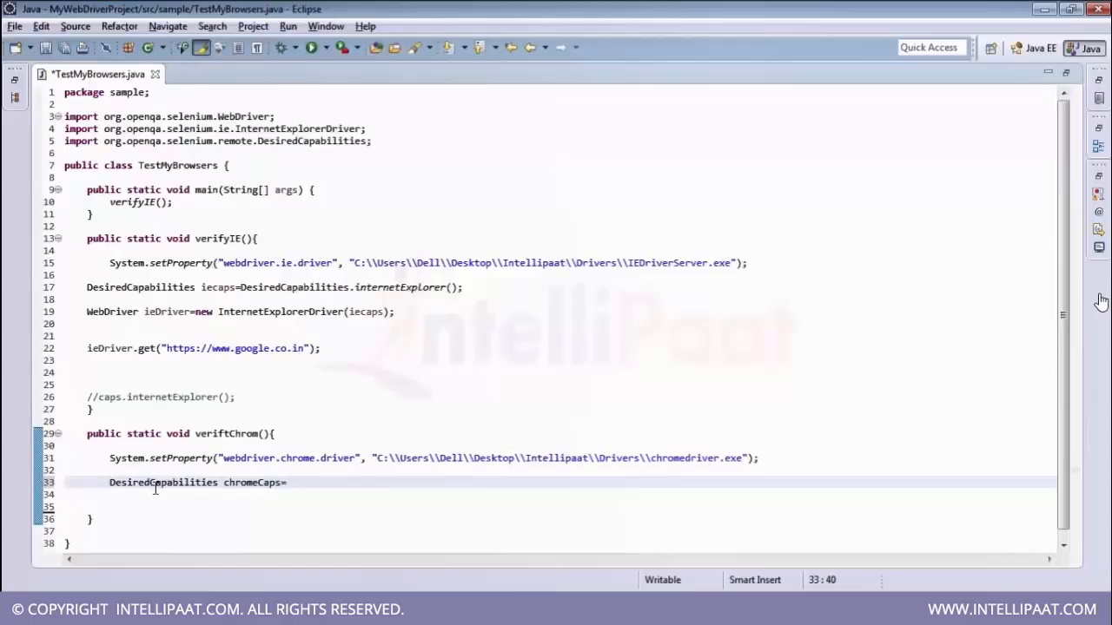
pyautogui.write('DesiredCapabilities')
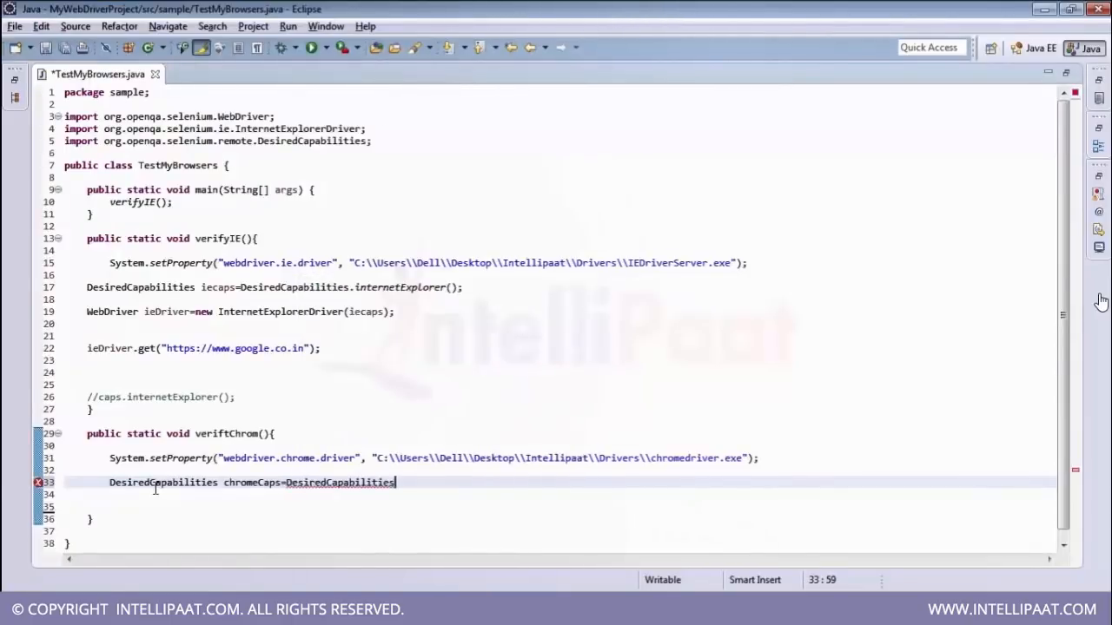
pyautogui.write('.chrome()')
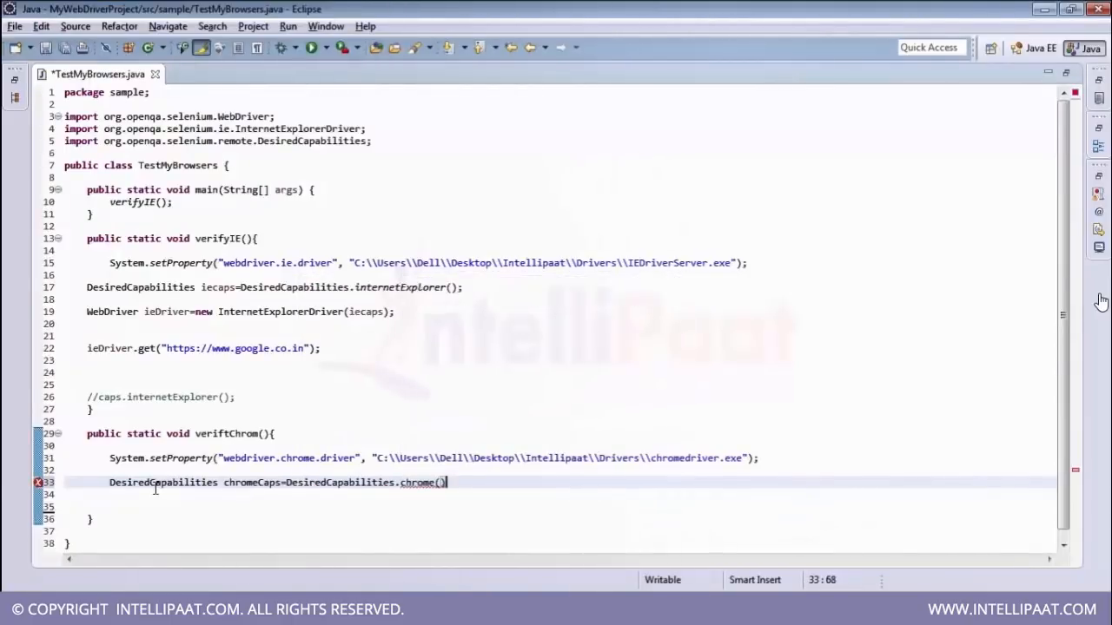
pyautogui.write(';')
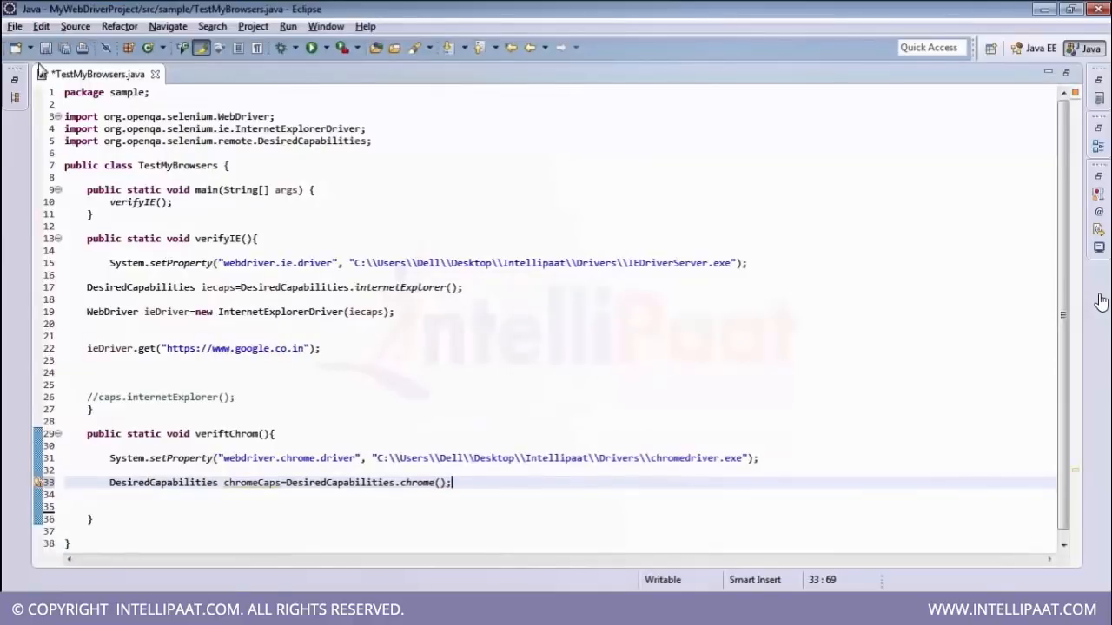
pyautogui.press('ctrl+s')
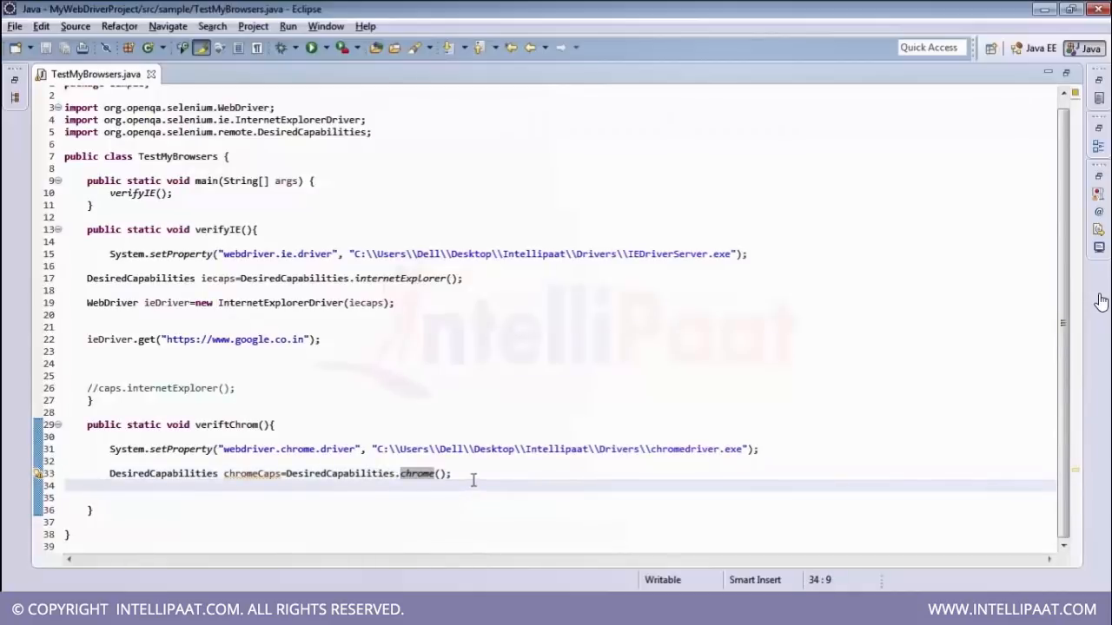
pyautogui.write('SebDriver c')
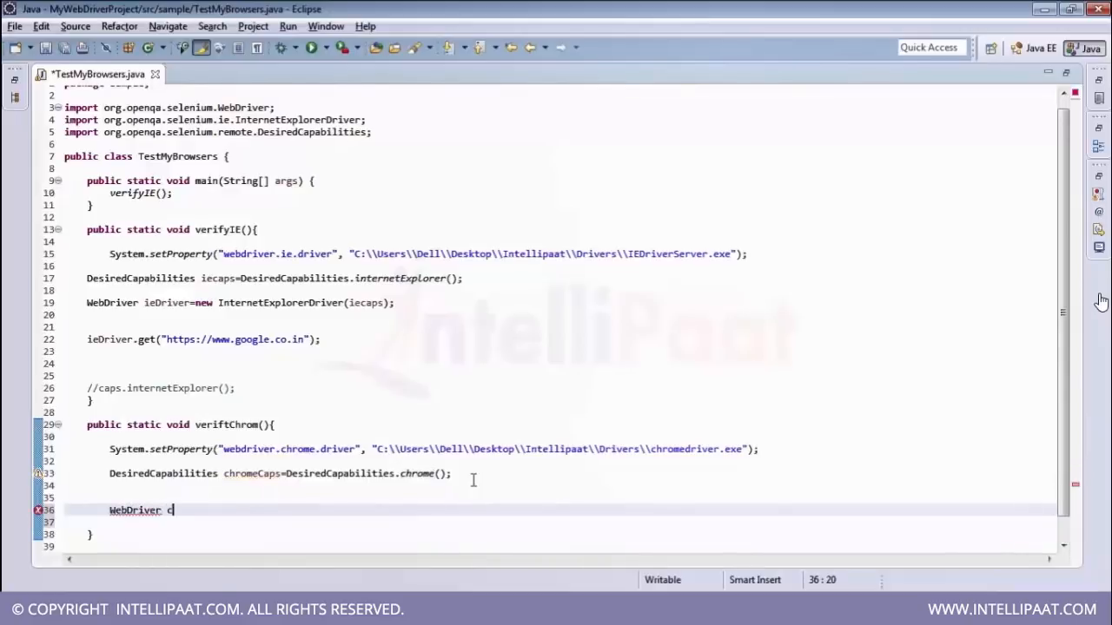
# - Create chromeDriver as new ChromeDriver(chromeCaps), save, and select chromeCaps
pyautogui.write('hromeDri')
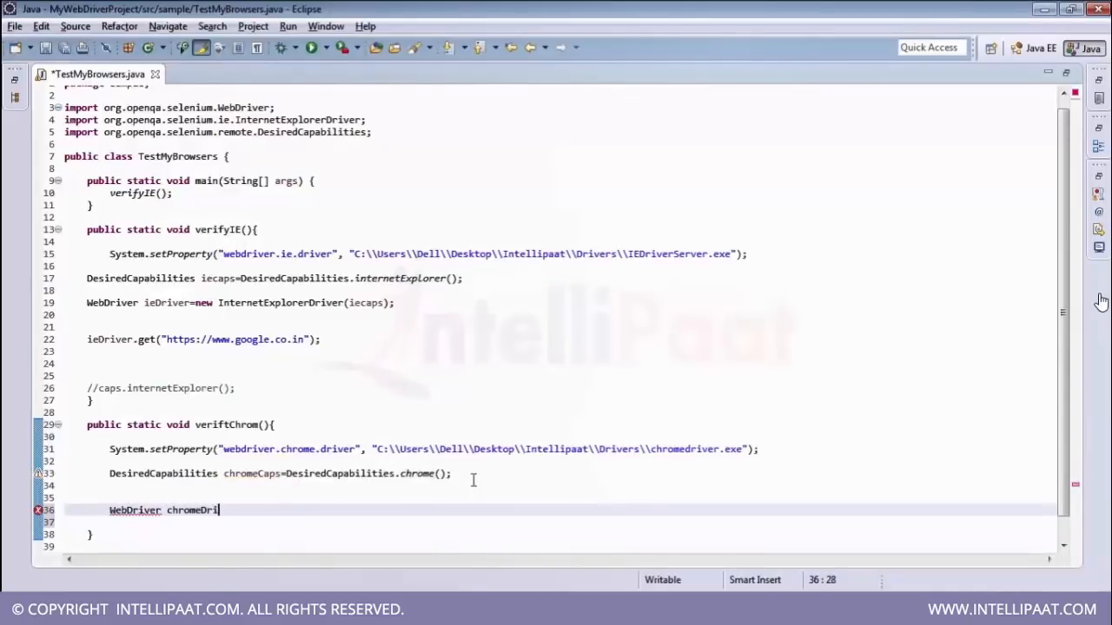
pyautogui.write('ver= new ChromeDriver(chromeCaps')
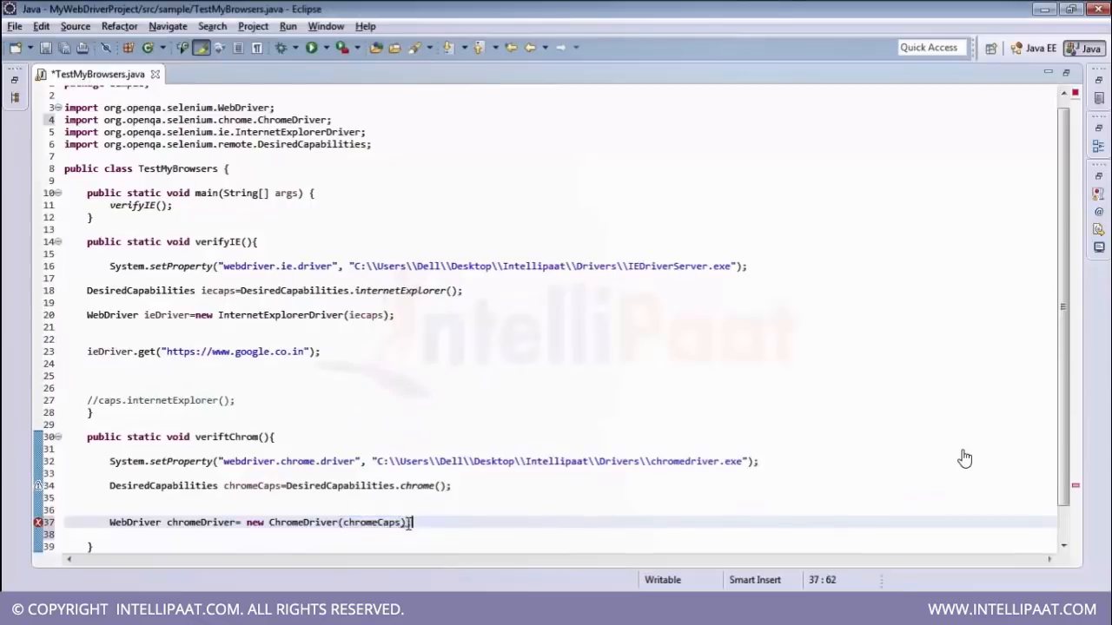
pyautogui.press('ctrl+s')
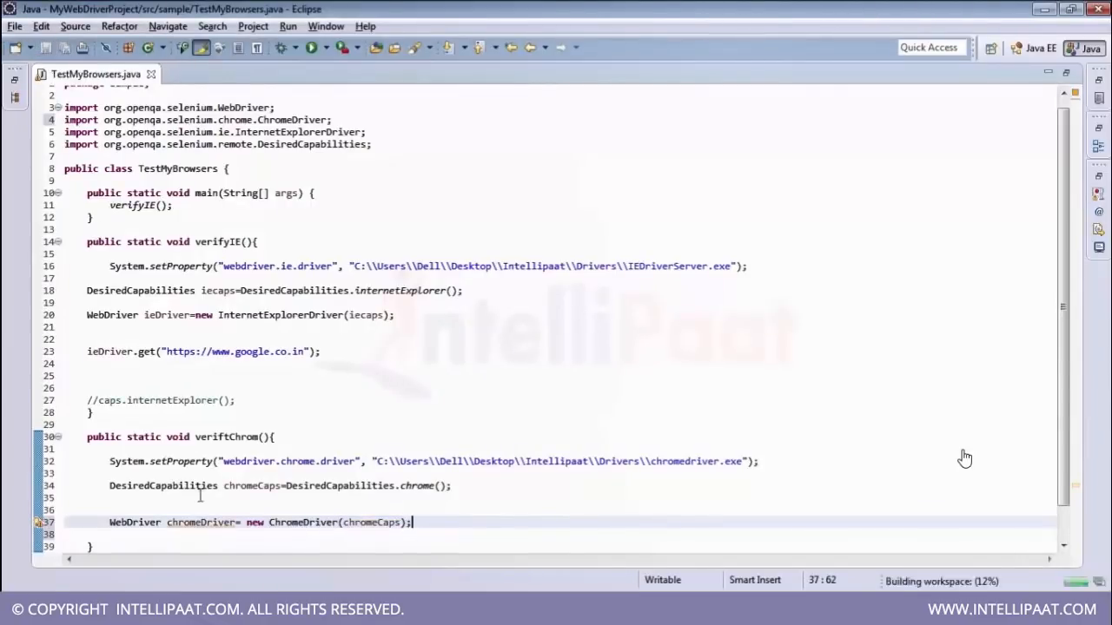
pyautogui.doubleClick(201, 522)
pyautogui.write('chromeDriver.get("https://www.google.co.in");')
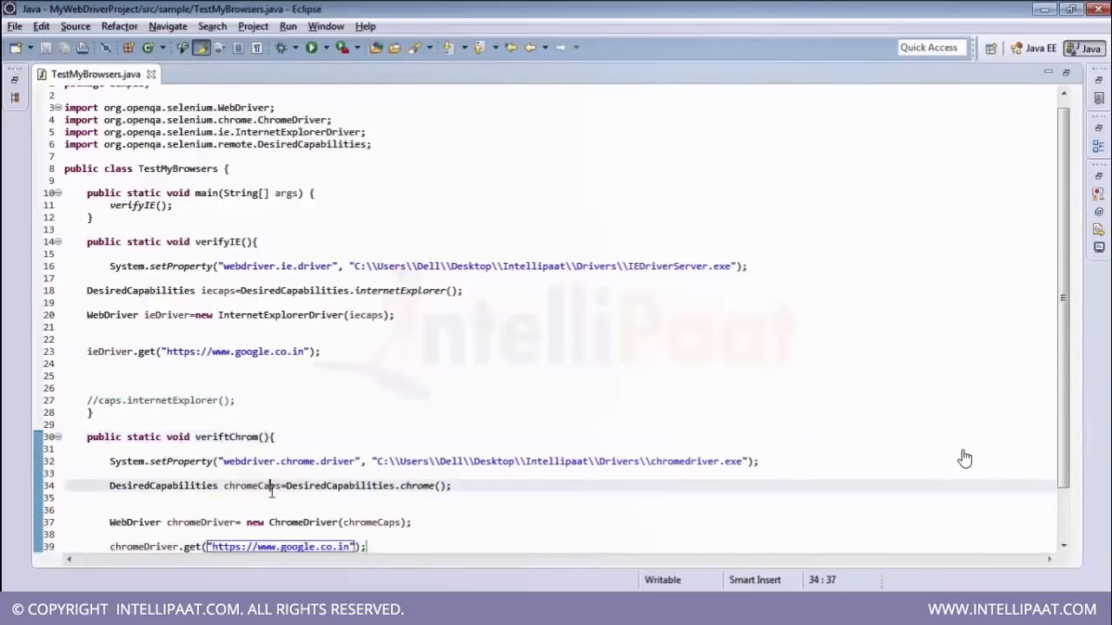
# - Add a veriftChrome(); call in main, leaving the verifyIE() call commented out
pyautogui.doubleClick(252, 486)
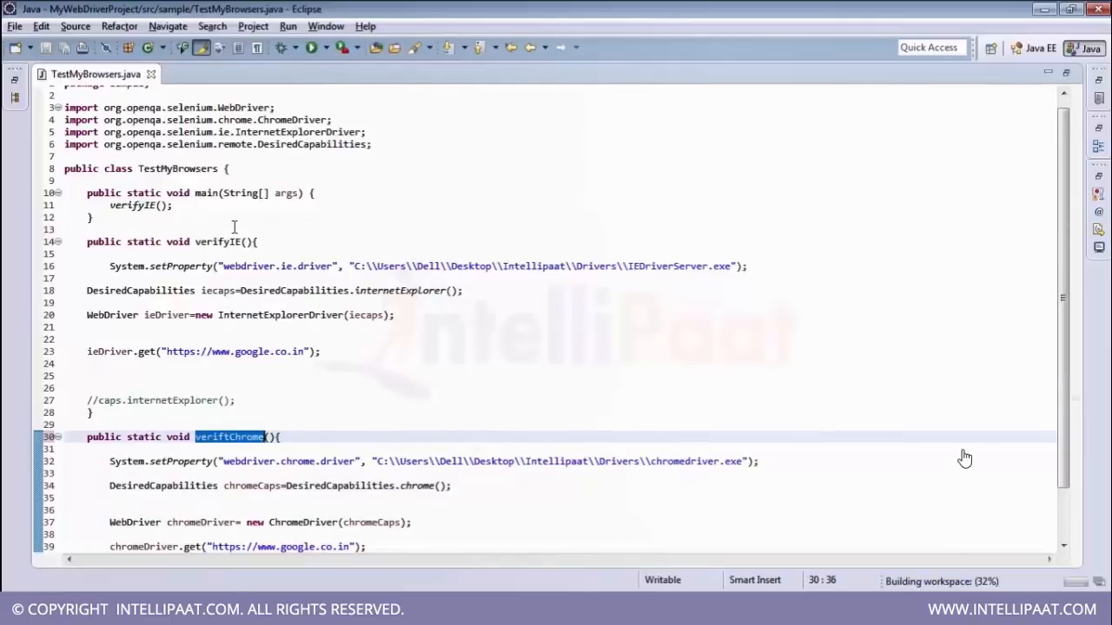
pyautogui.write('veriftChrome')
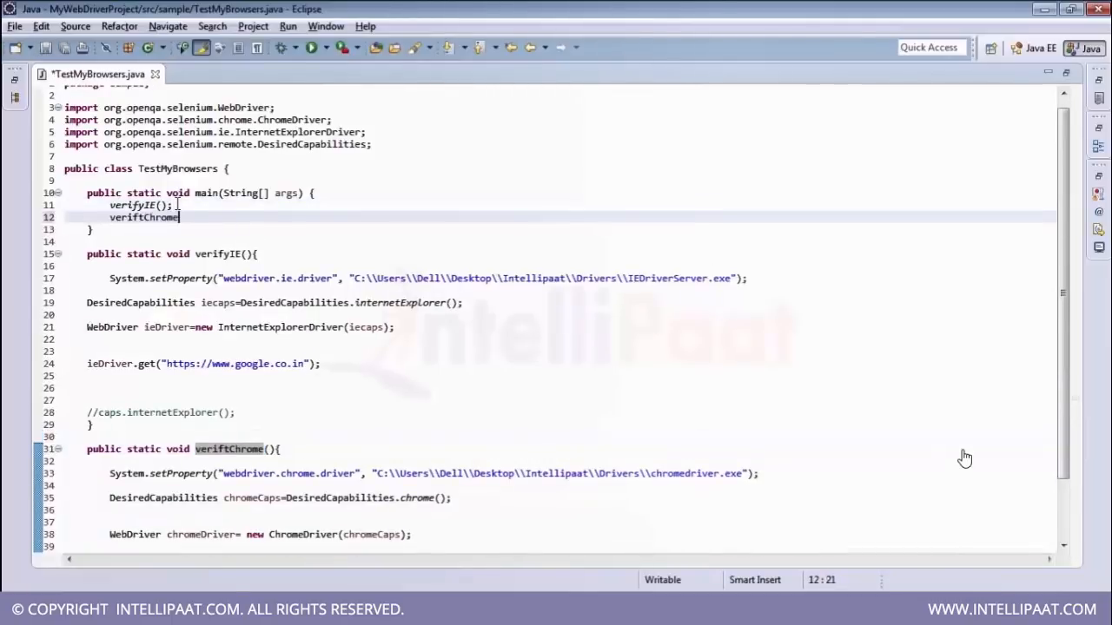
pyautogui.write('()')
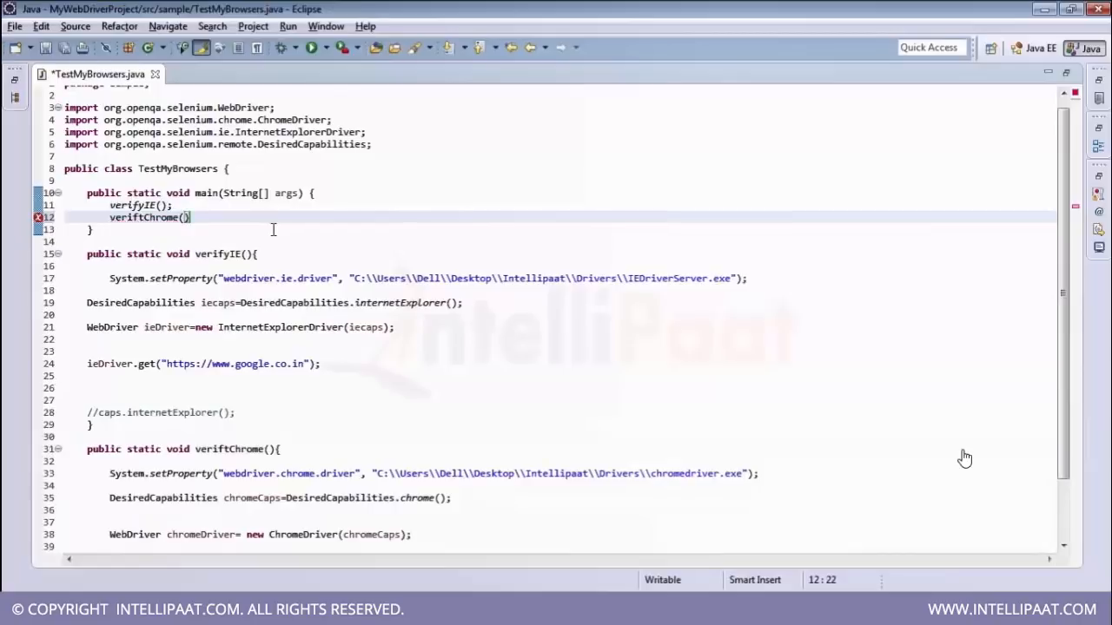
pyautogui.write(';')
pyautogui.click(559, 205)
pyautogui.write('//')
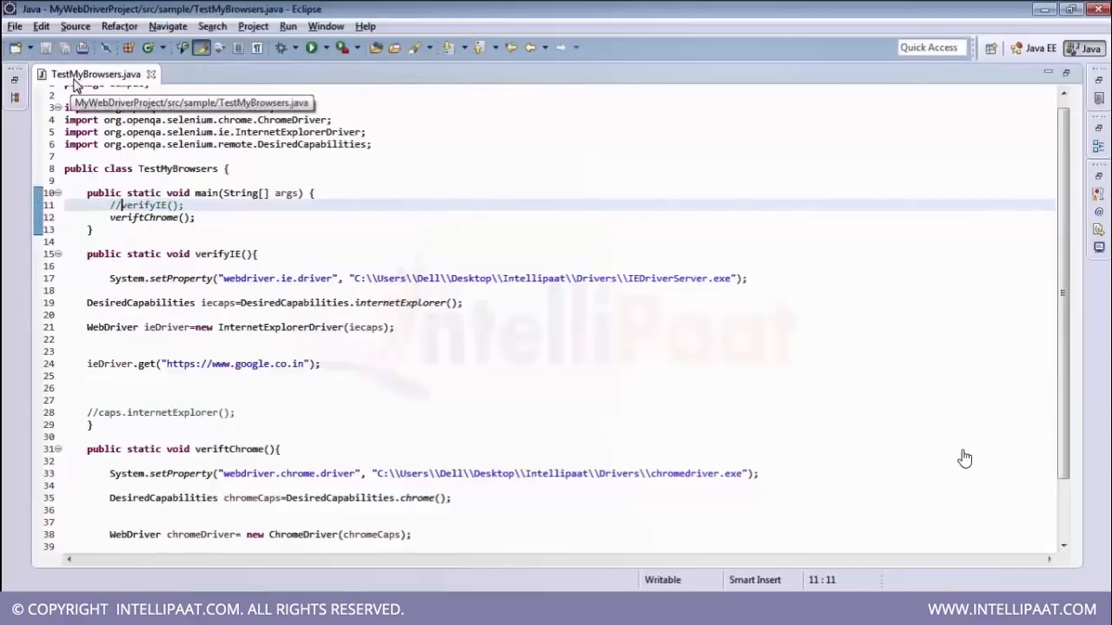
# - Restore the full workspace layout and list the recently run programs headed by TestMyBrowsers
pyautogui.click(309, 47)
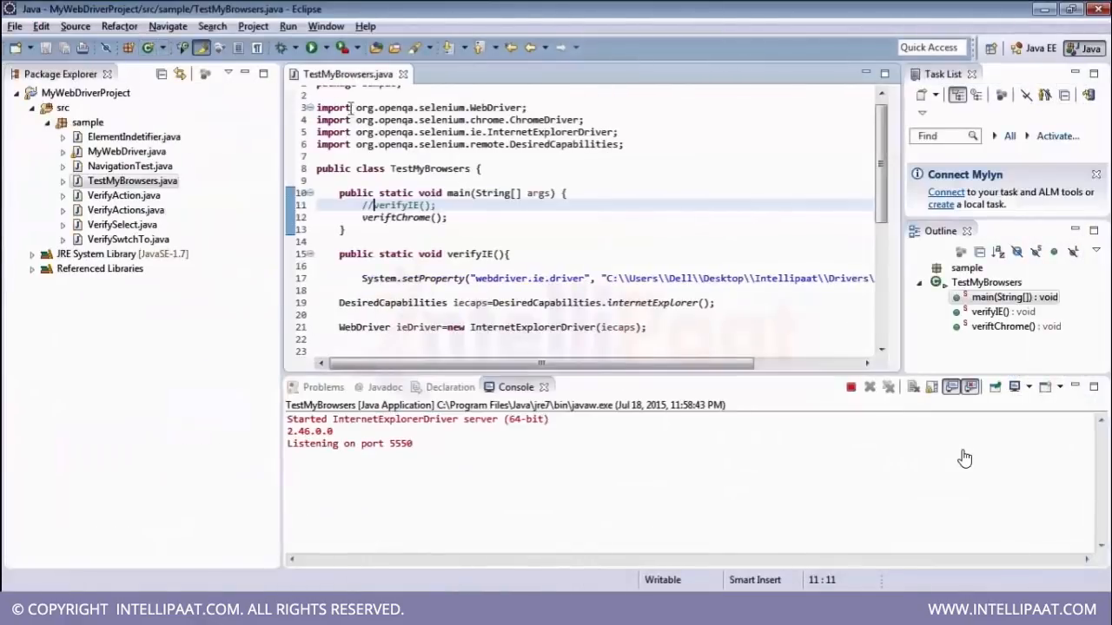
pyautogui.click(288, 49)
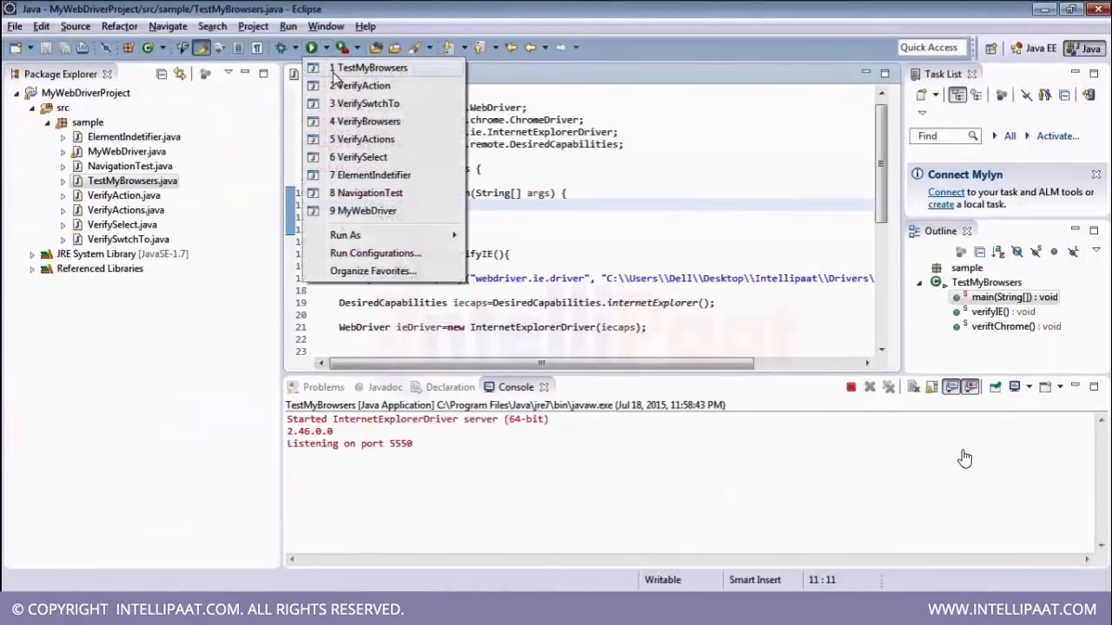